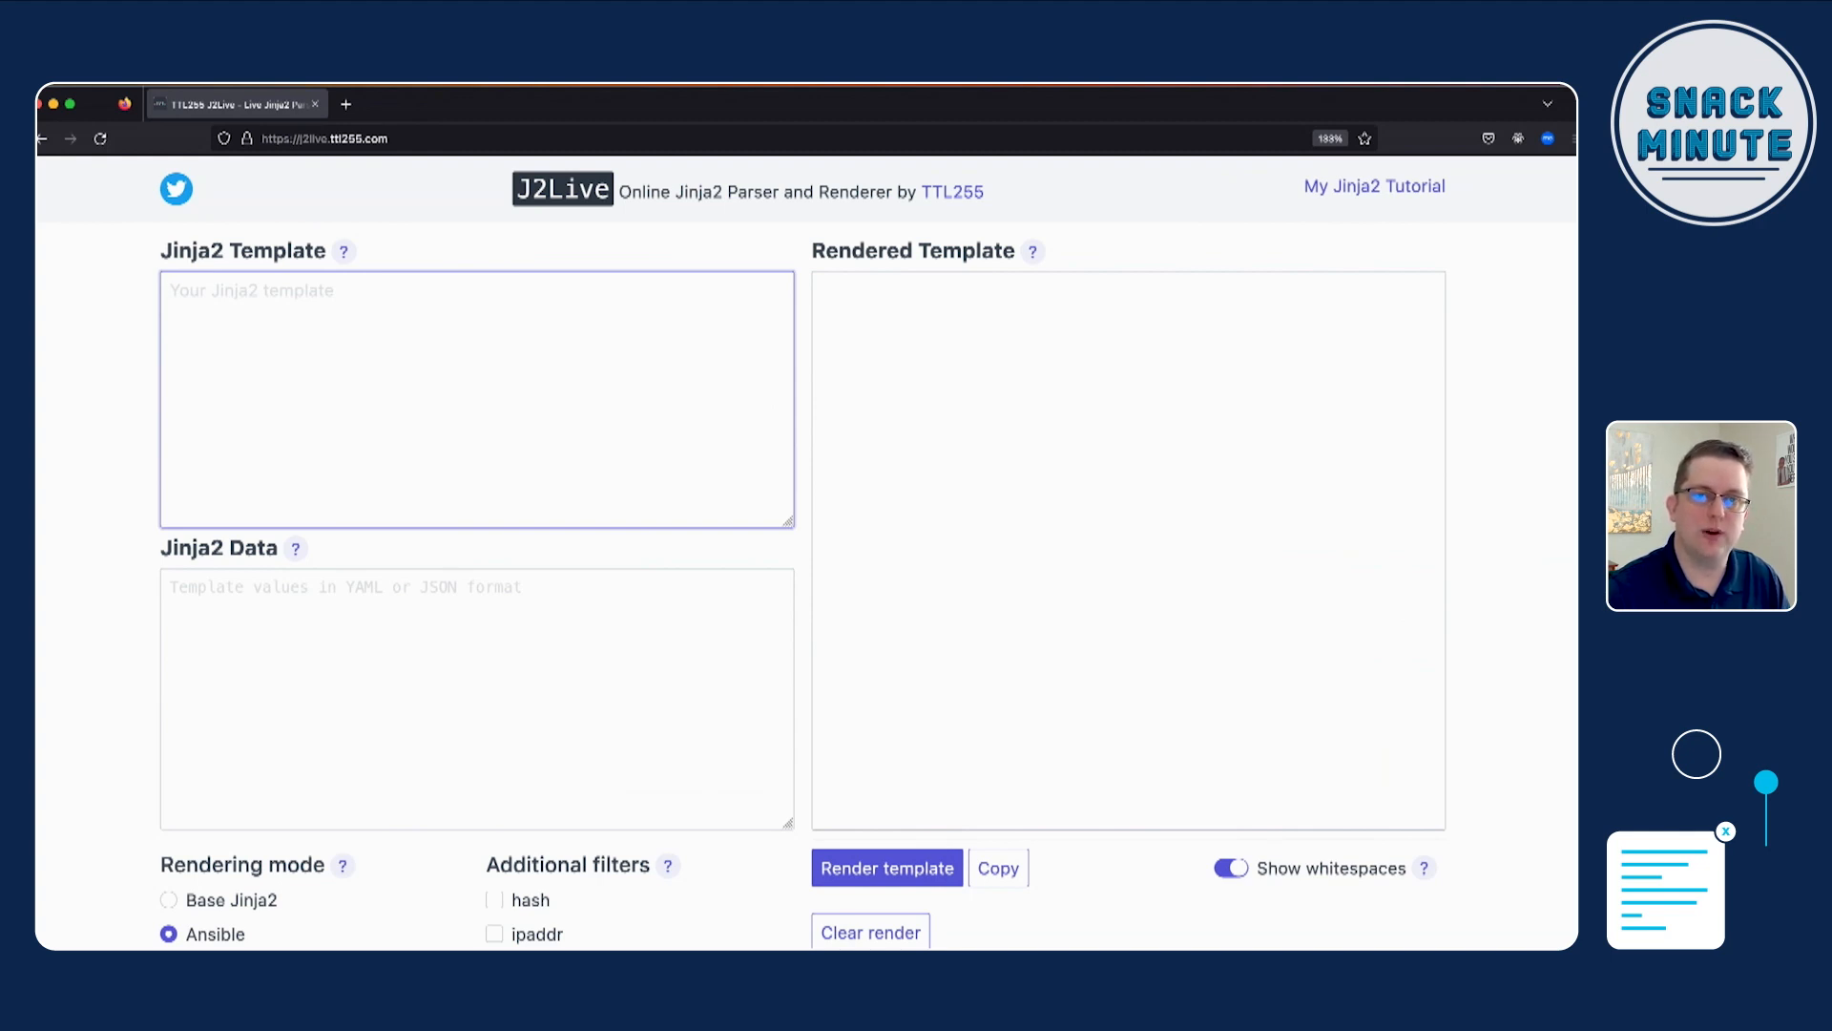
Step: Write three static snmp-server lines: community testing-string ro, contact admin, location HQ
left_click(475, 397)
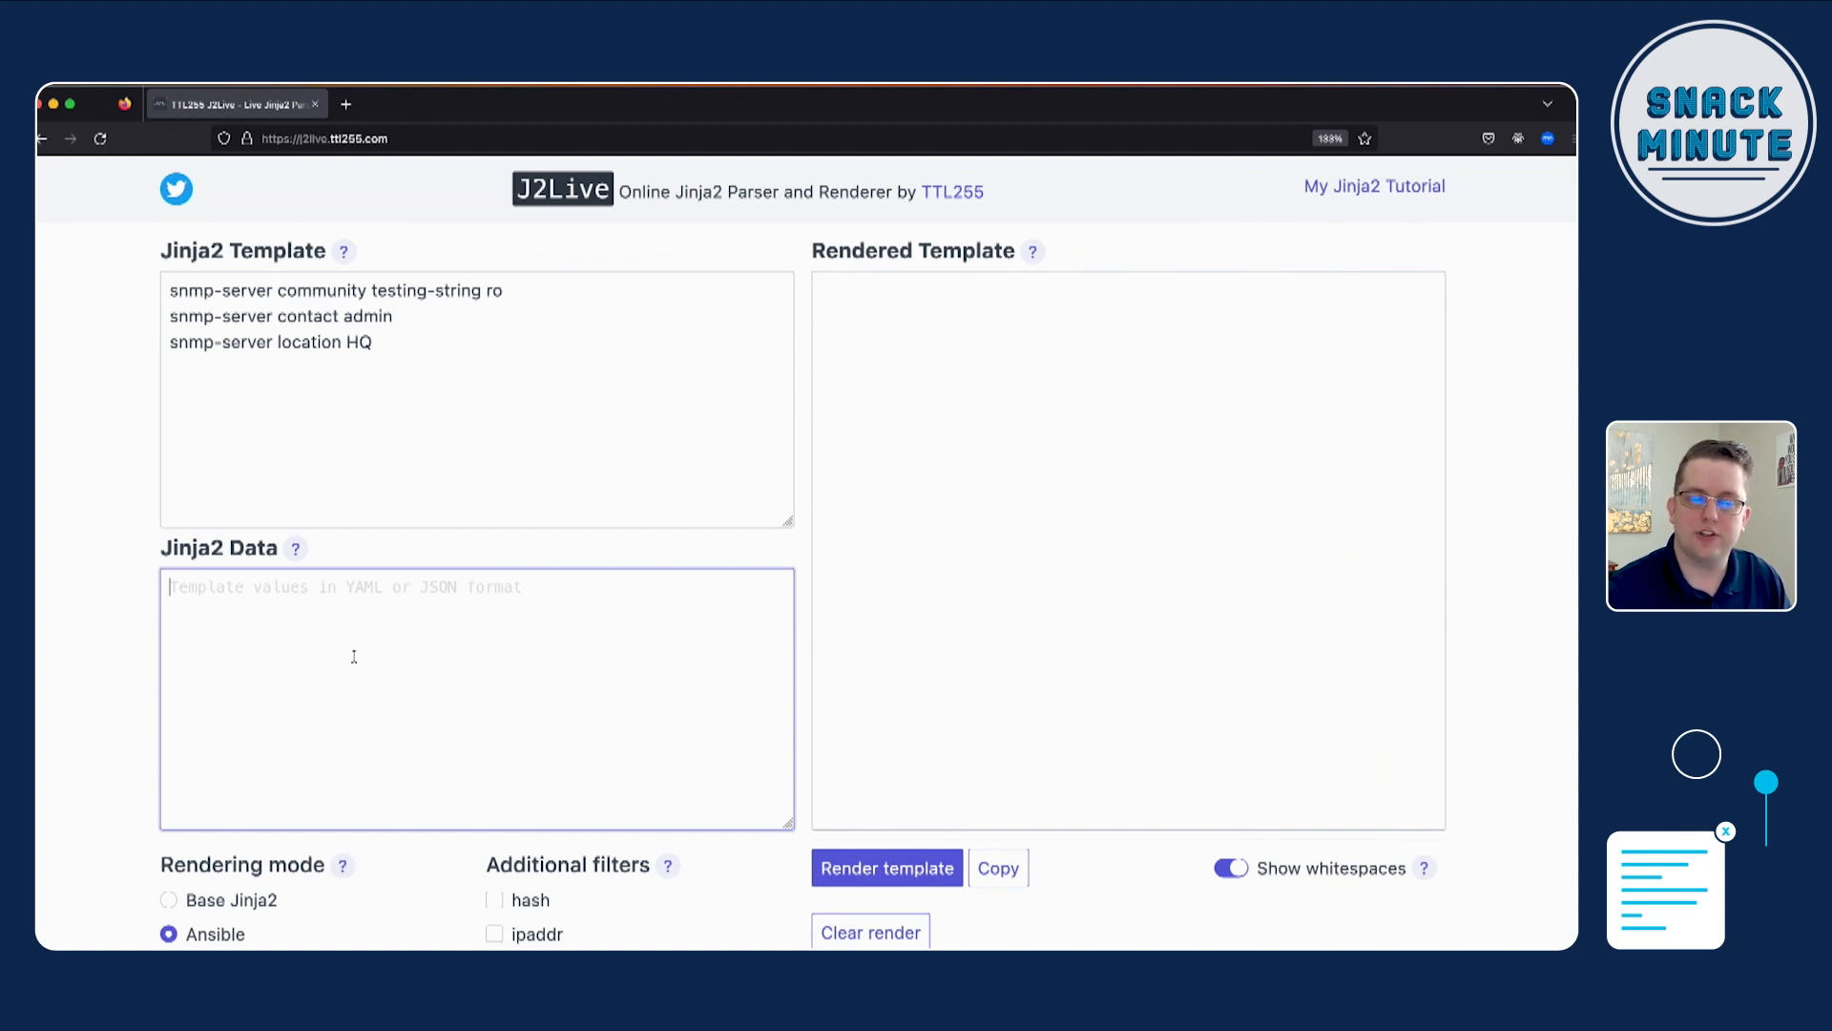
mouse_move(462, 330)
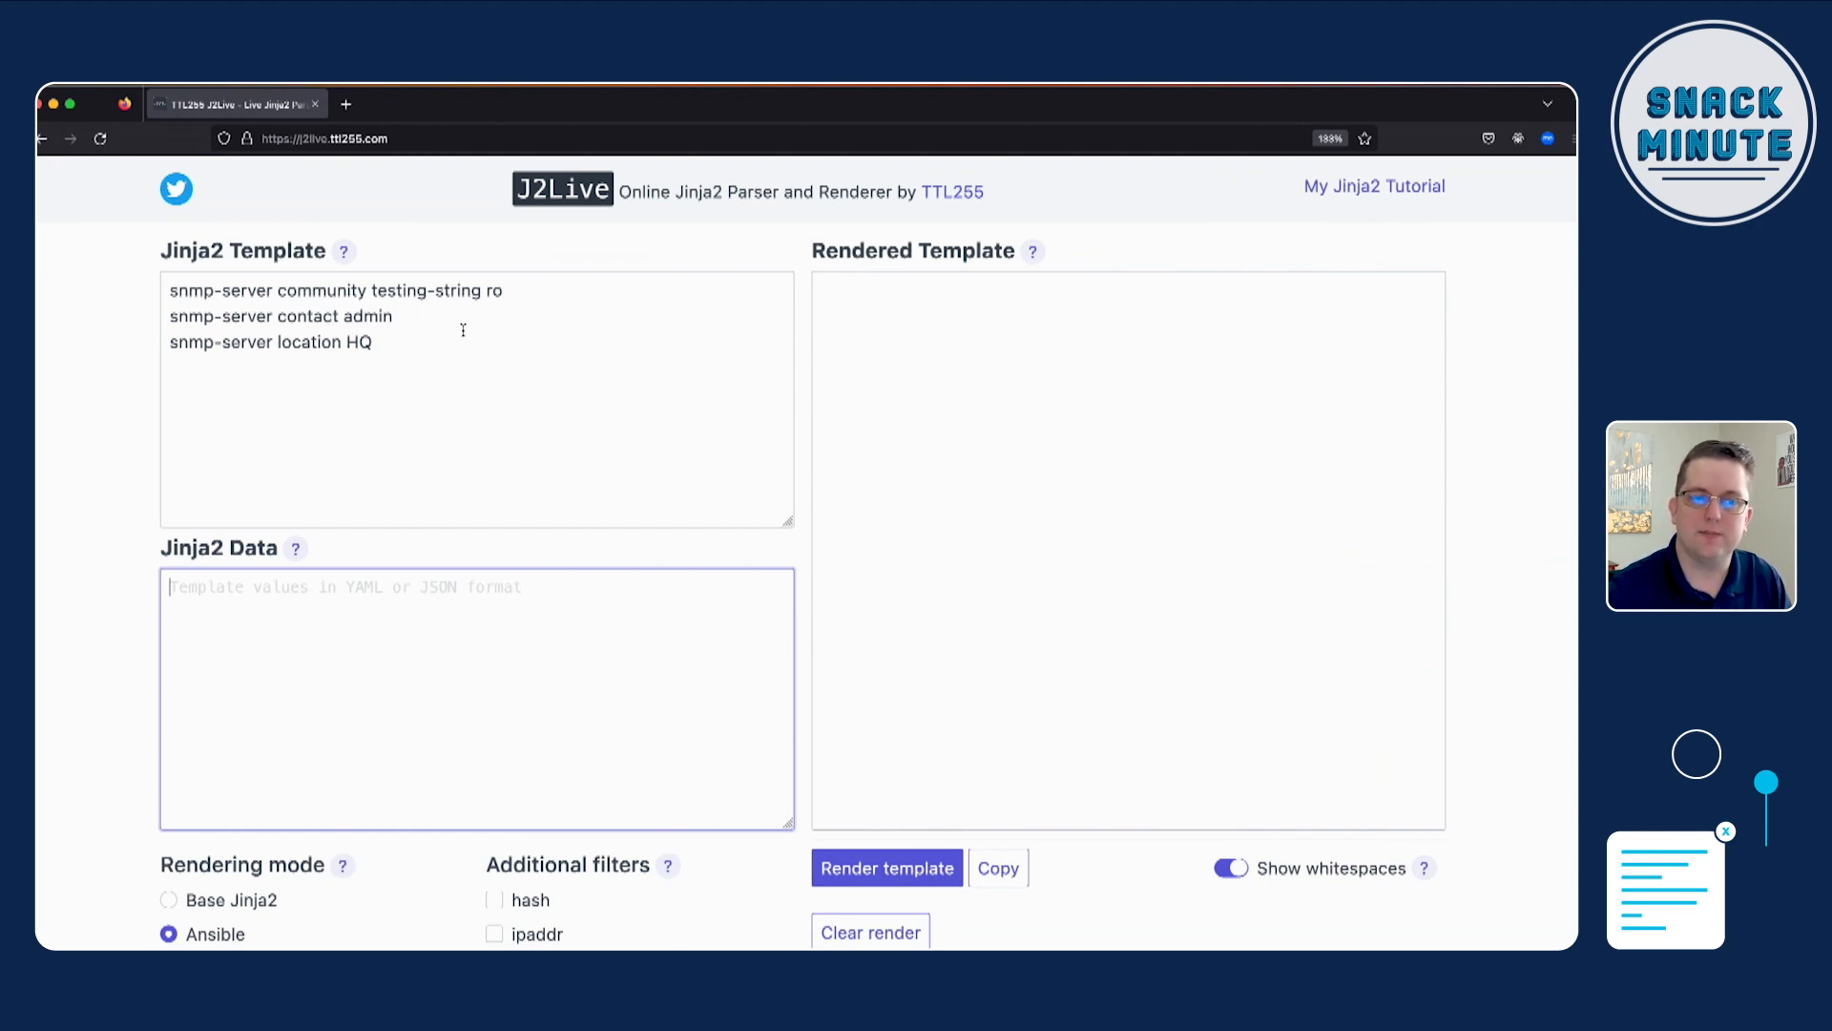
left_click(888, 867)
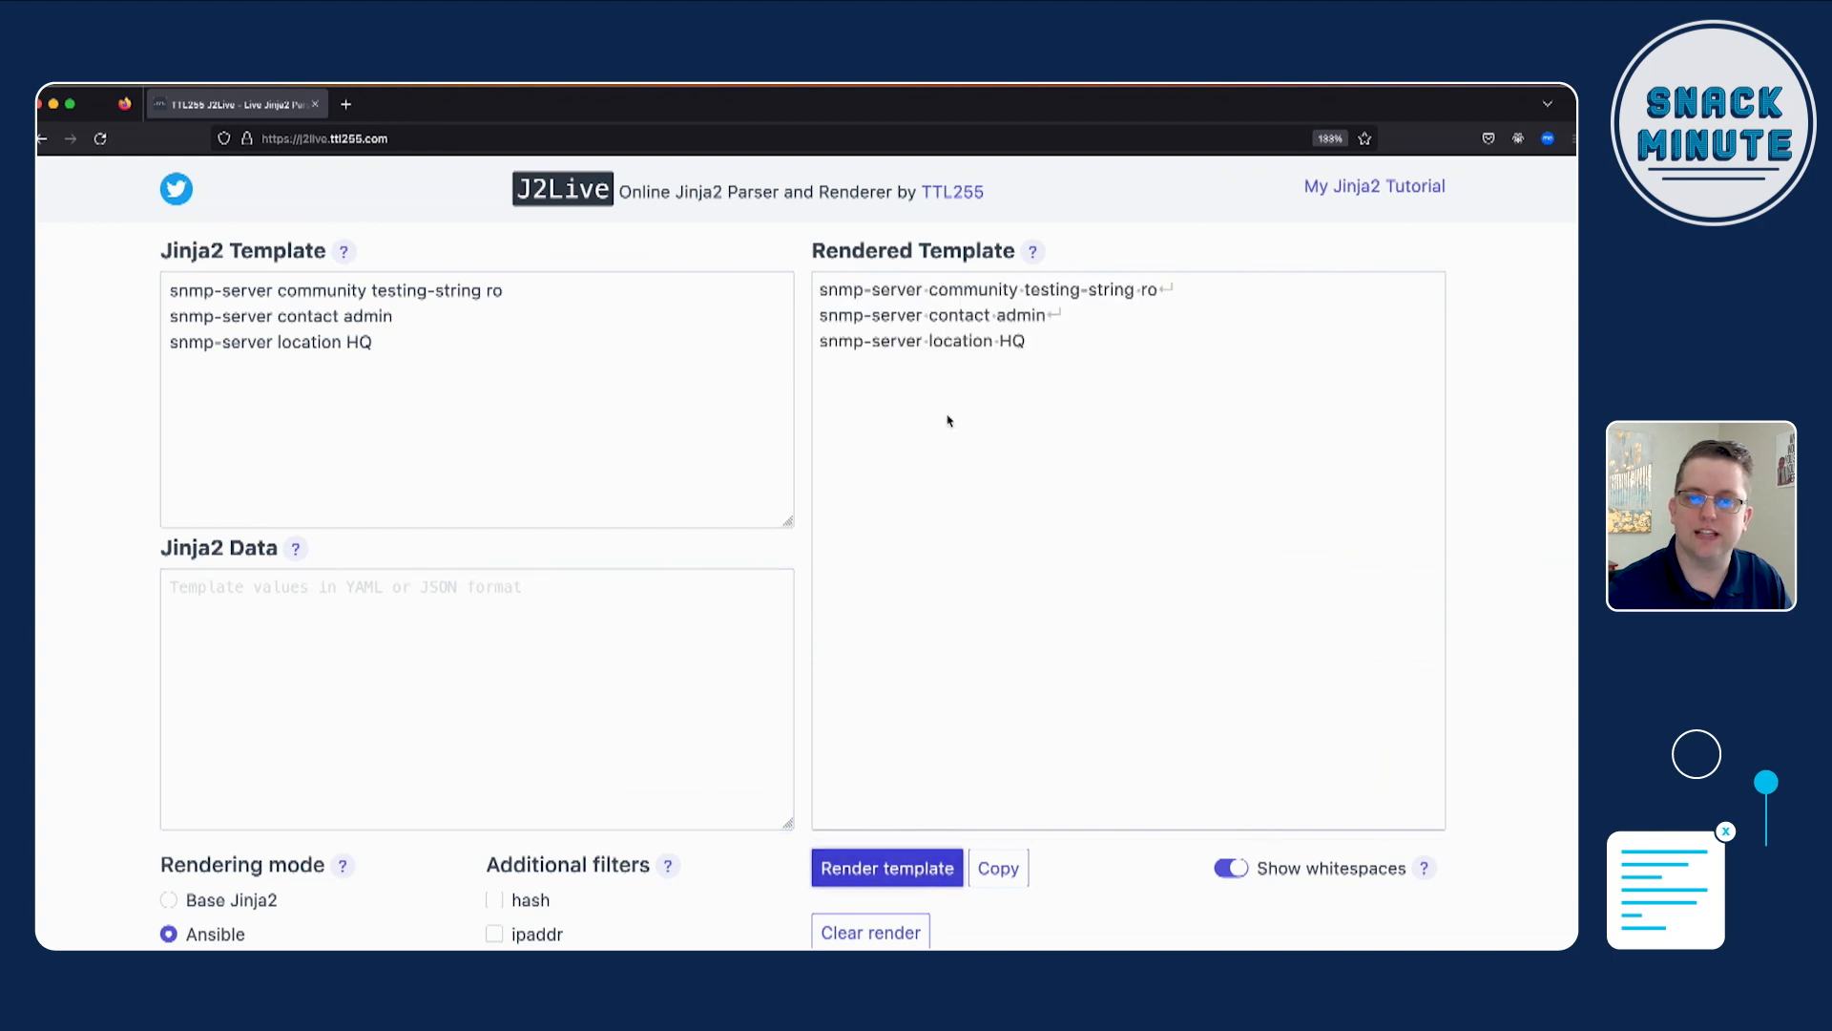
mouse_move(873, 550)
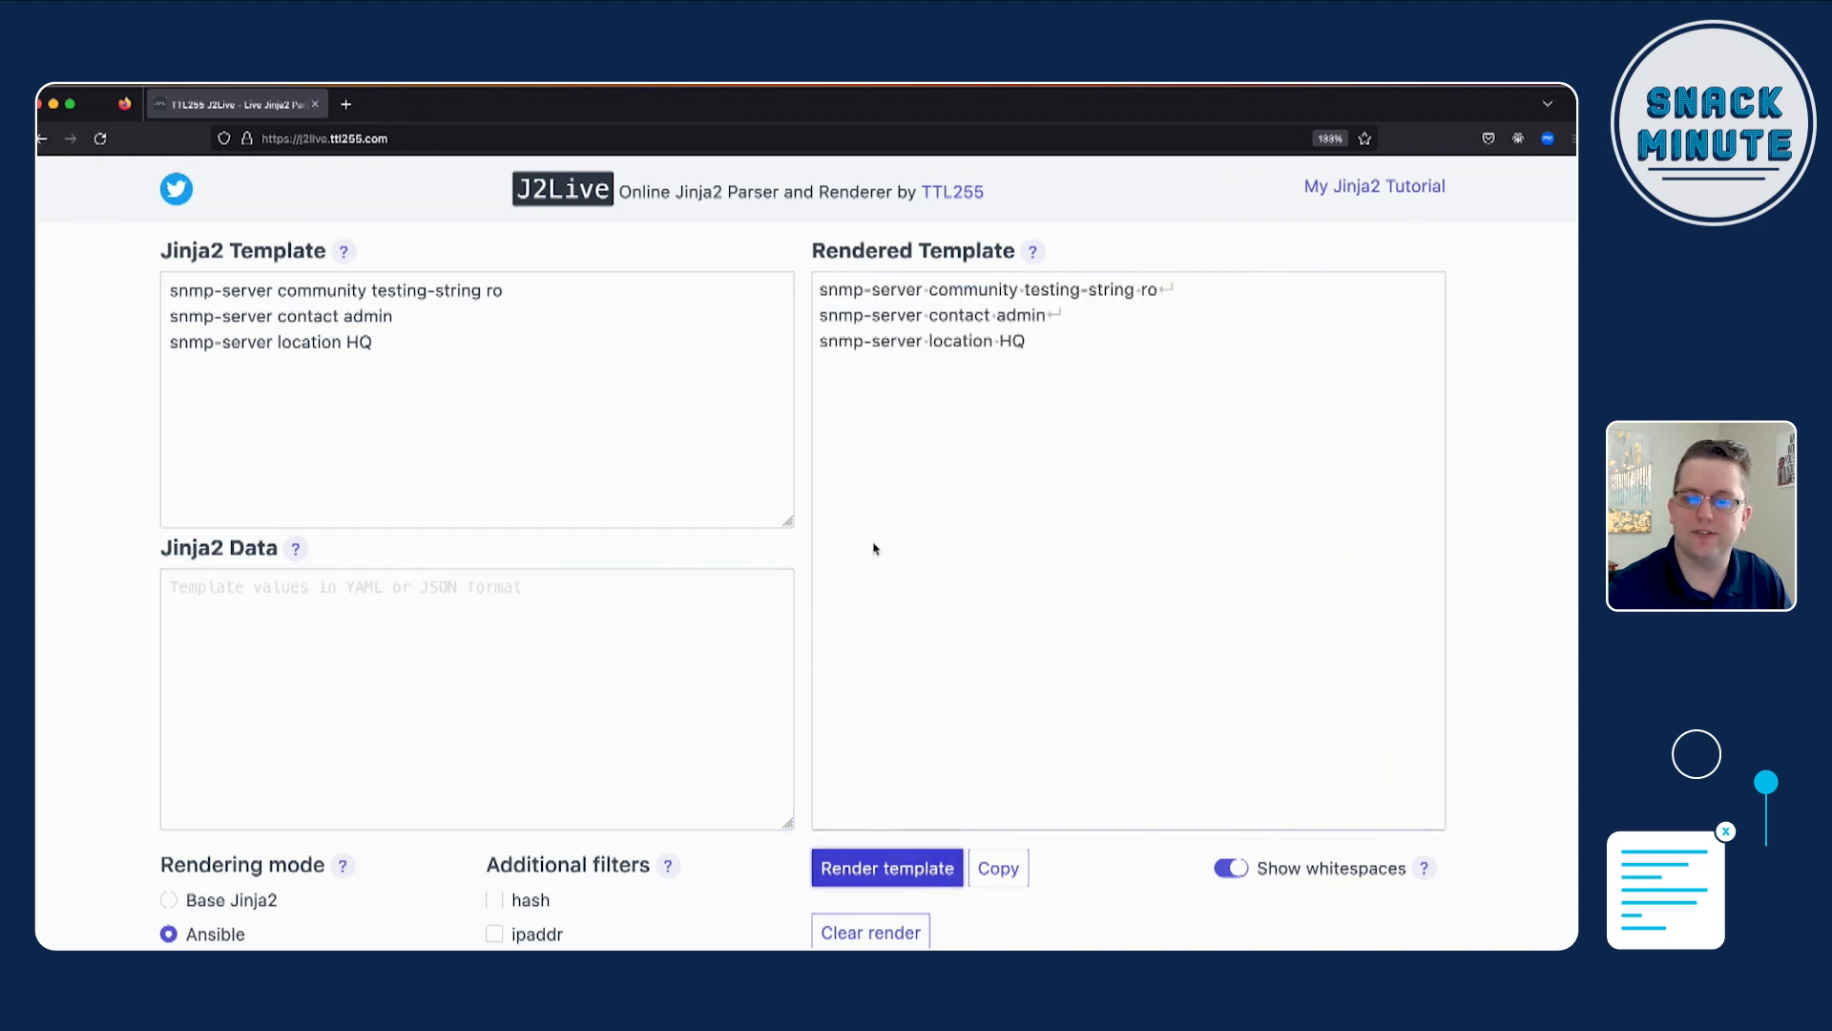
mouse_move(567, 582)
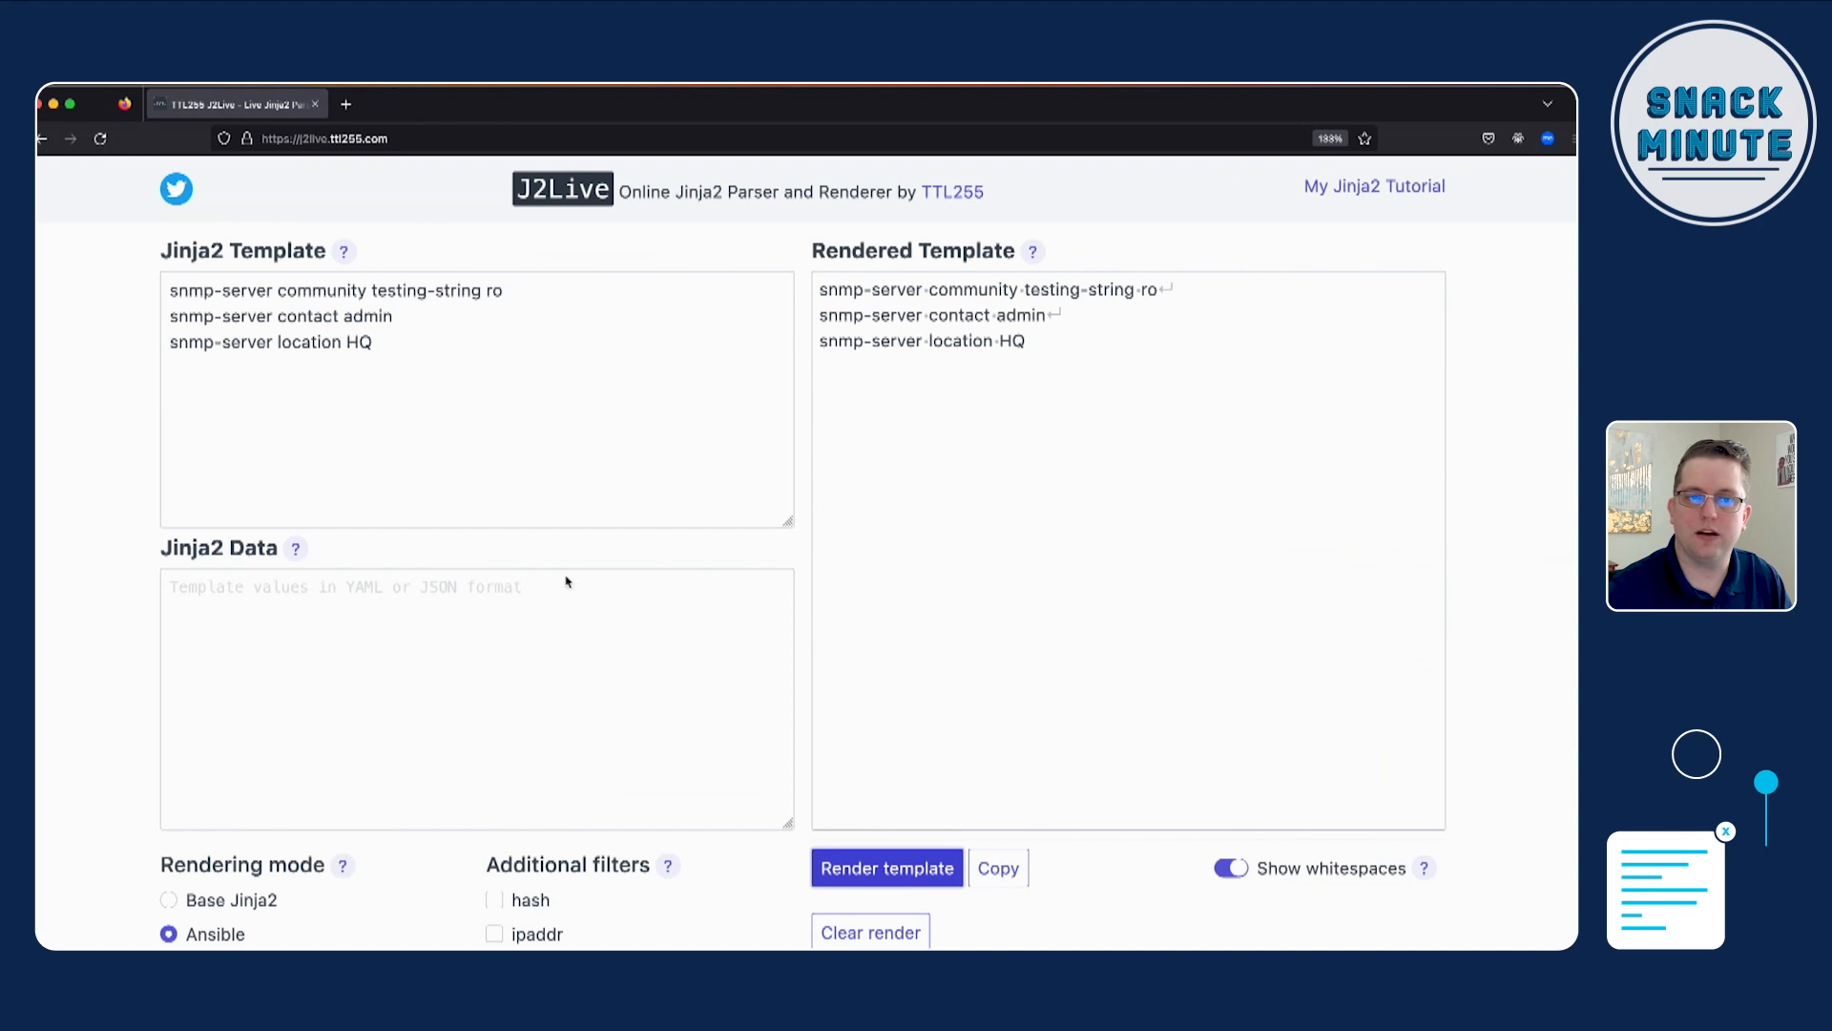
mouse_move(1014, 413)
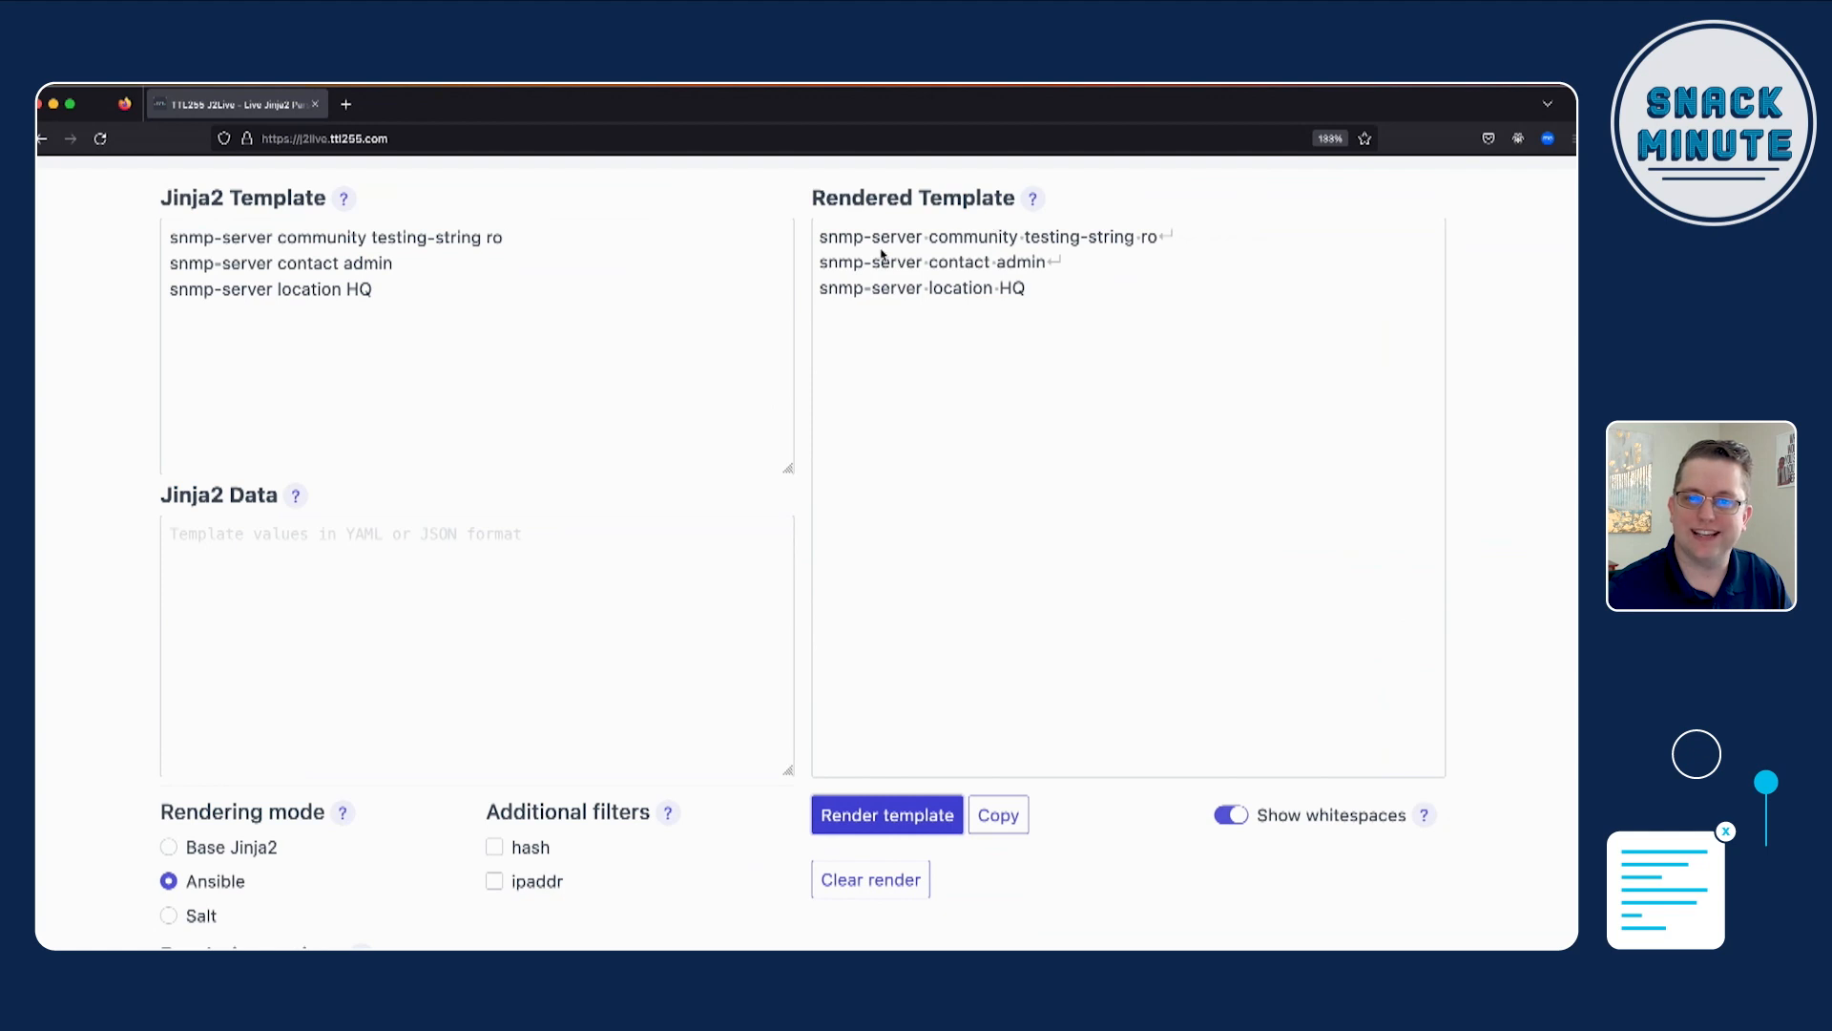
mouse_move(1081, 286)
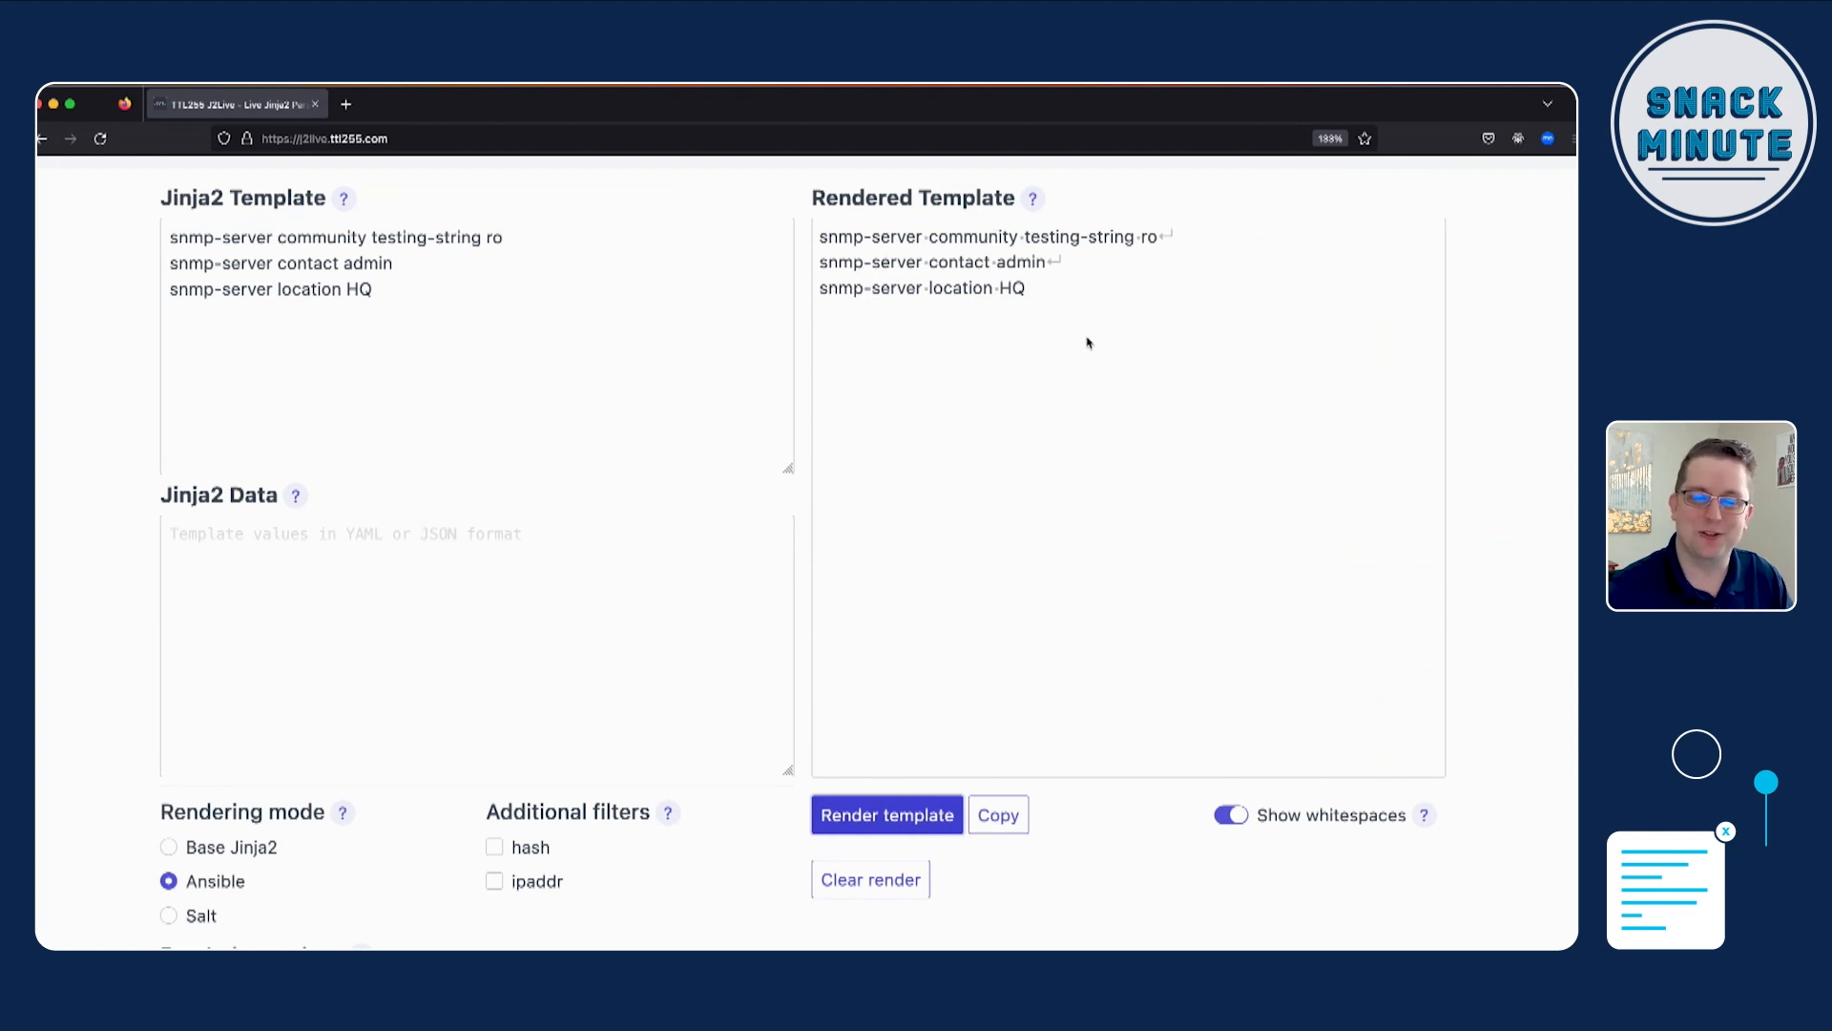
scroll("down", 3)
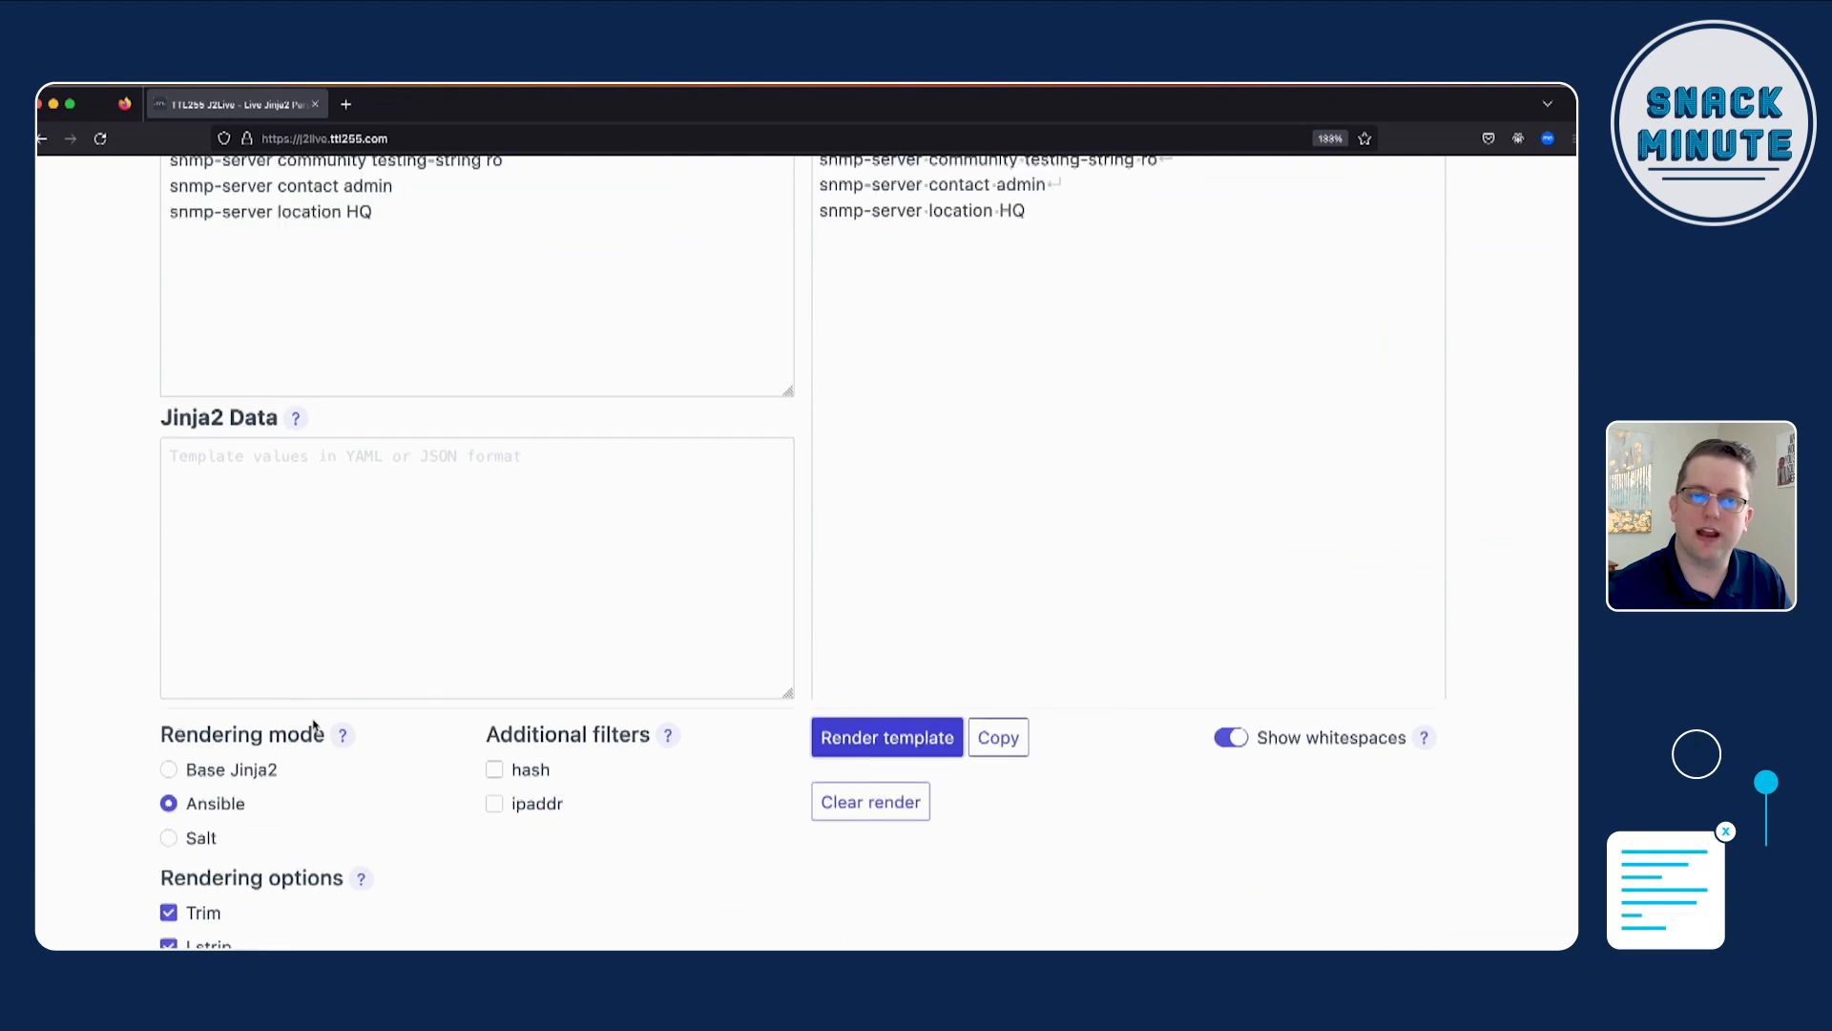
scroll("up", 3)
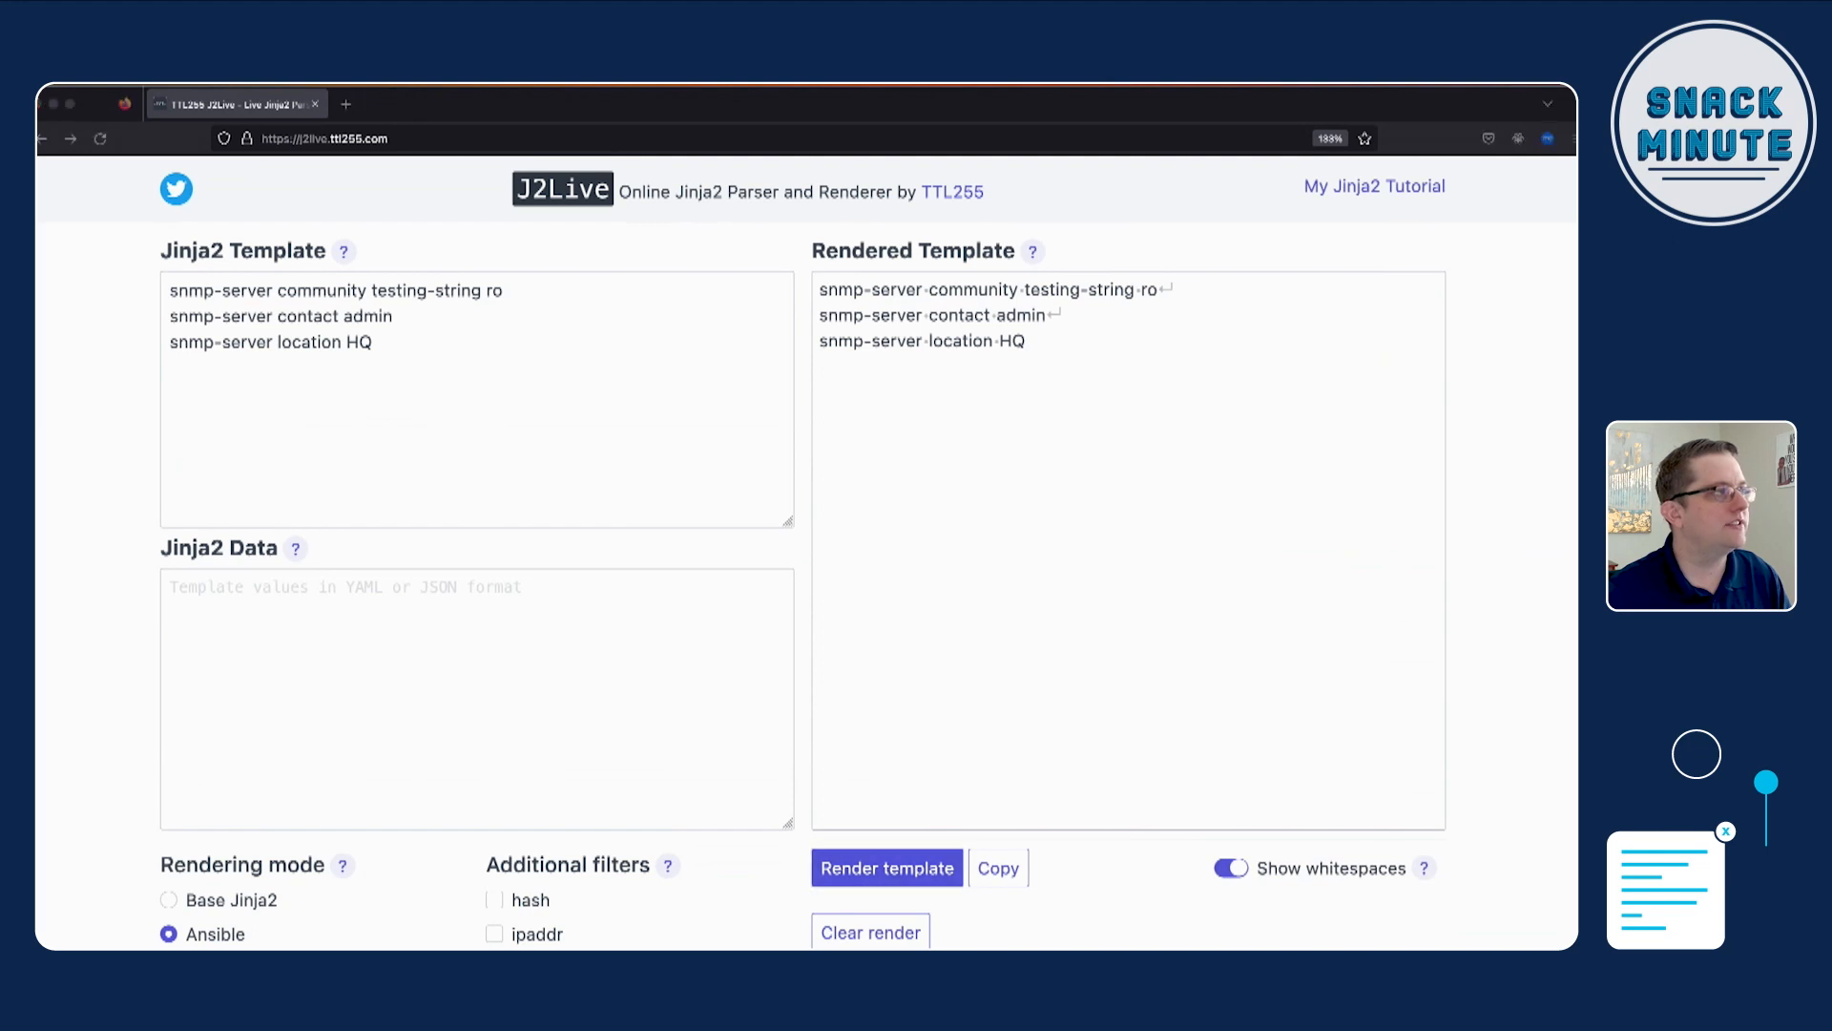
mouse_move(294, 433)
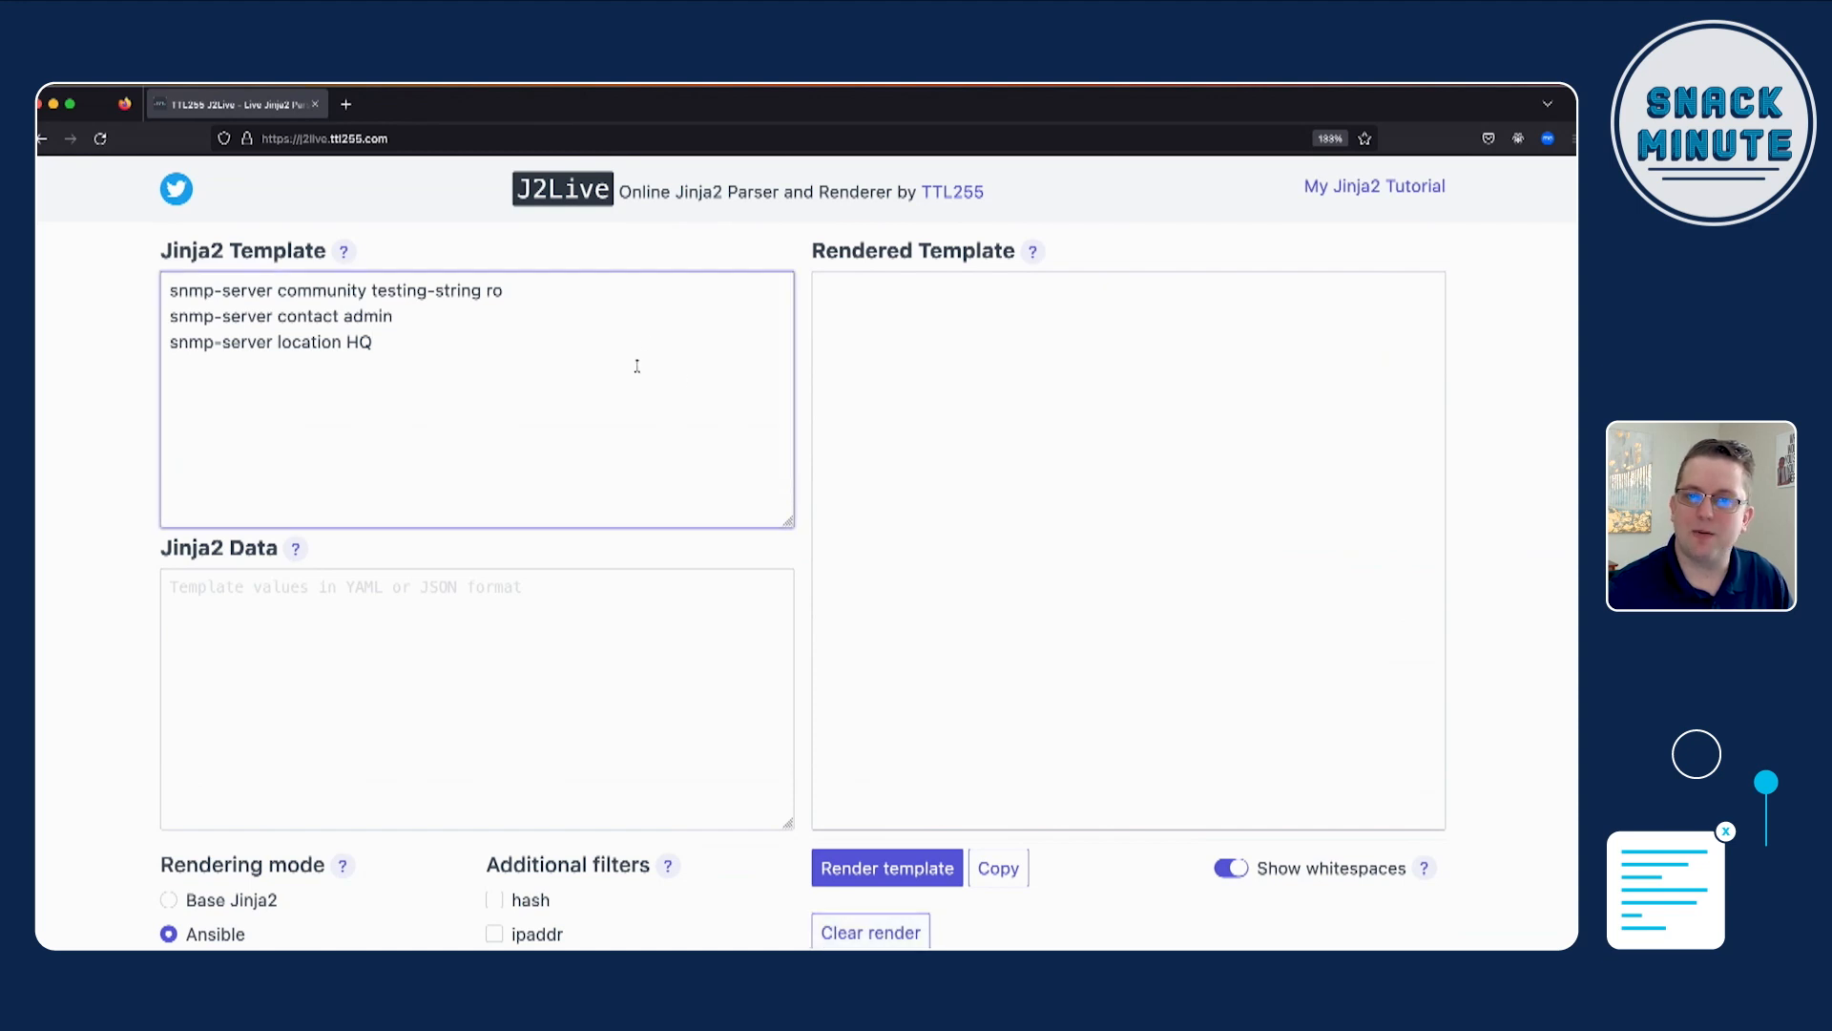
Step: Swap the fixed SNMP values for {{ community_string }}, {{ snmp_contact }} and {{ snmp_location }} variables
left_click(374, 341)
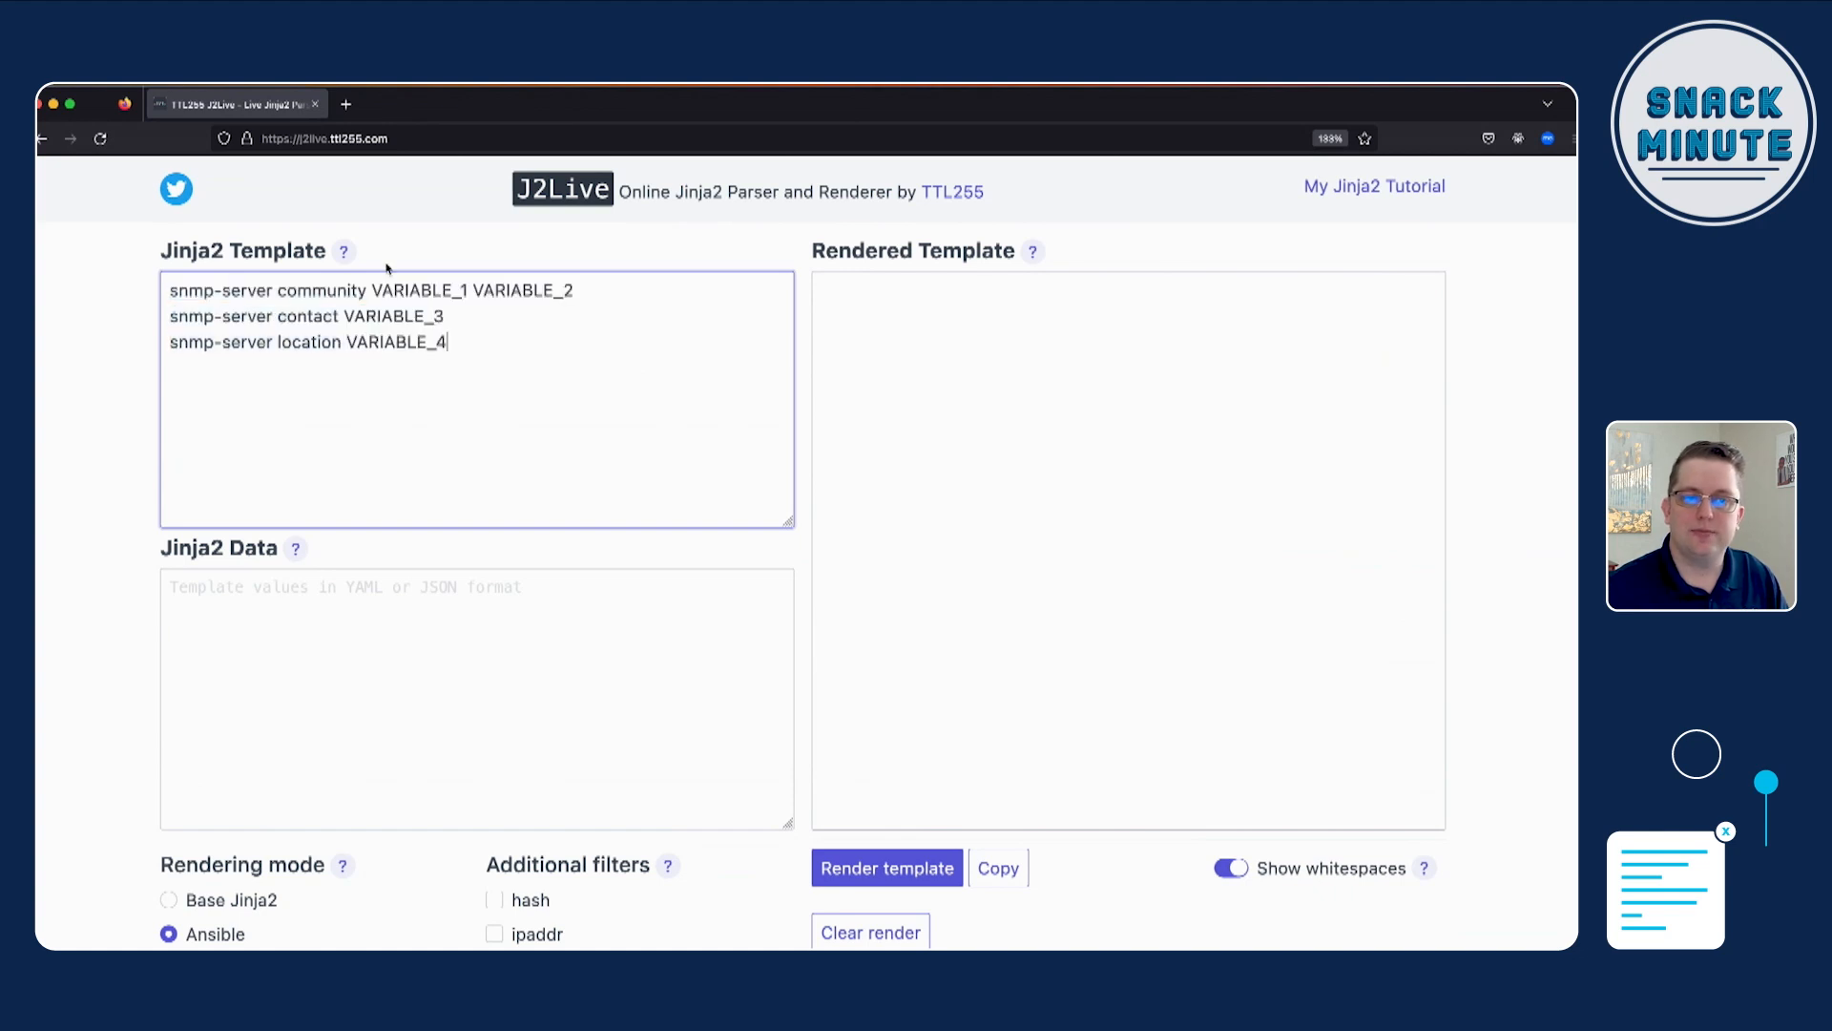
mouse_move(590, 277)
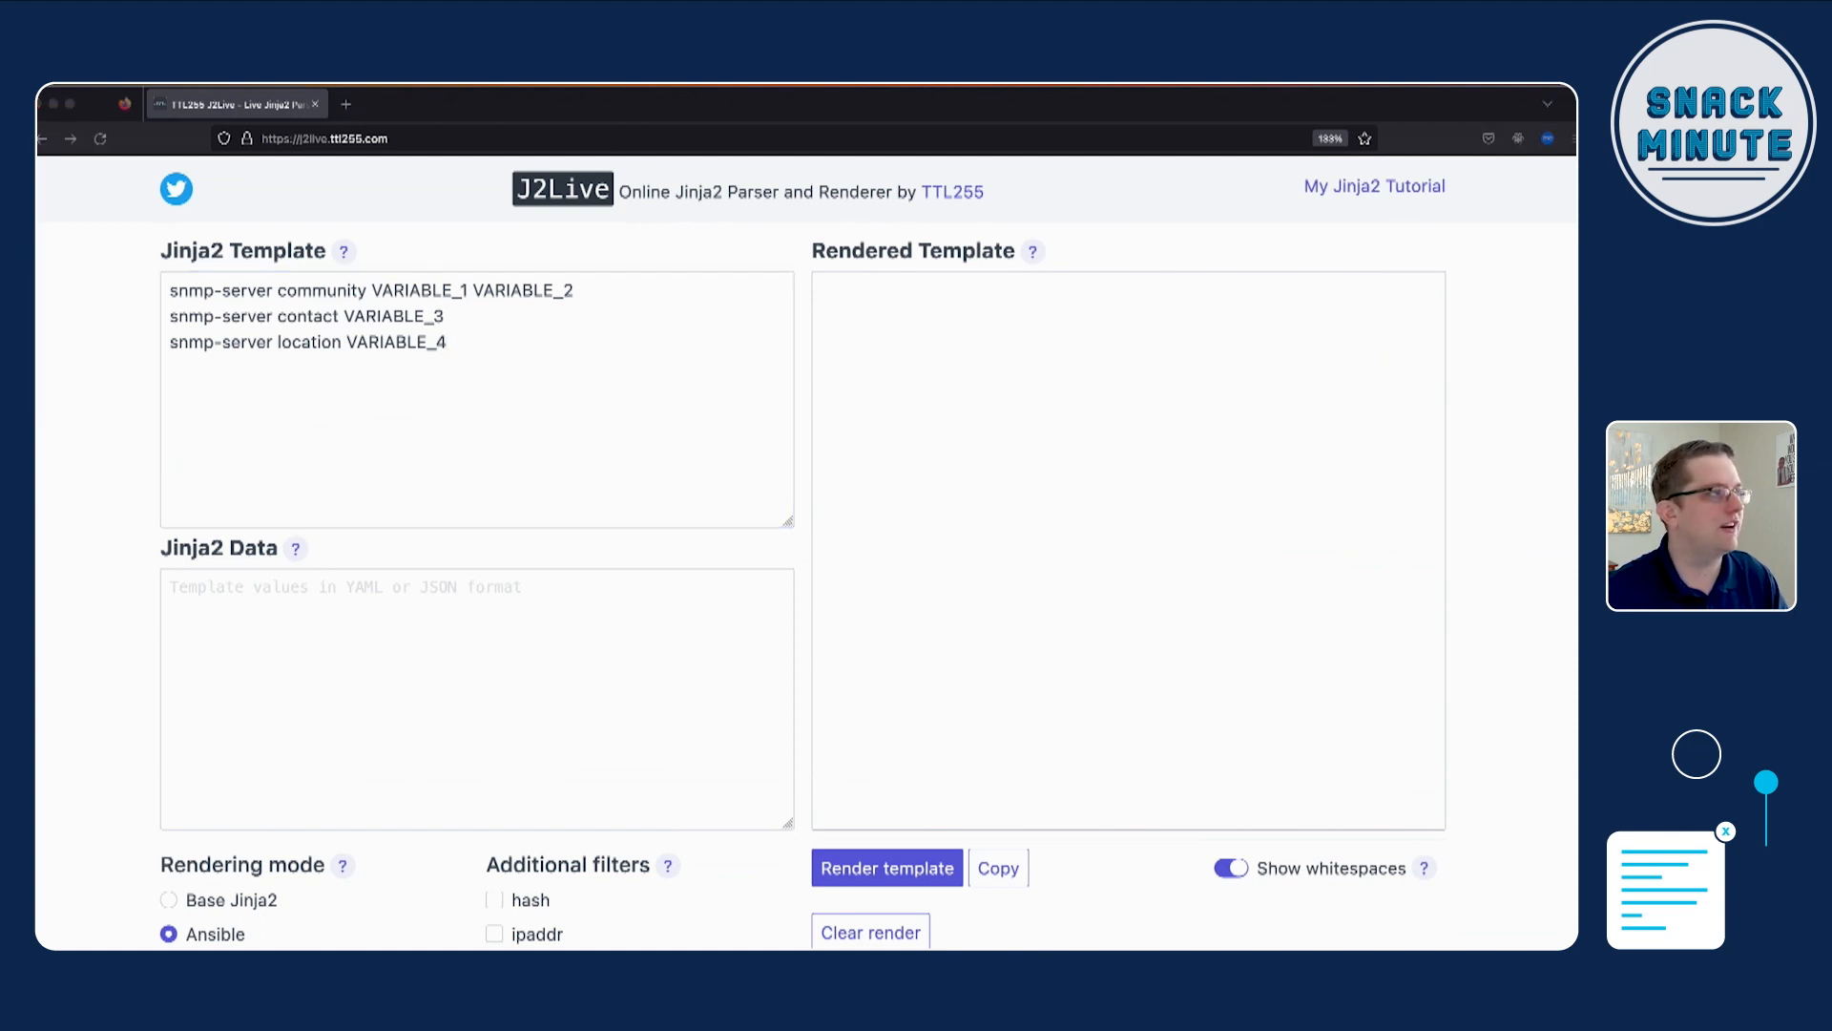
mouse_move(642, 340)
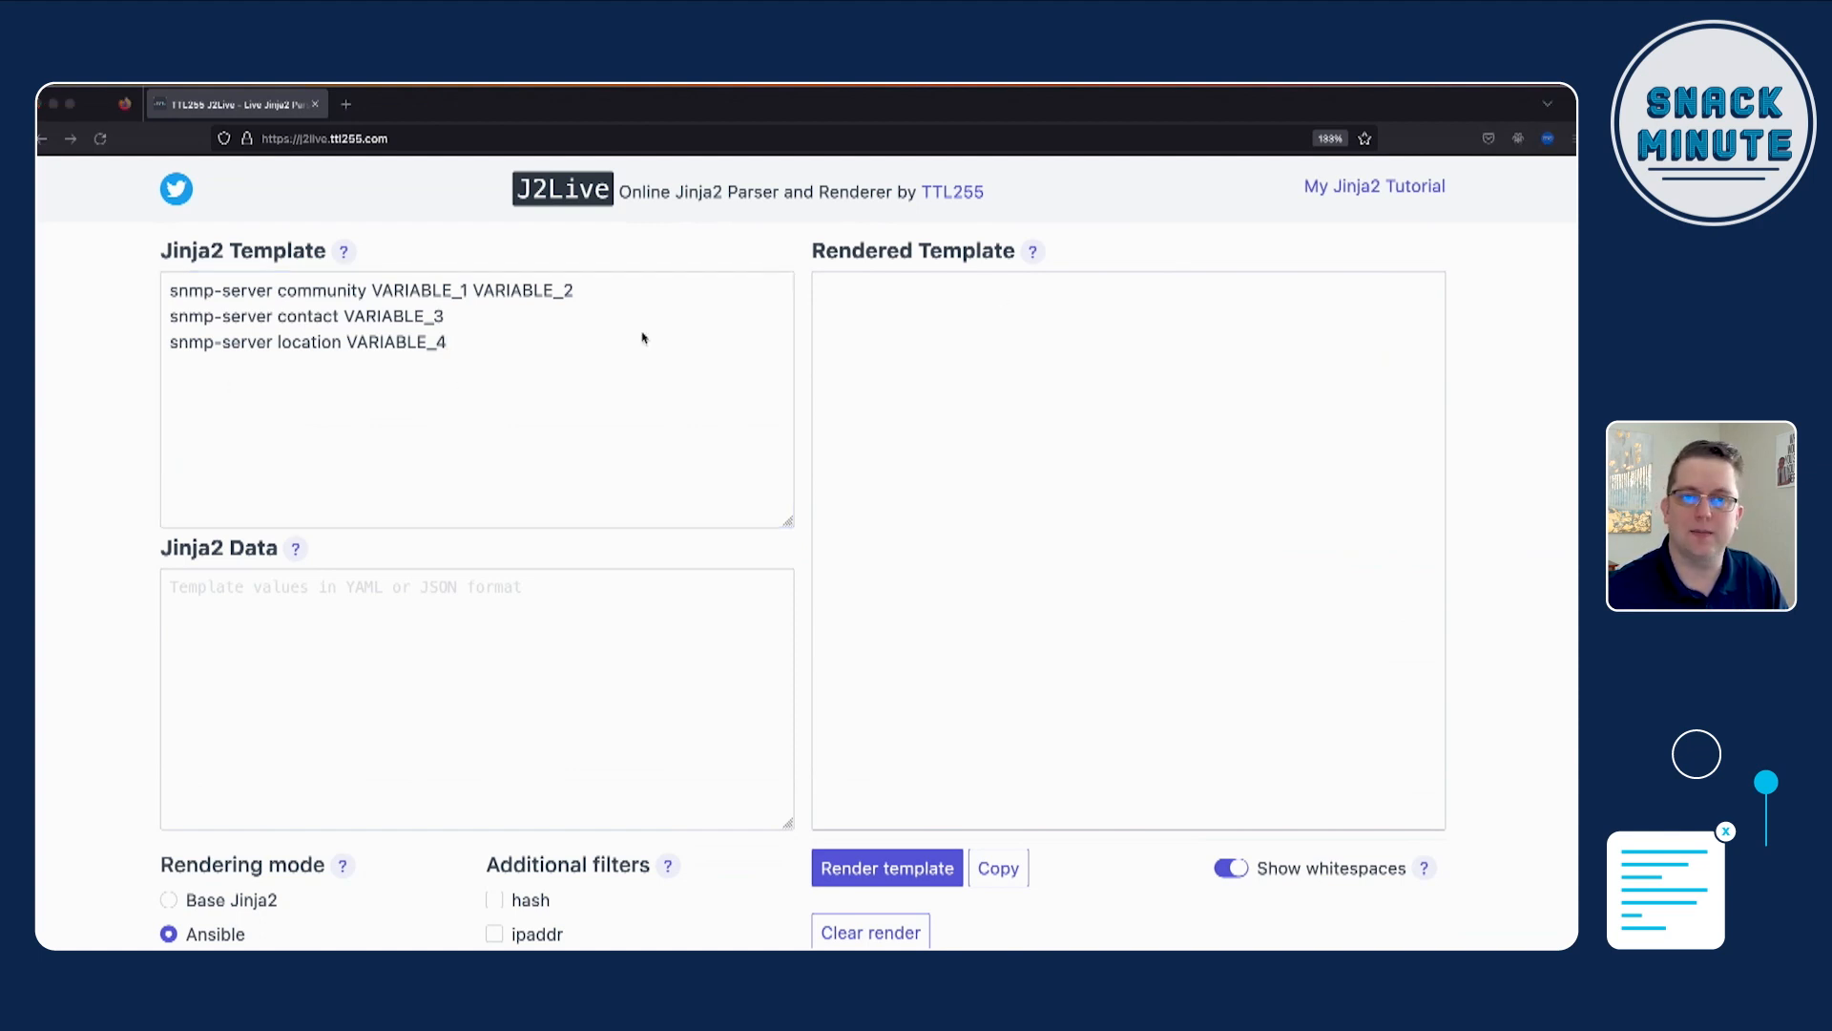
left_click(647, 362)
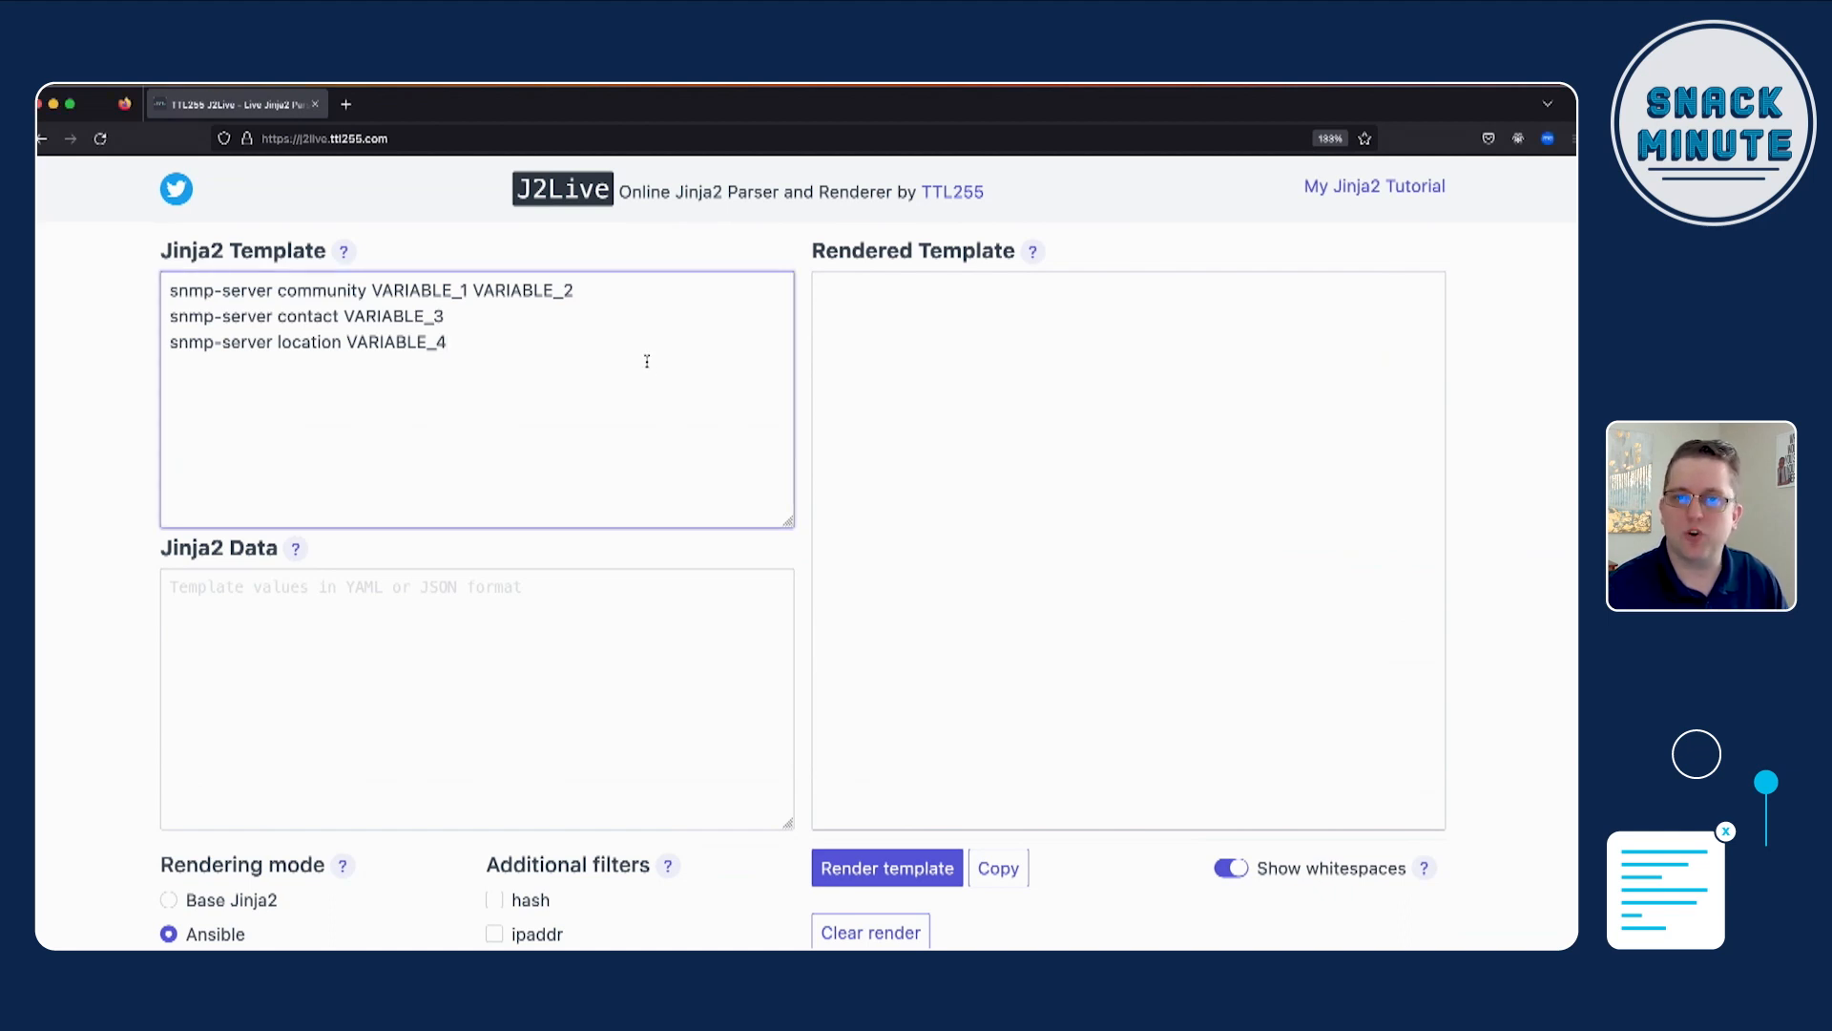
left_click(446, 341)
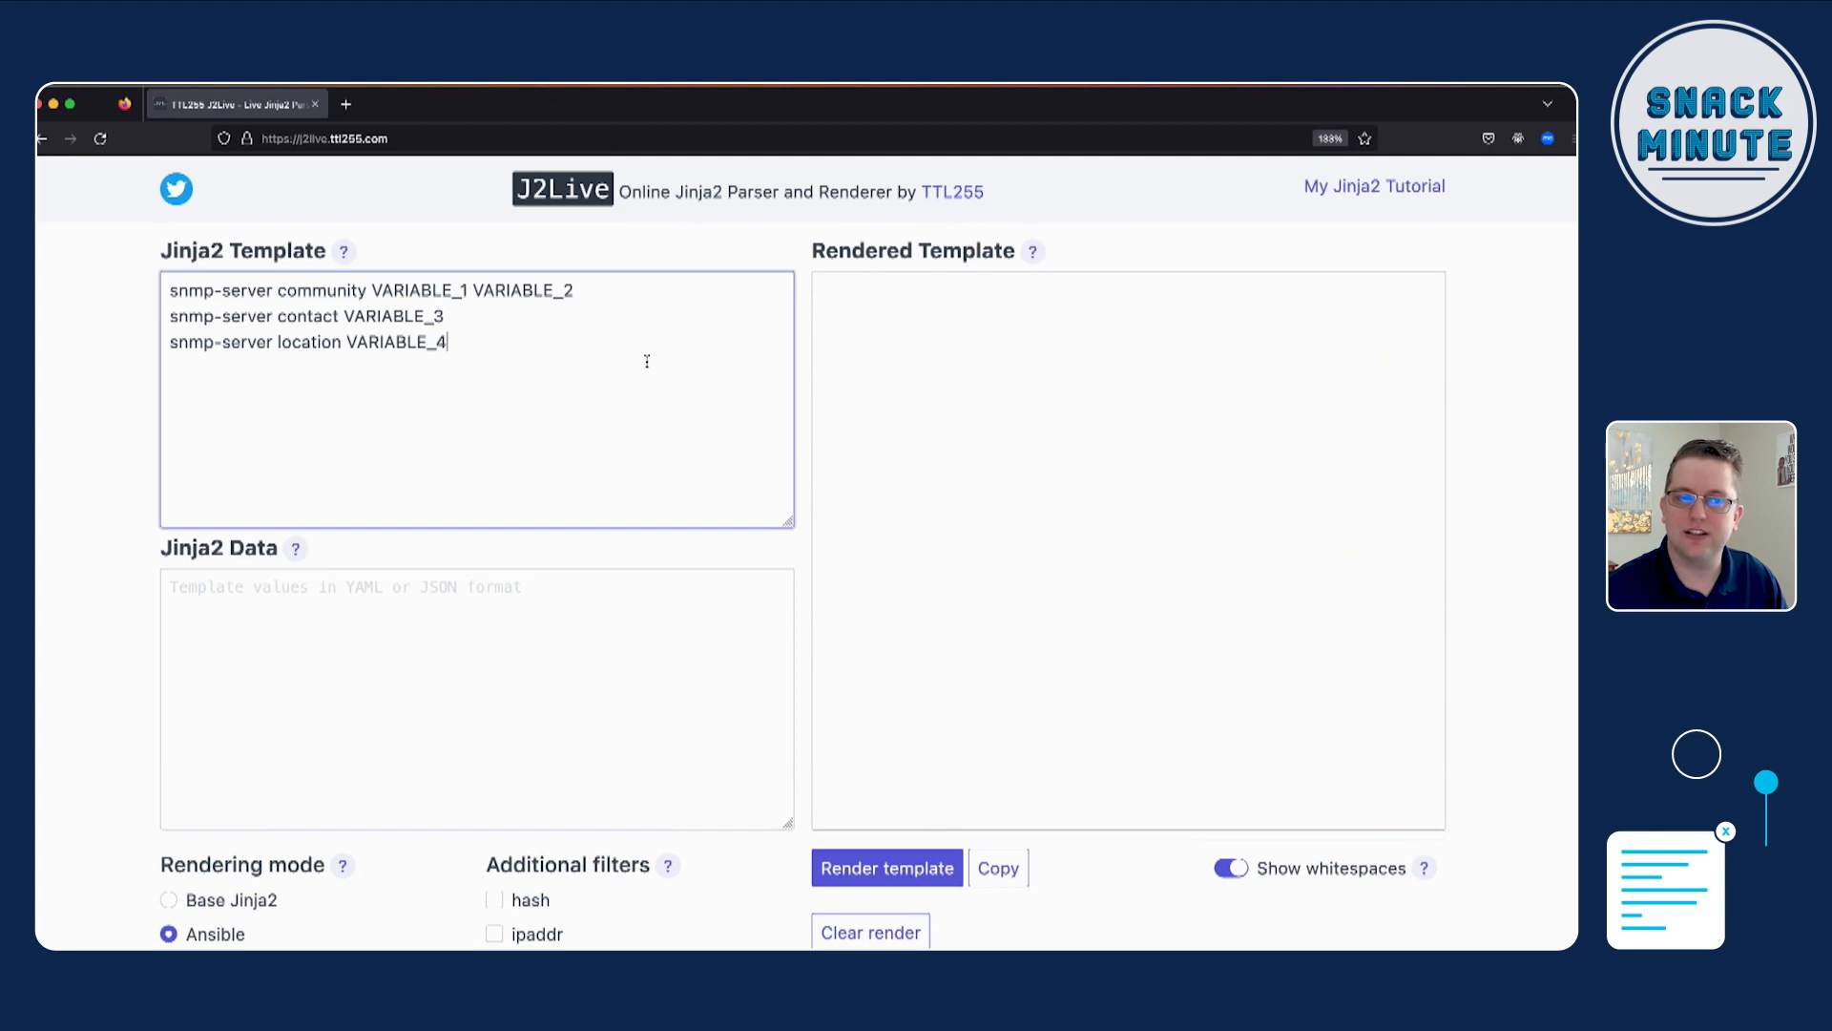
mouse_move(578, 372)
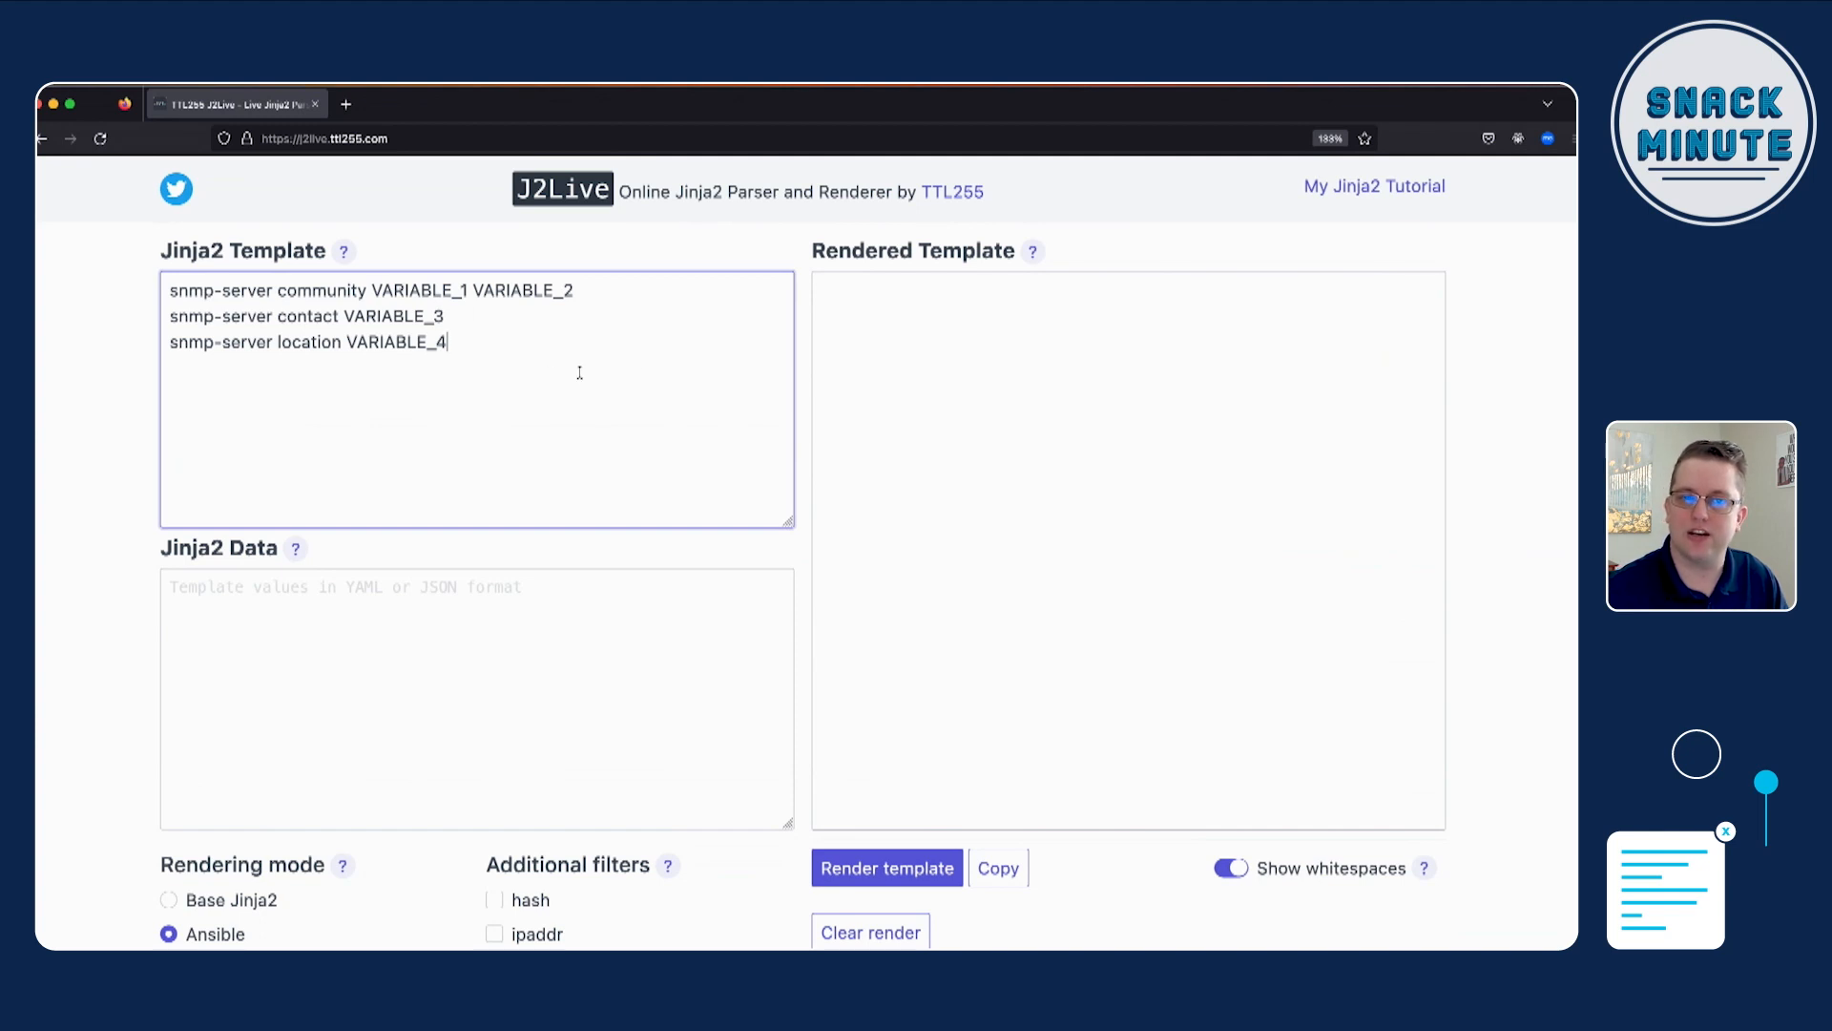
mouse_move(532, 376)
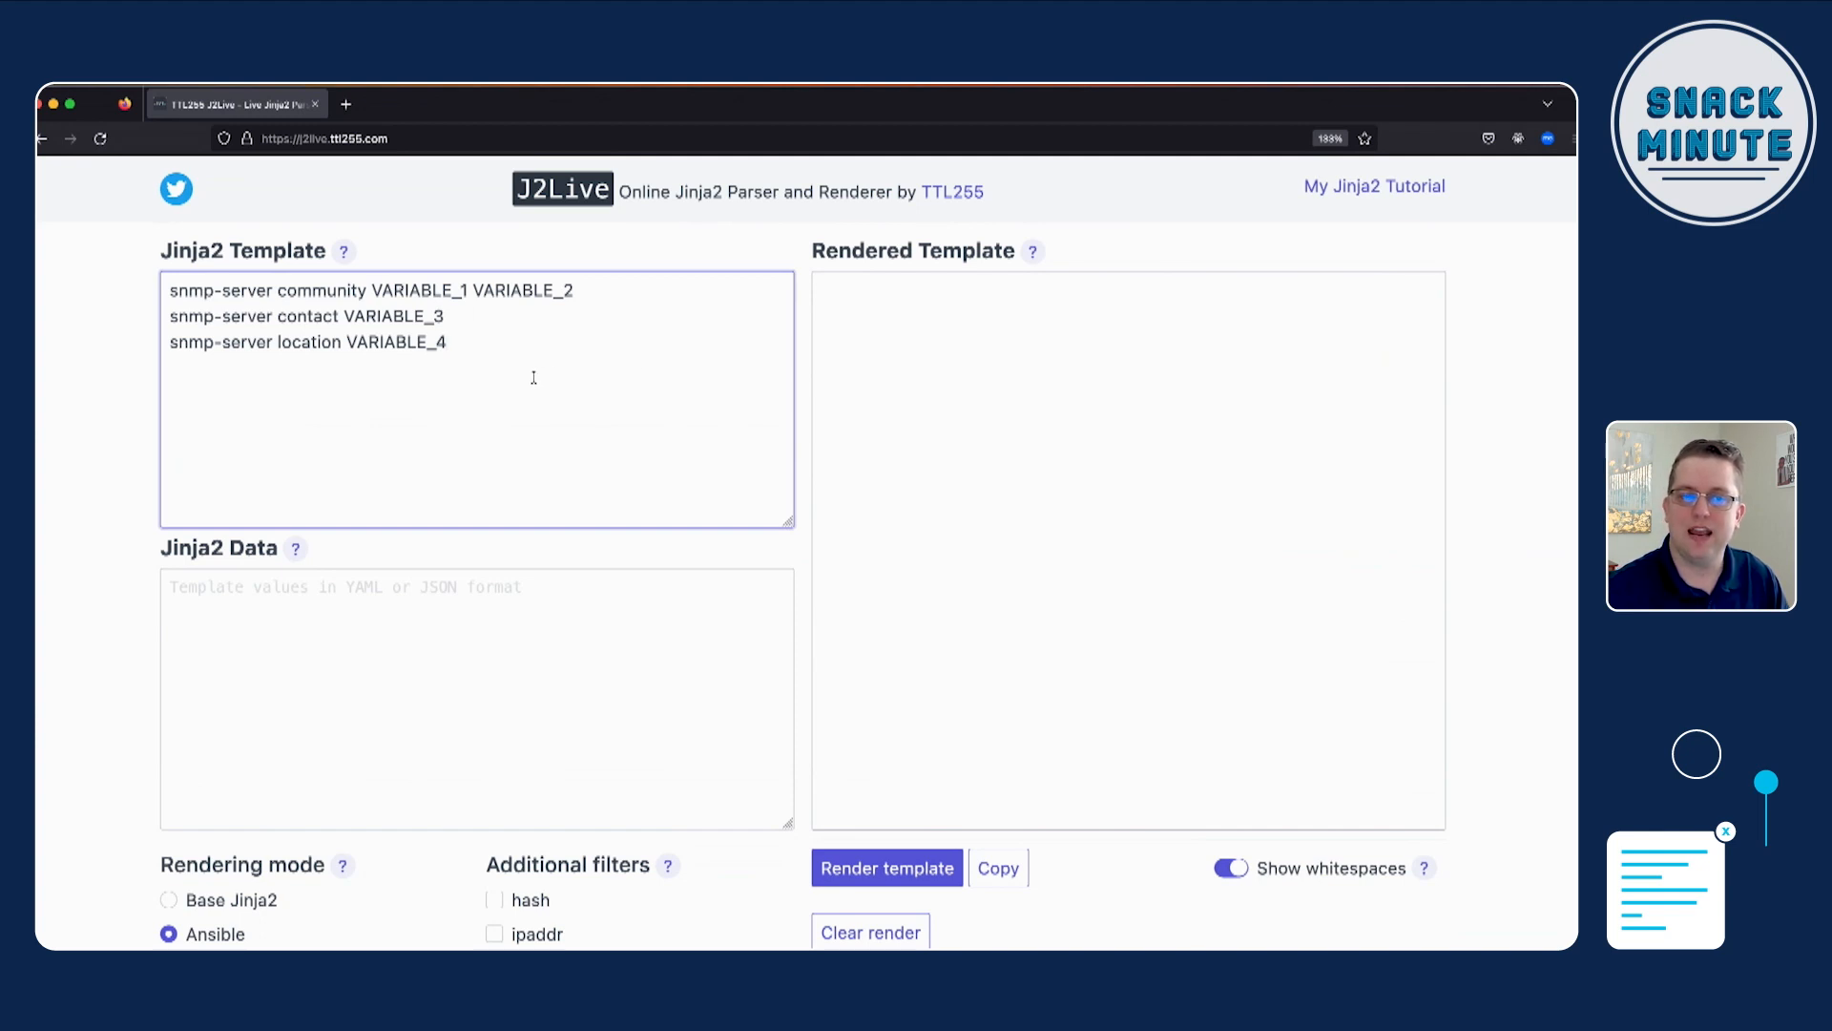
mouse_move(409, 290)
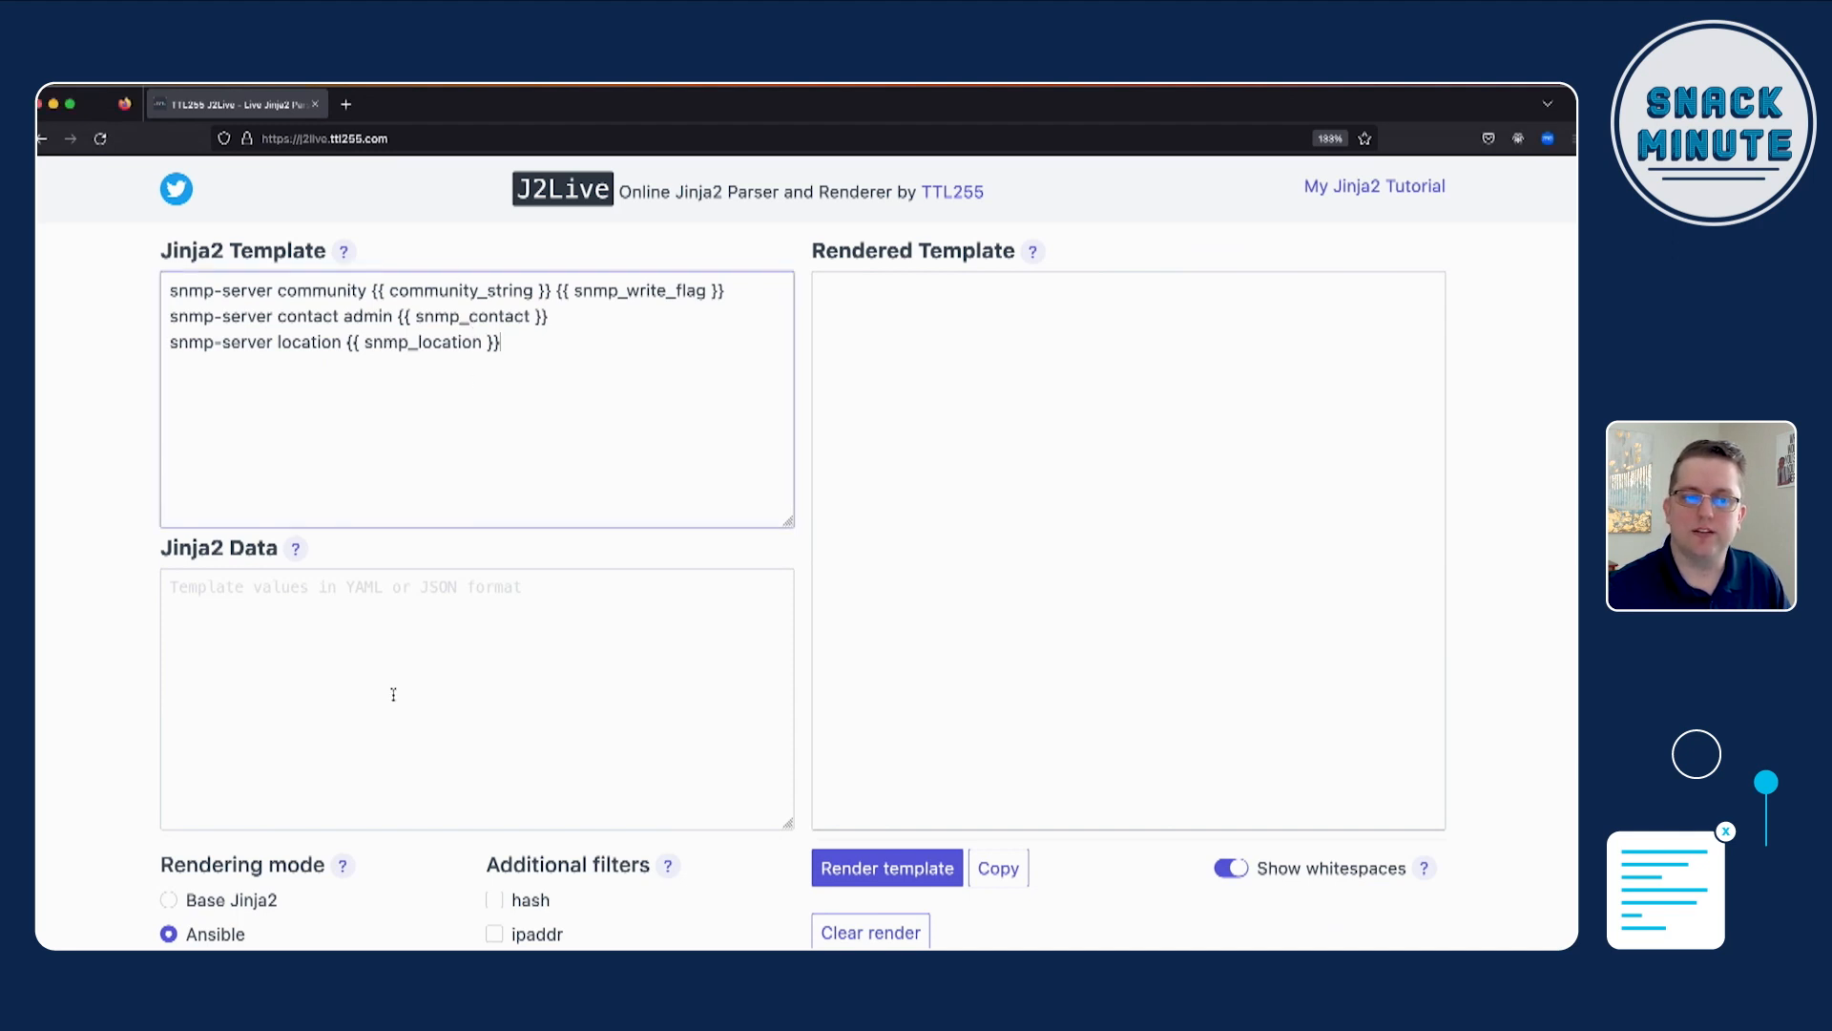
type("community_string: \"testing-string\"")
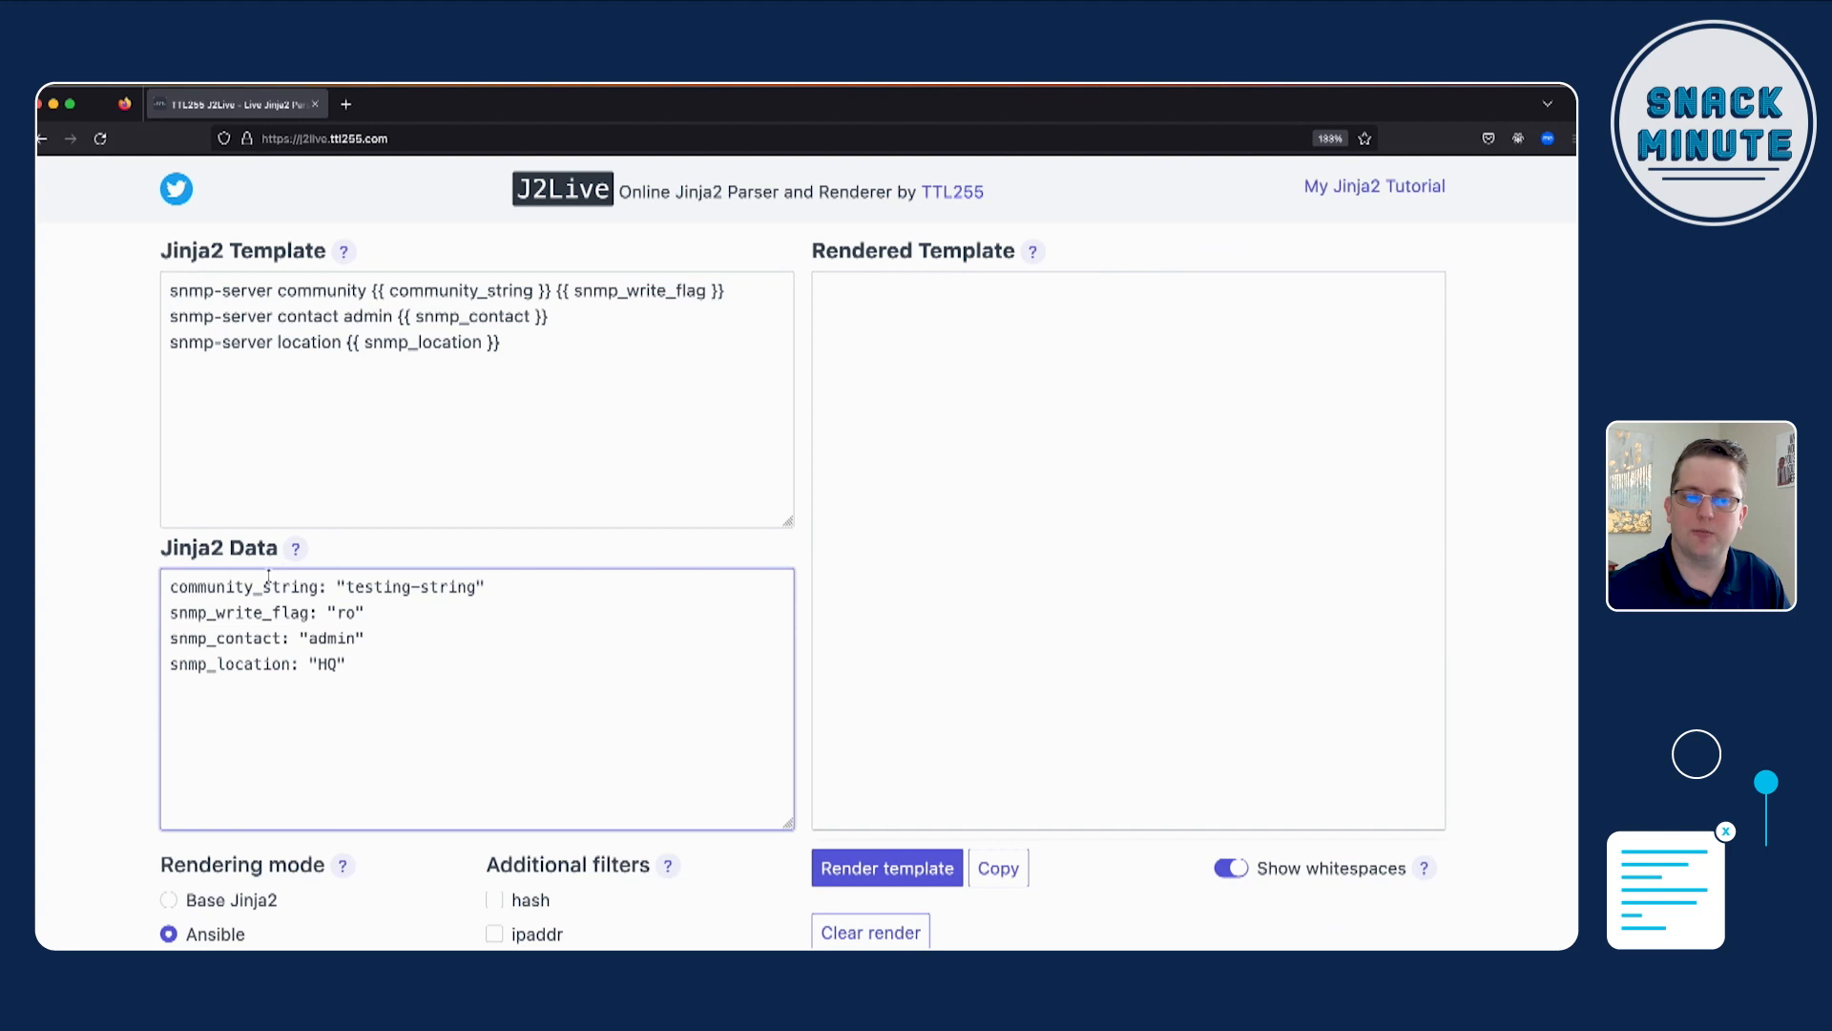
double_click(244, 586)
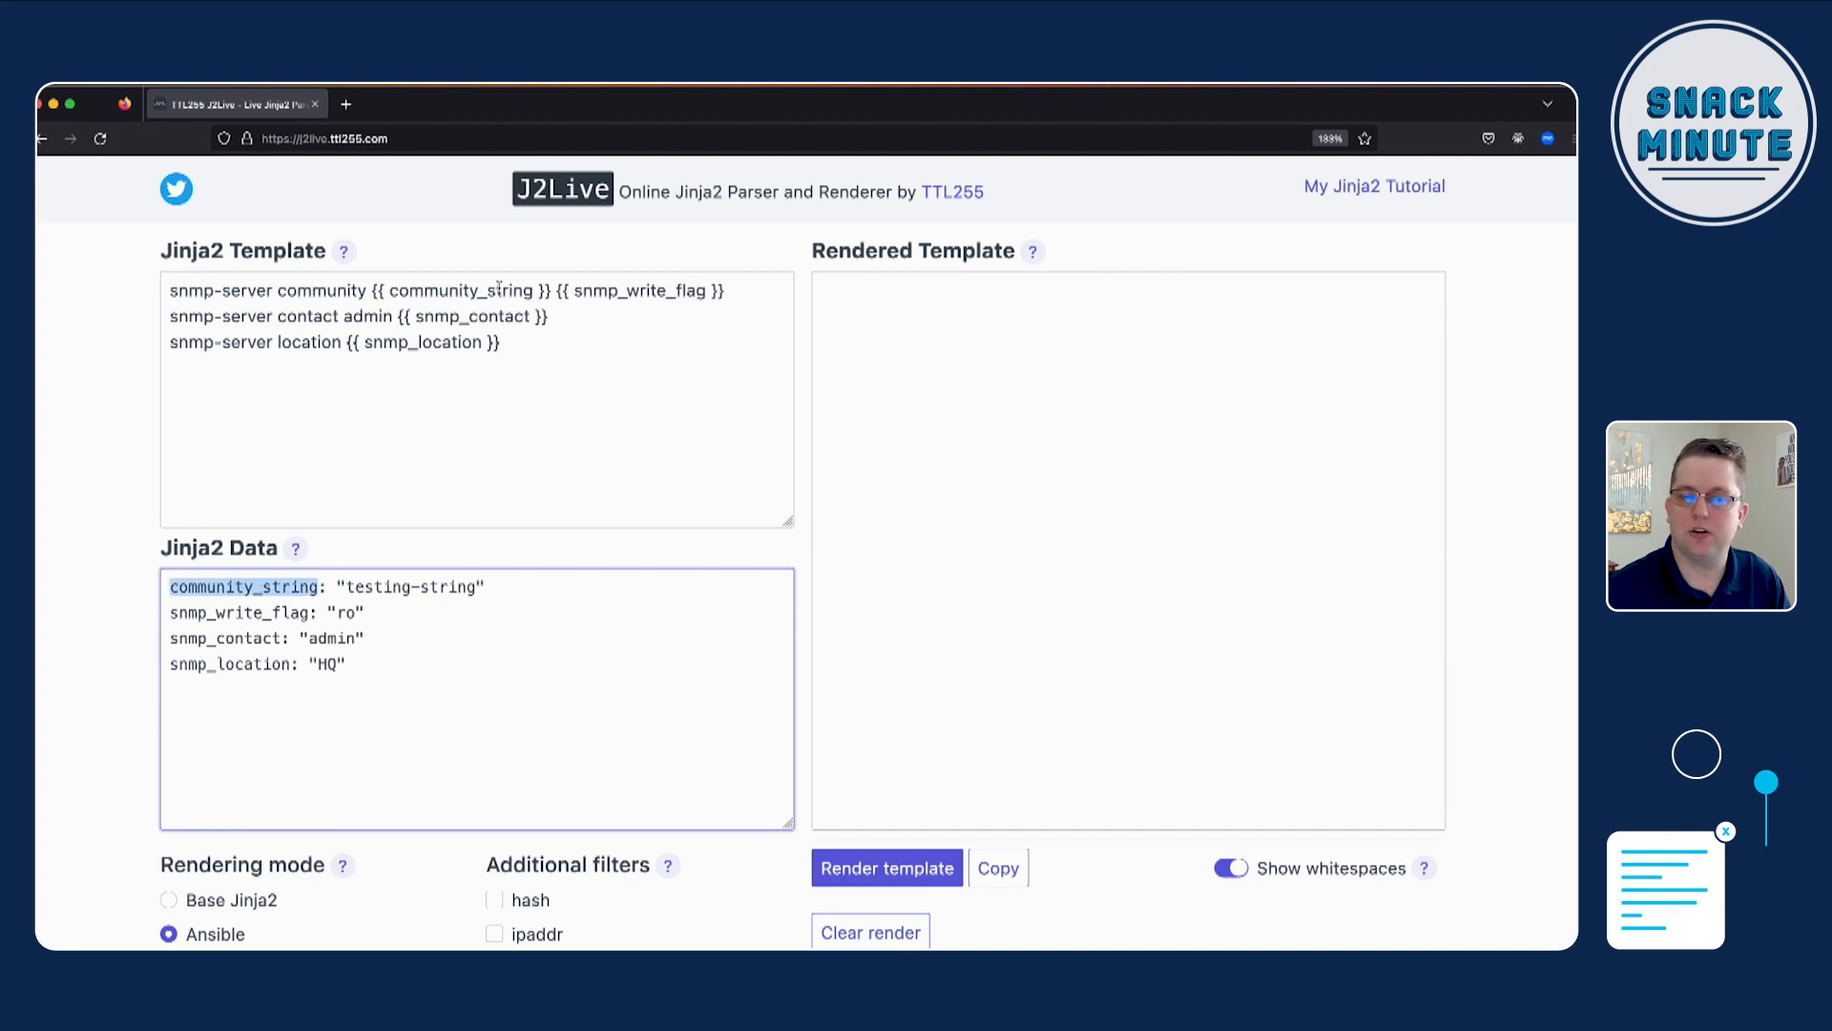
double_click(458, 290)
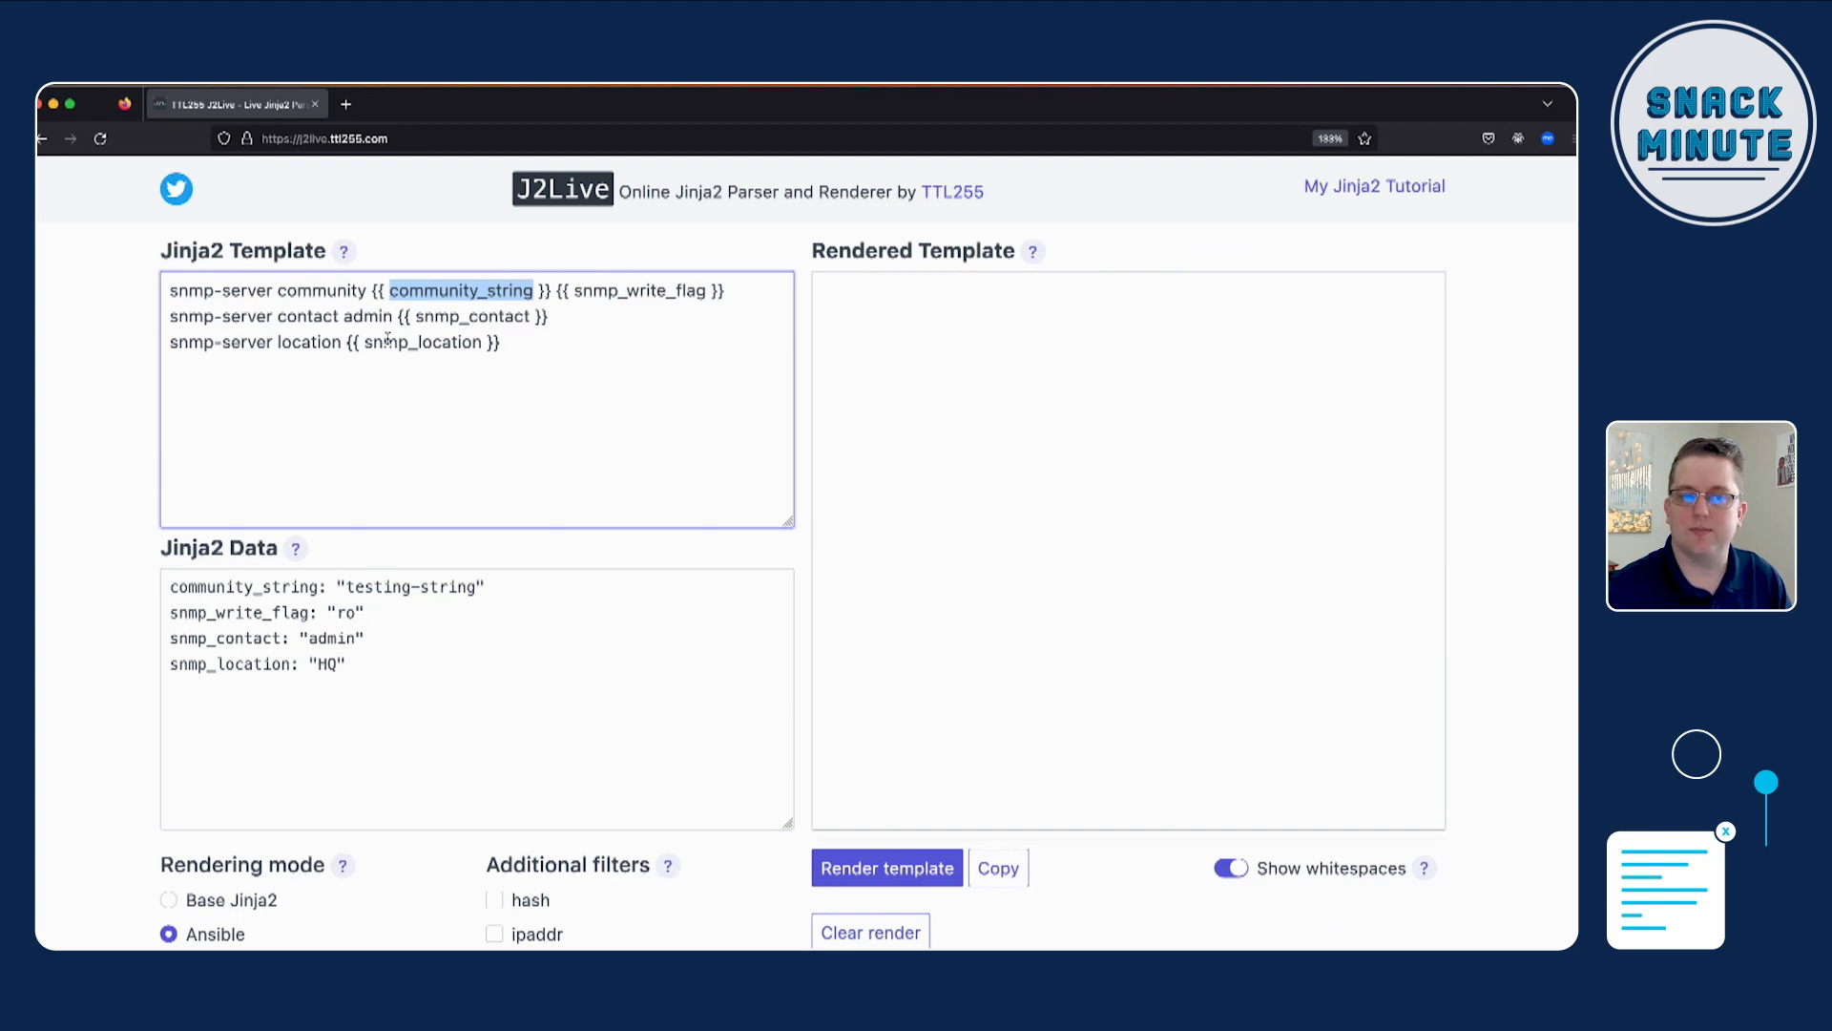
mouse_move(676, 441)
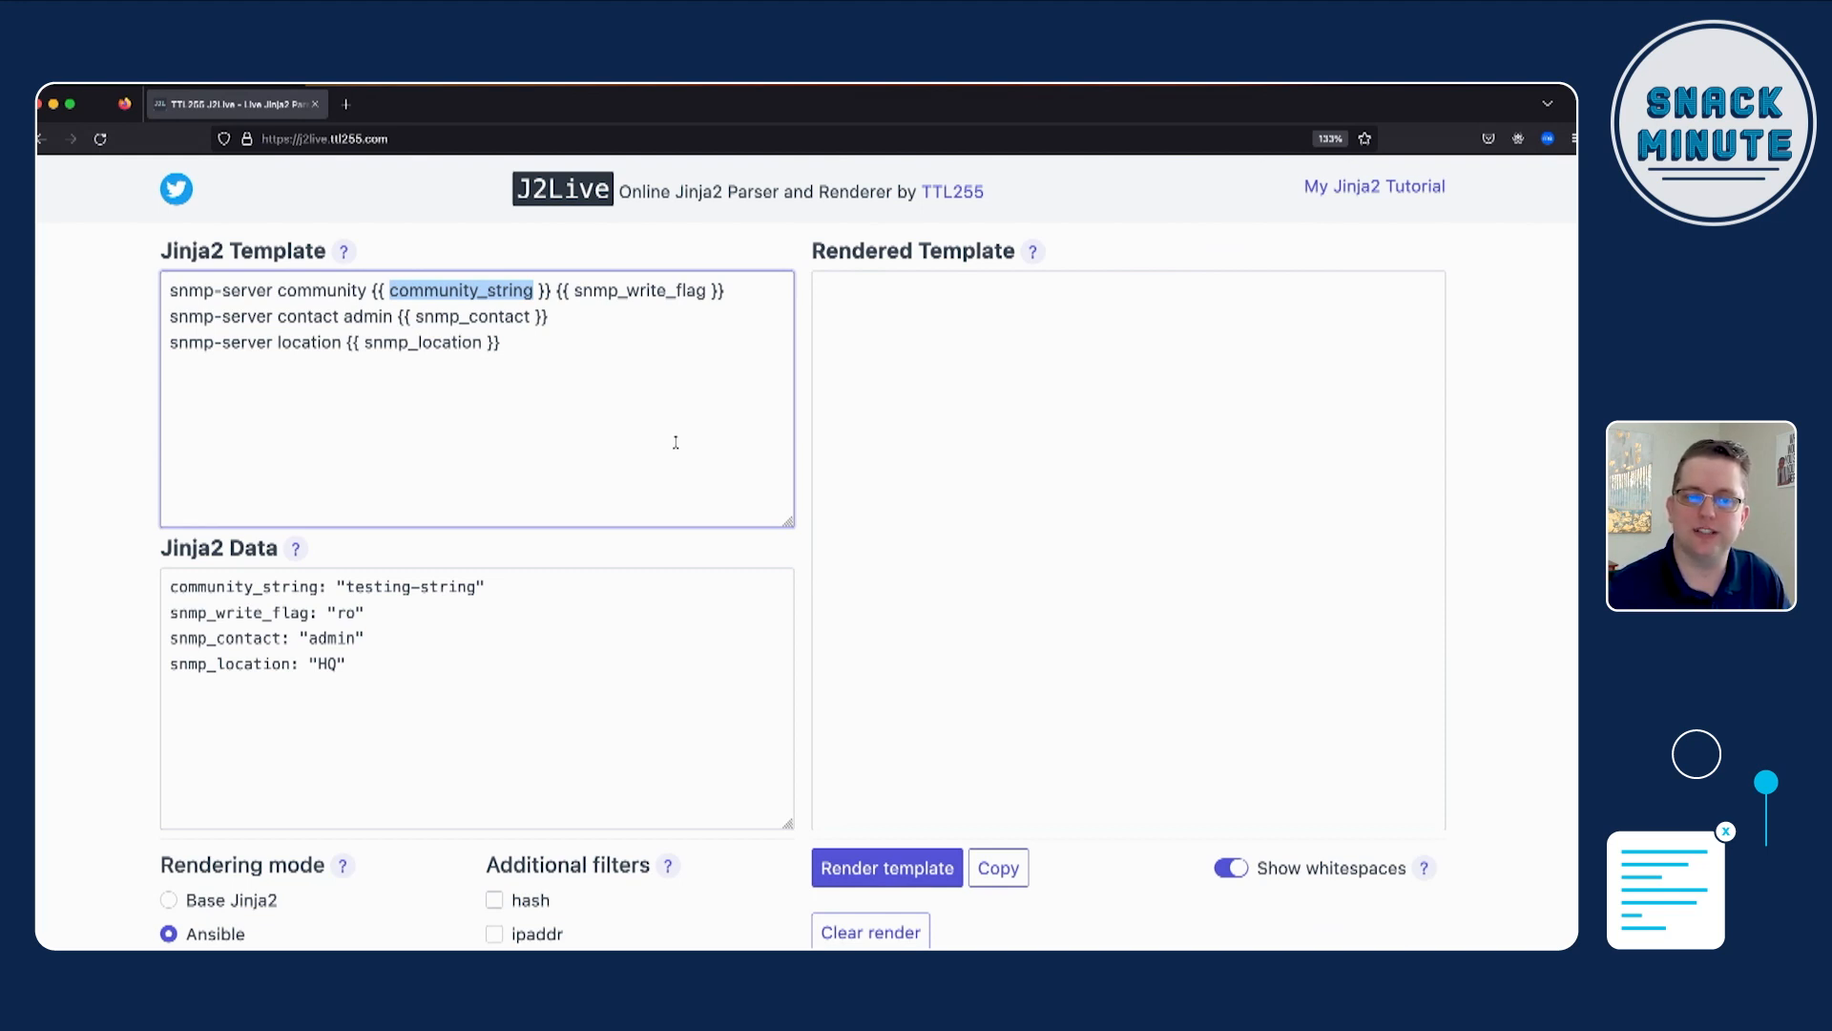
mouse_move(376, 666)
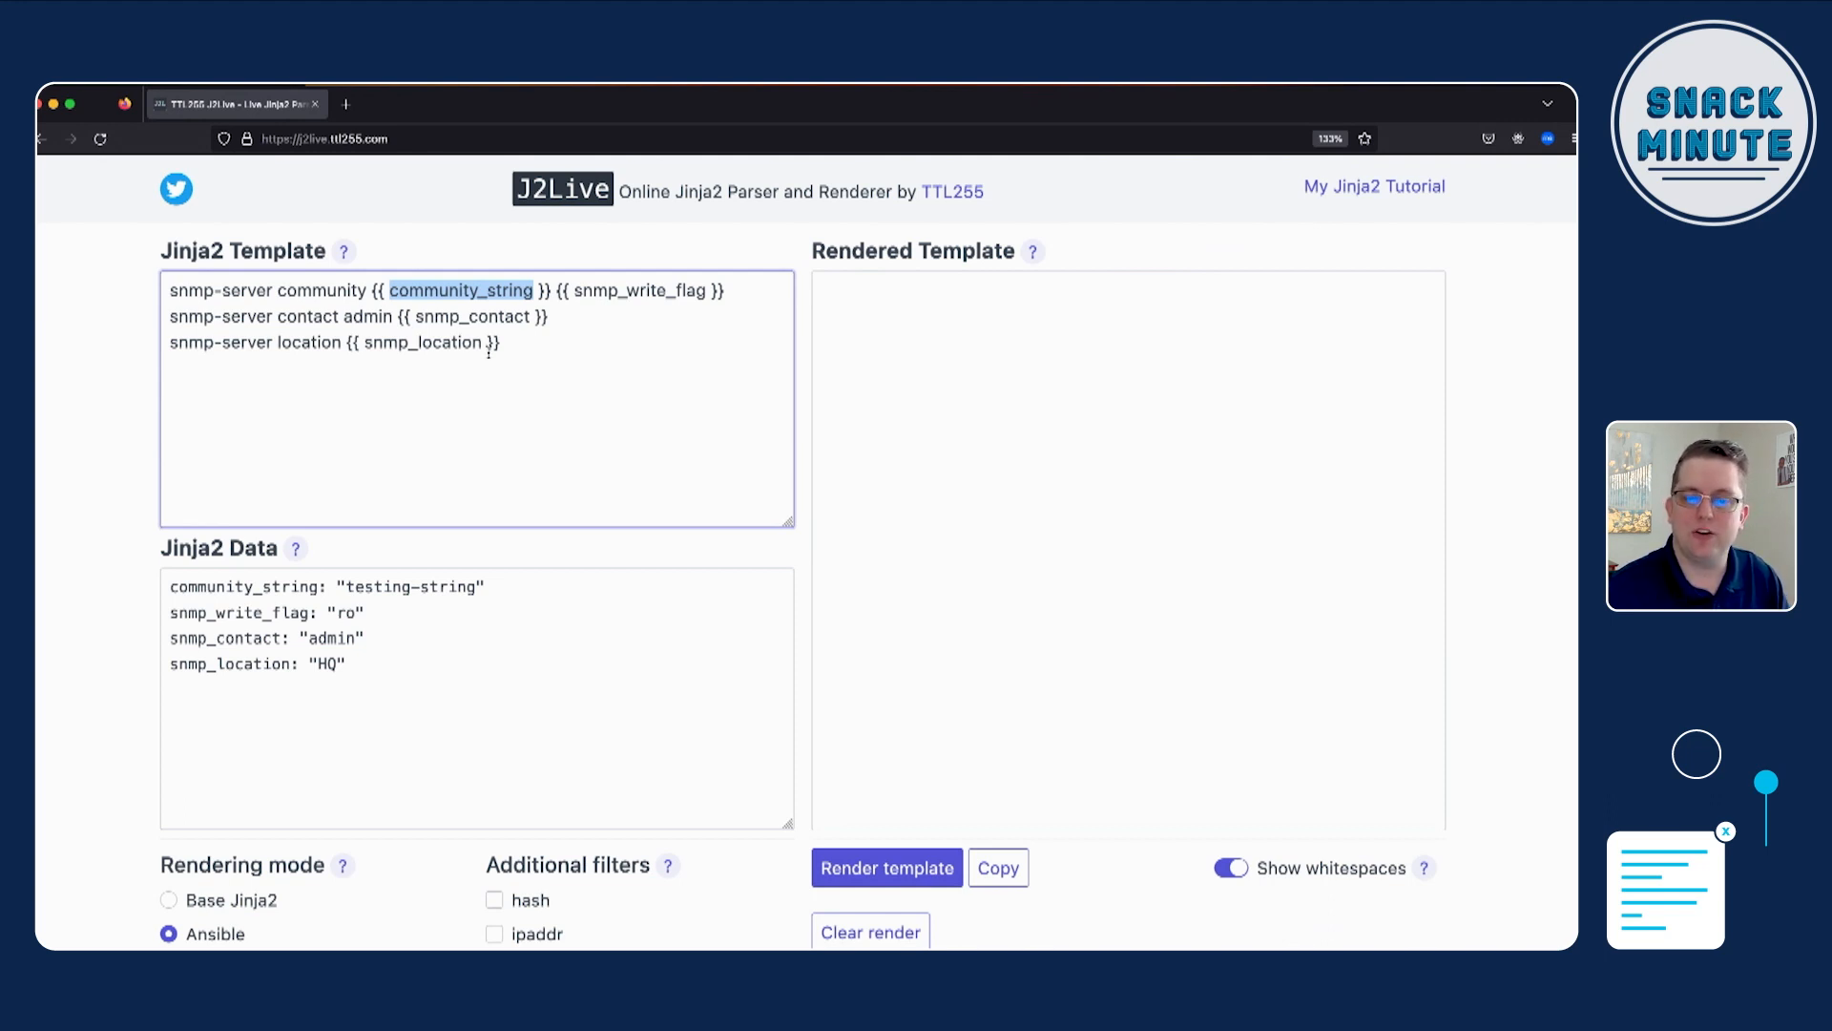
left_click(887, 866)
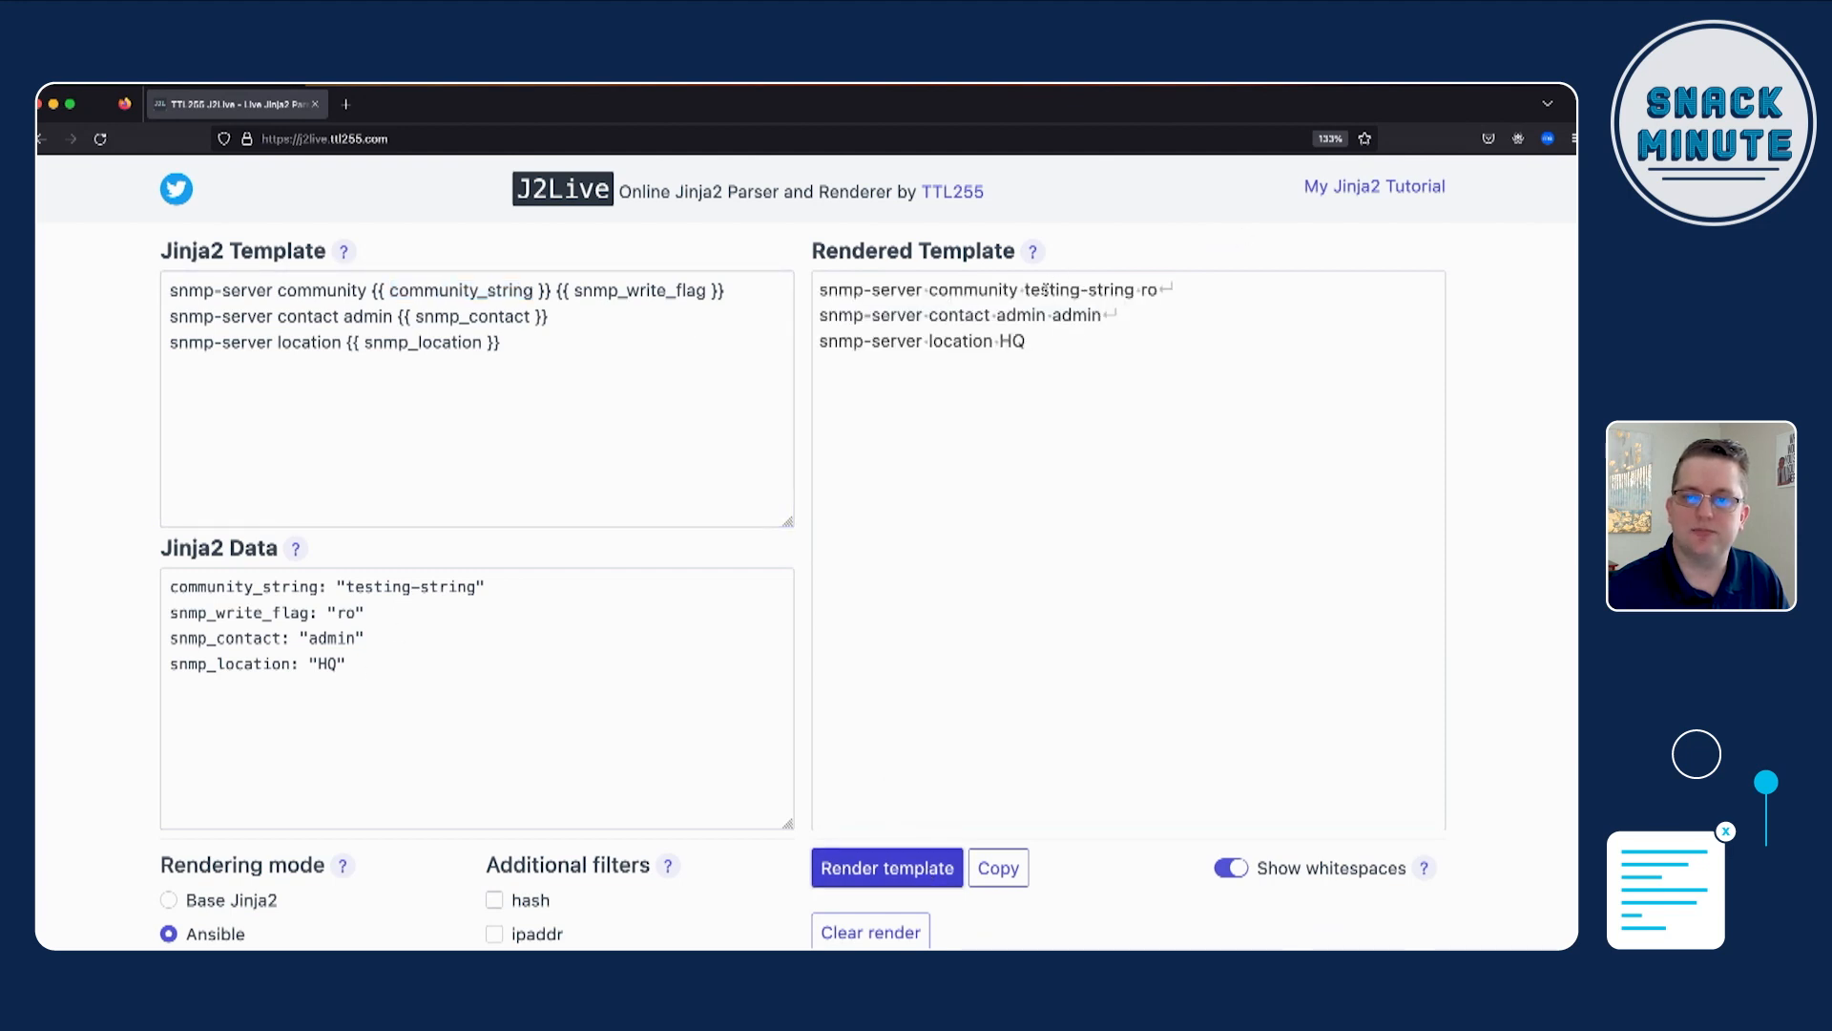
mouse_move(1040, 455)
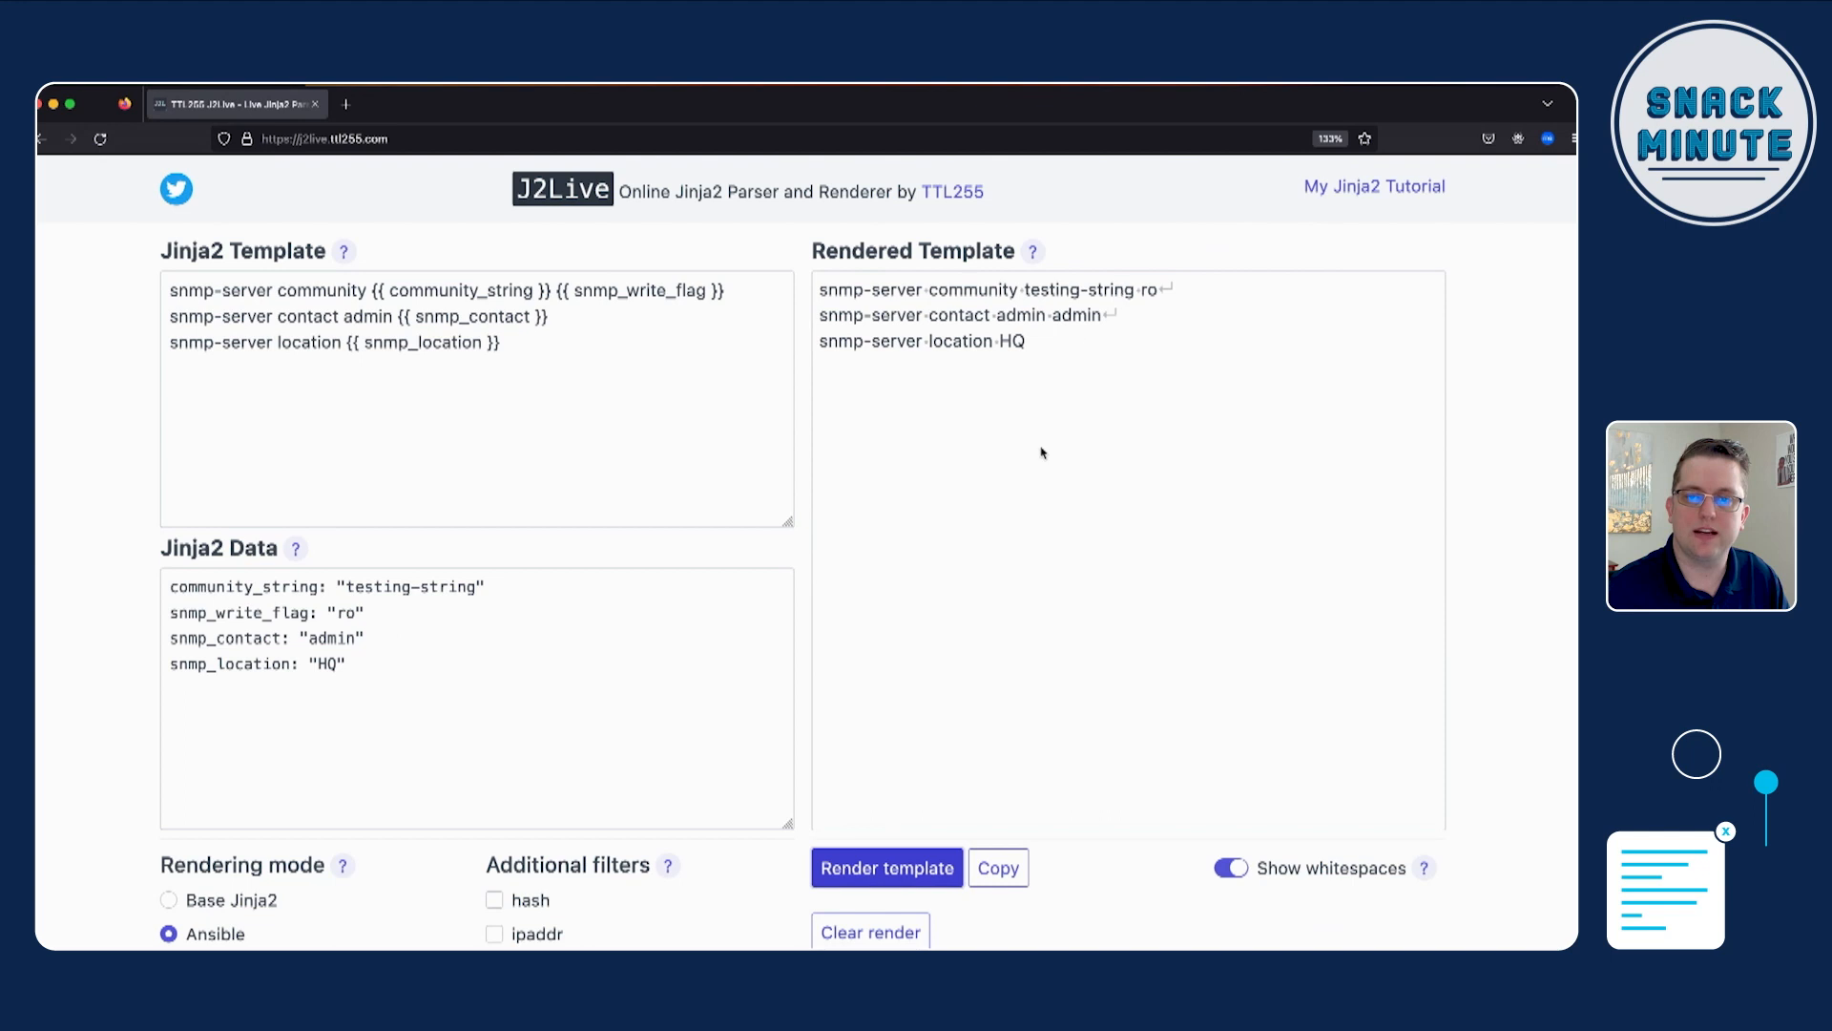
left_click(1229, 867)
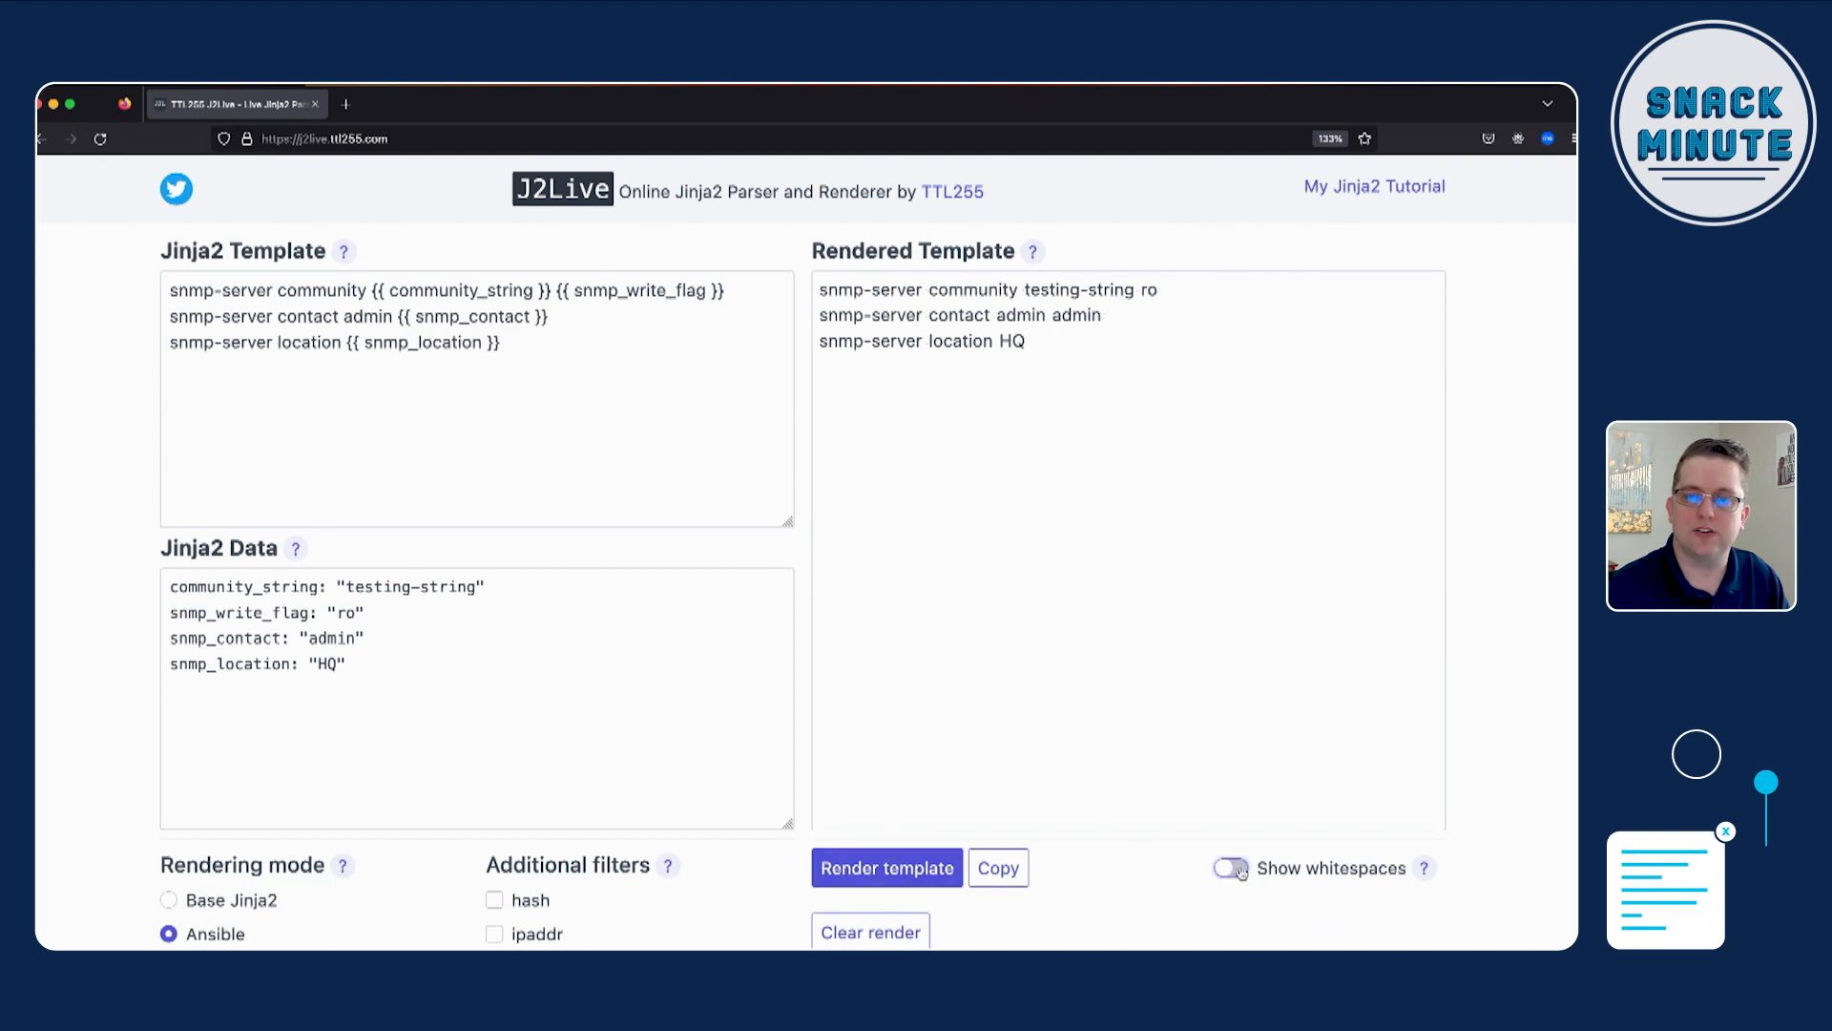
left_click(1227, 867)
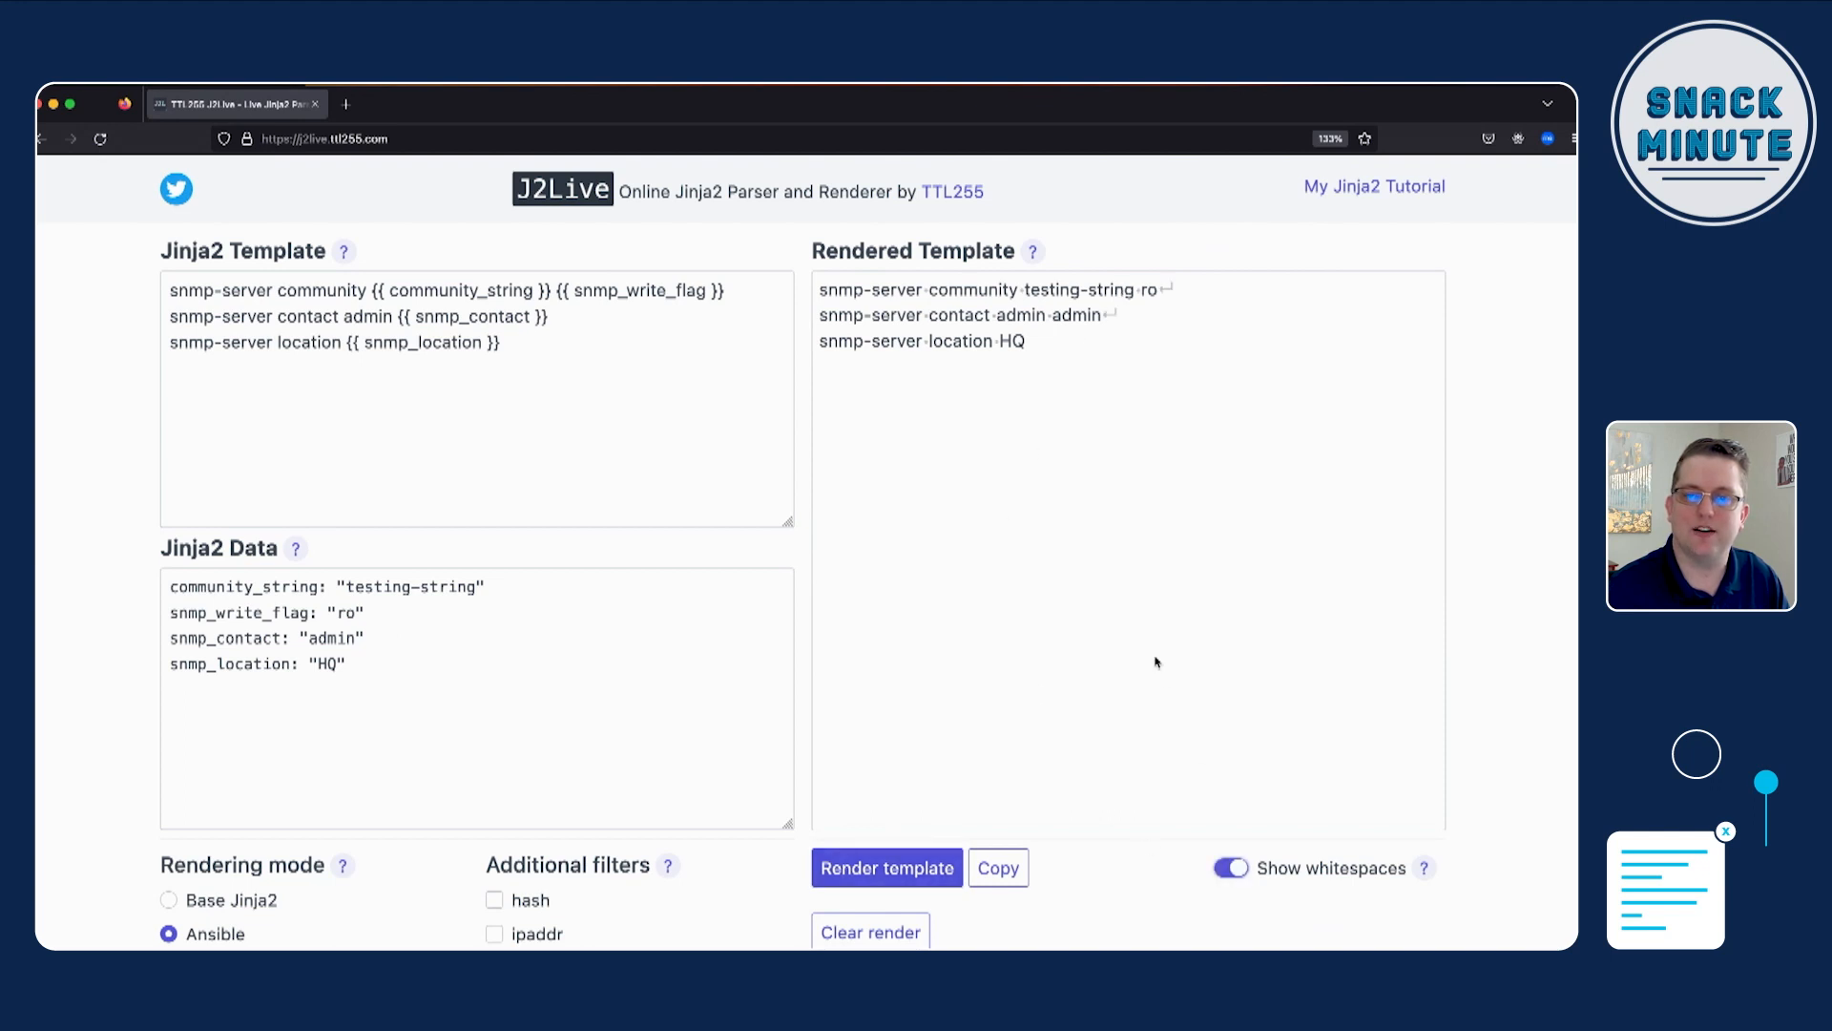
mouse_move(1094, 677)
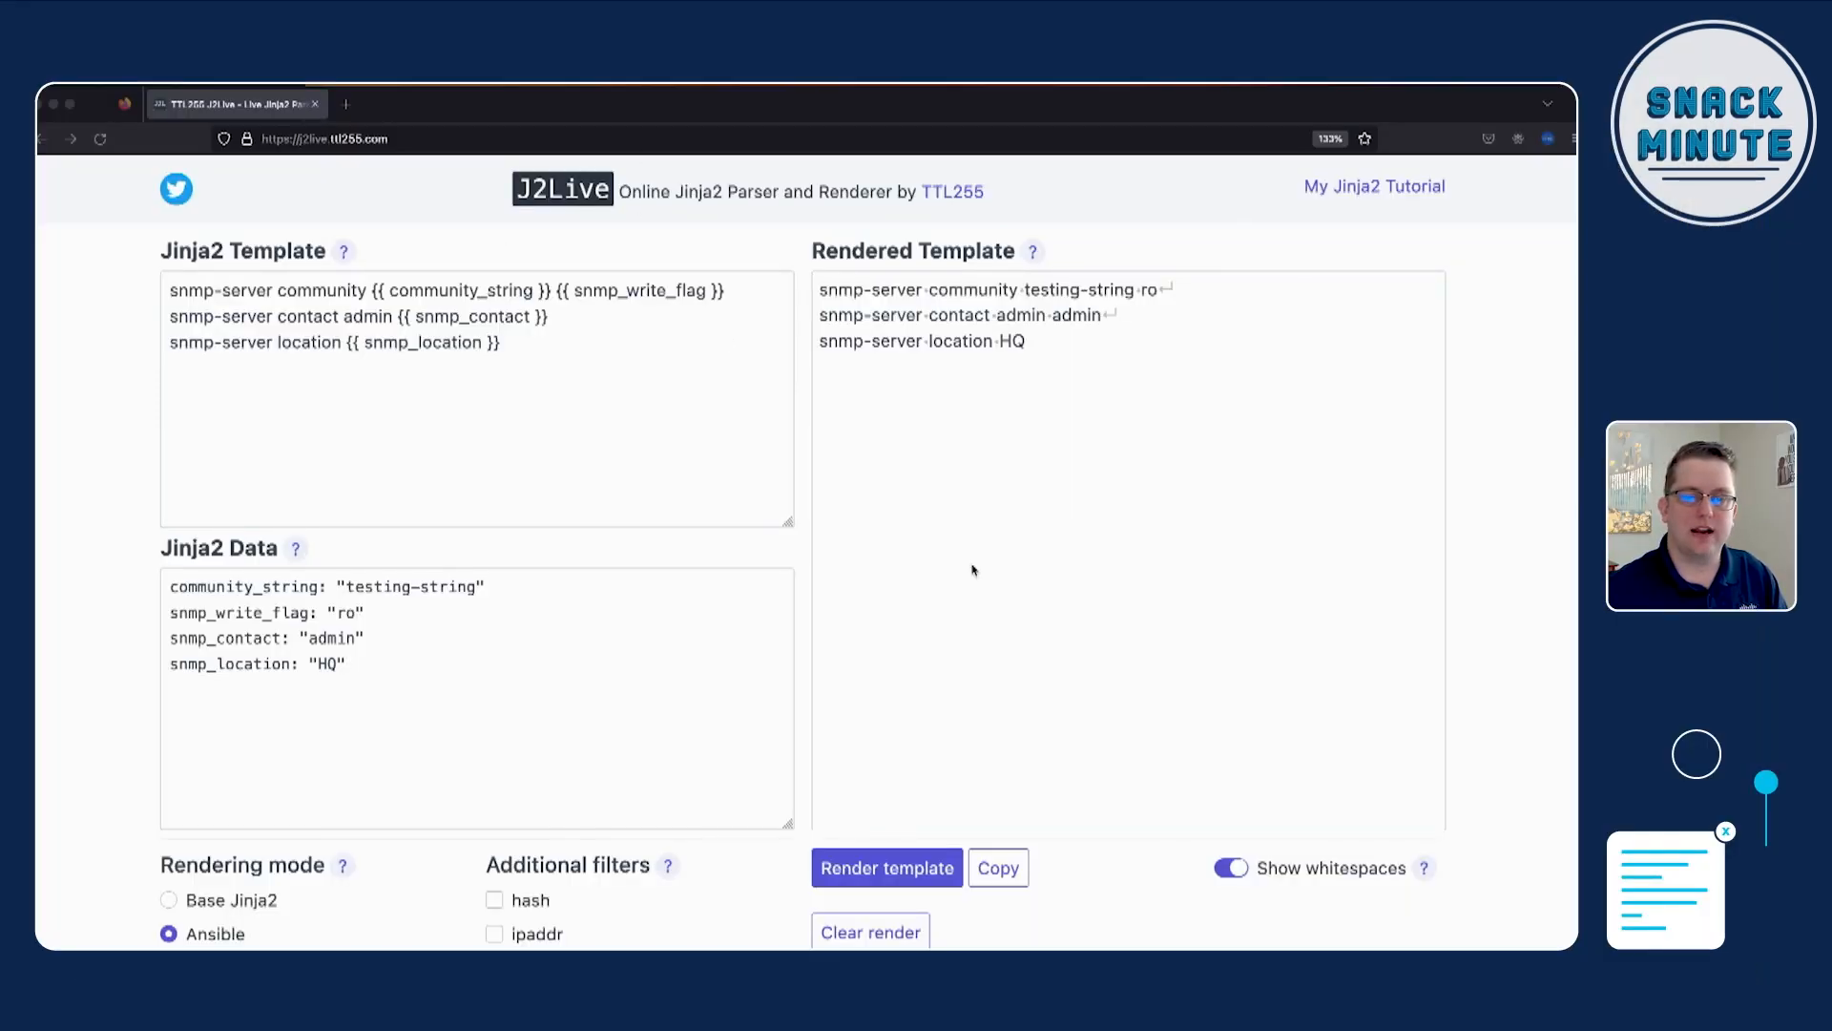
Step: Clear the SNMP work and paste static Loopback 200–204 lab-site configs into the template
left_click(871, 932)
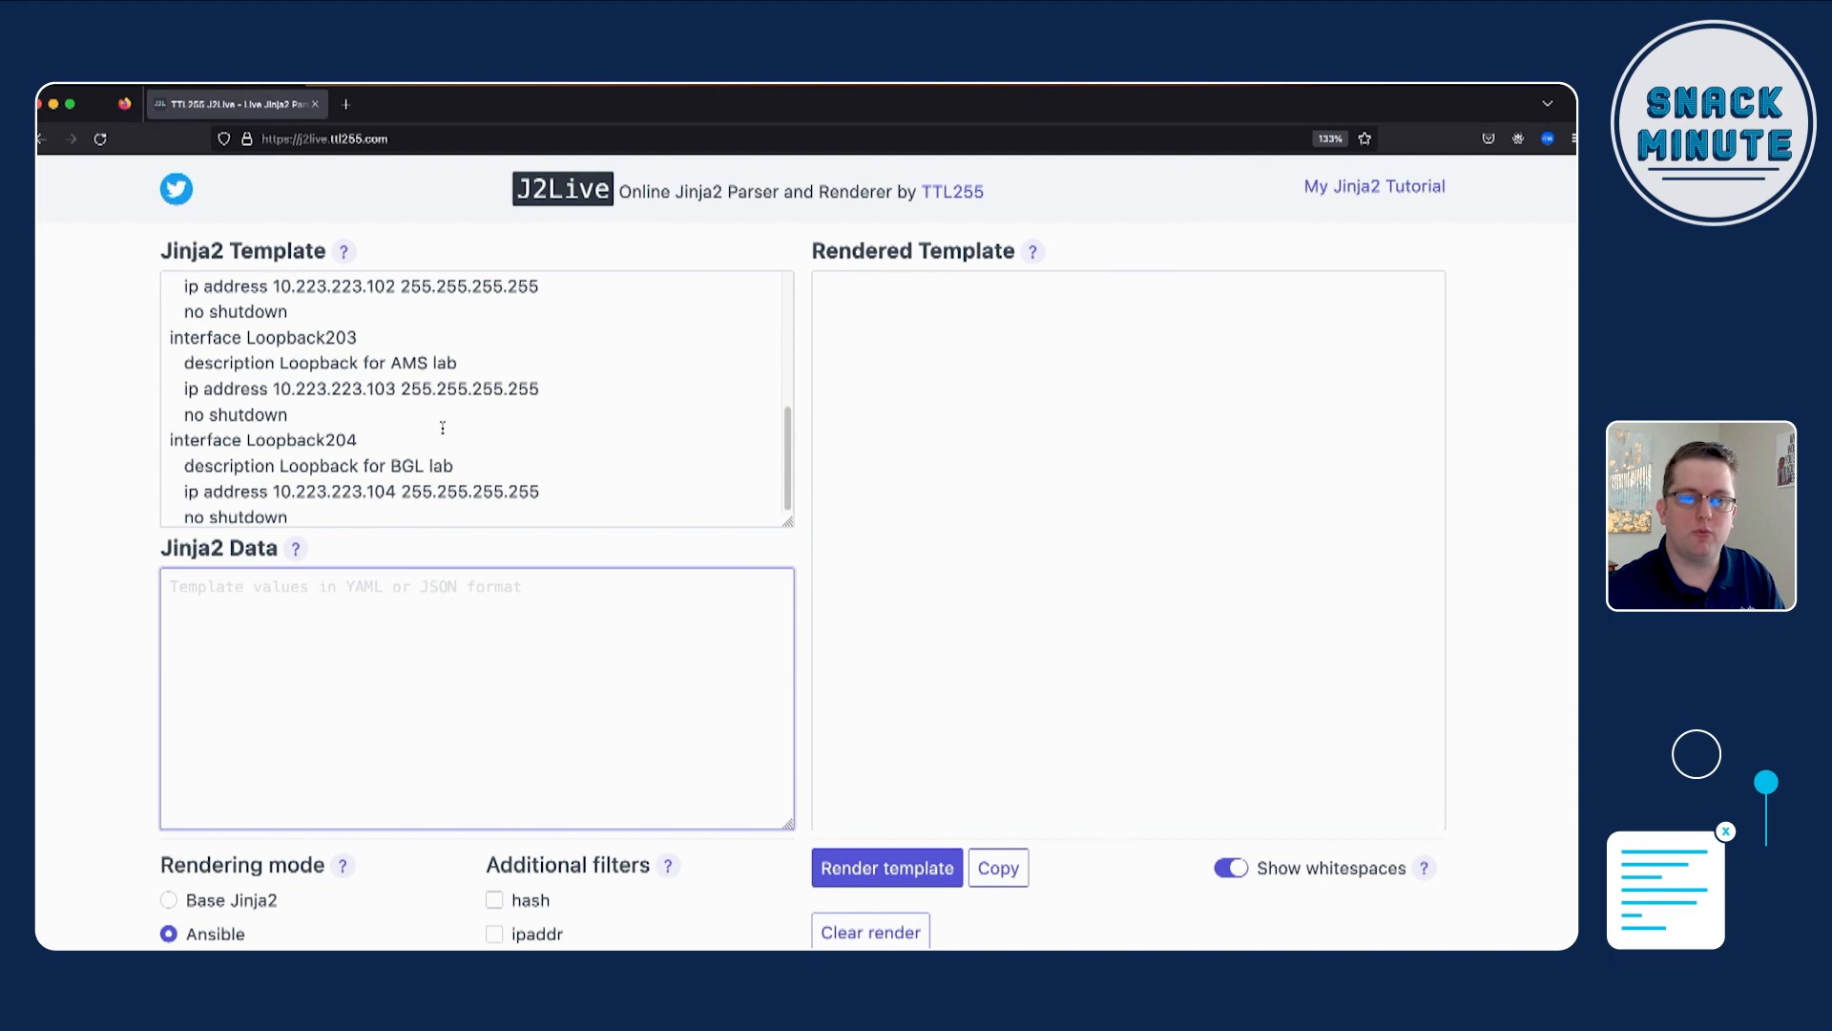
scroll("up", 3)
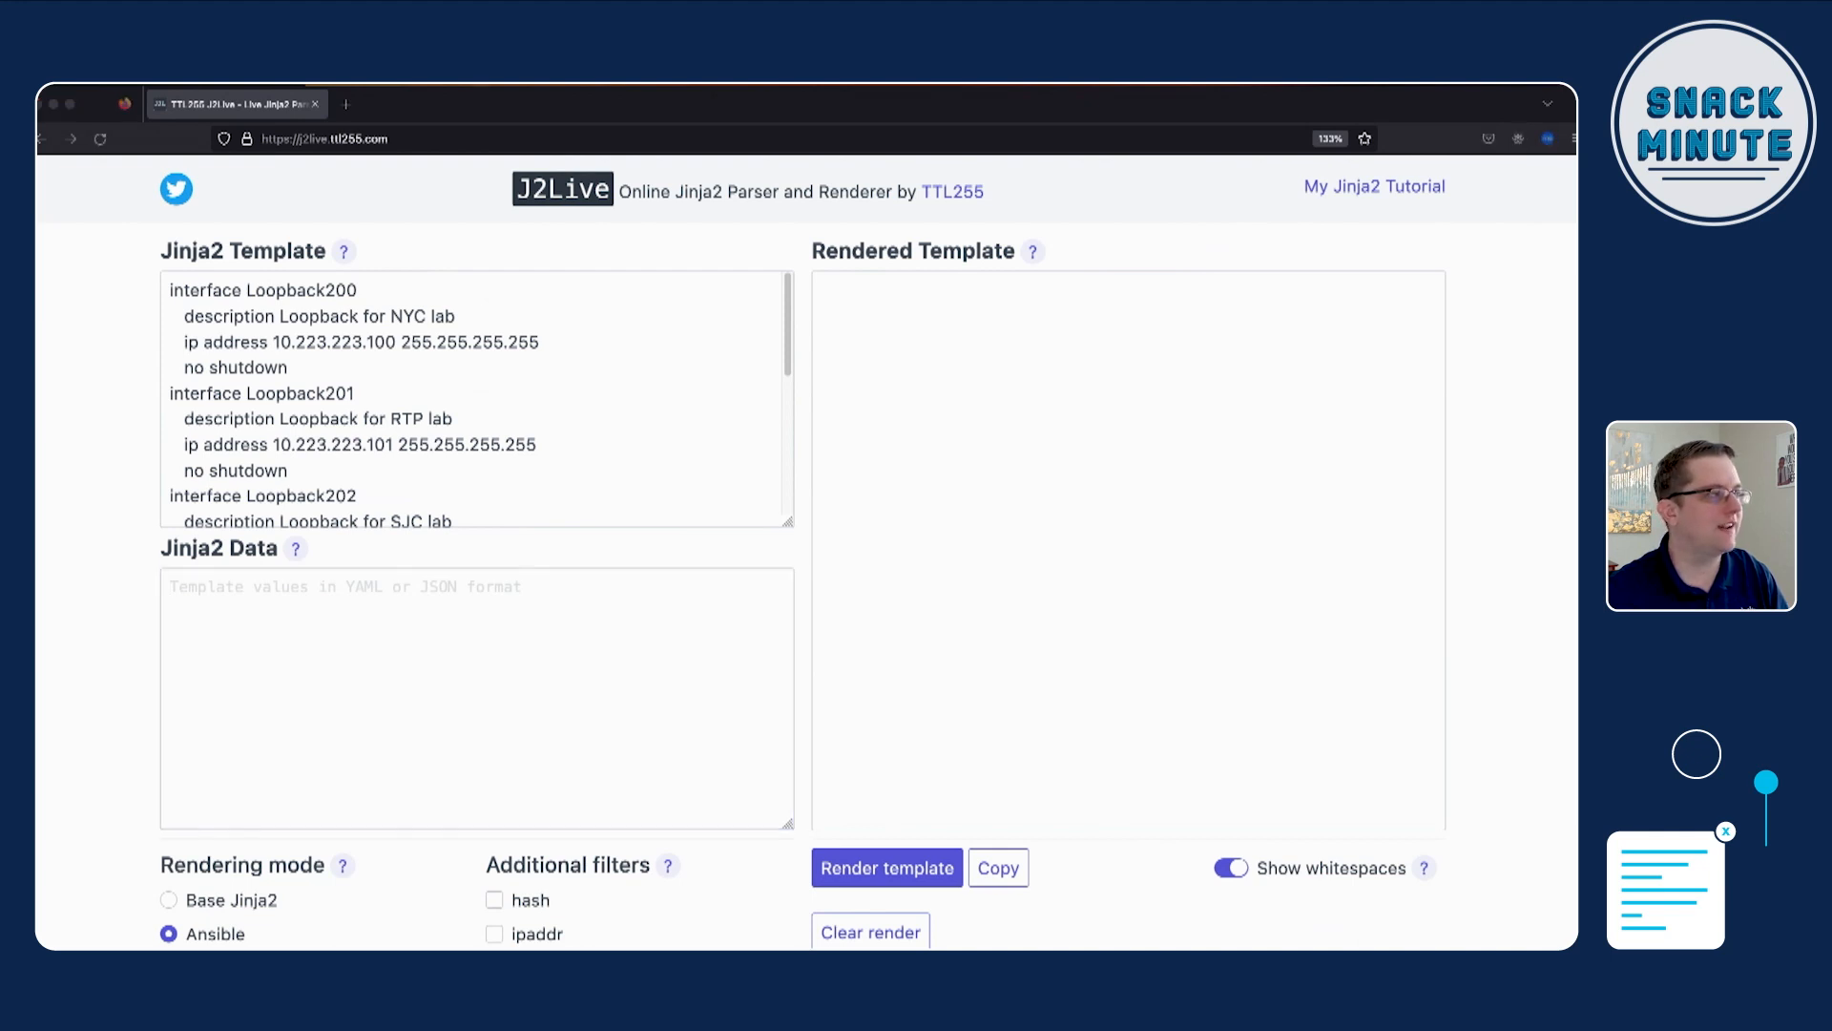
mouse_move(950, 746)
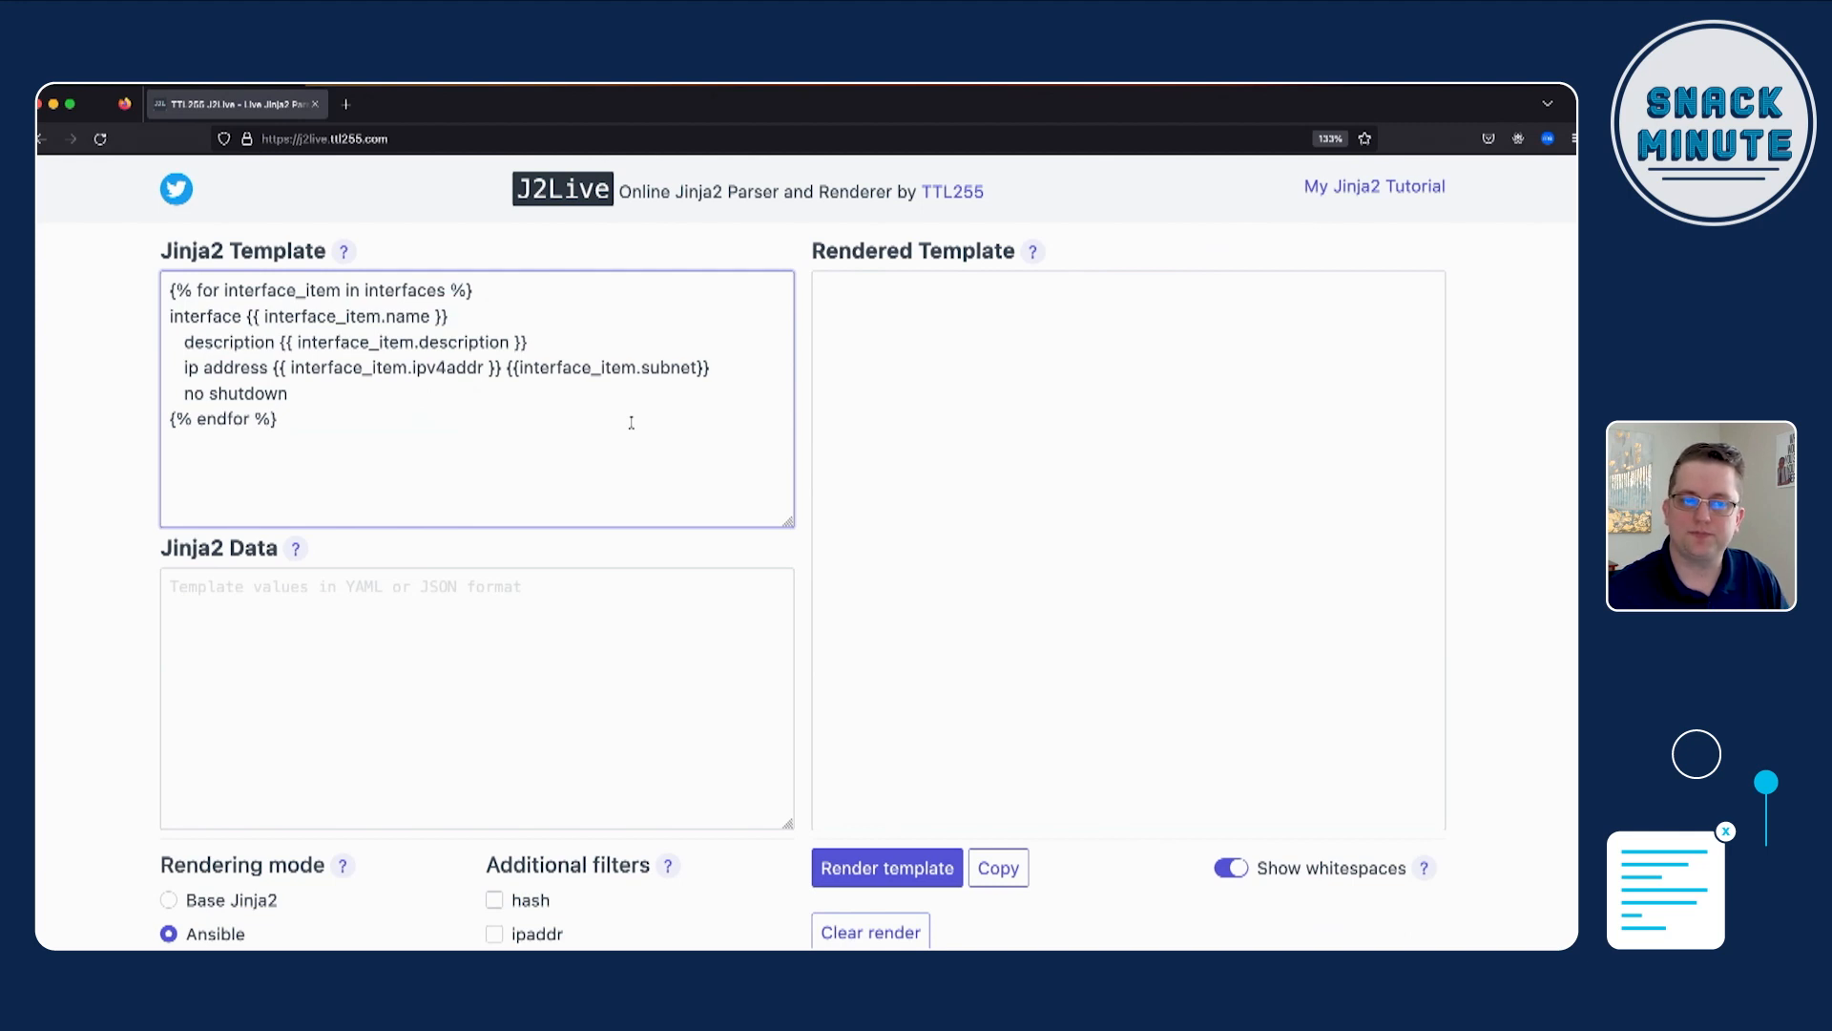
mouse_move(527, 298)
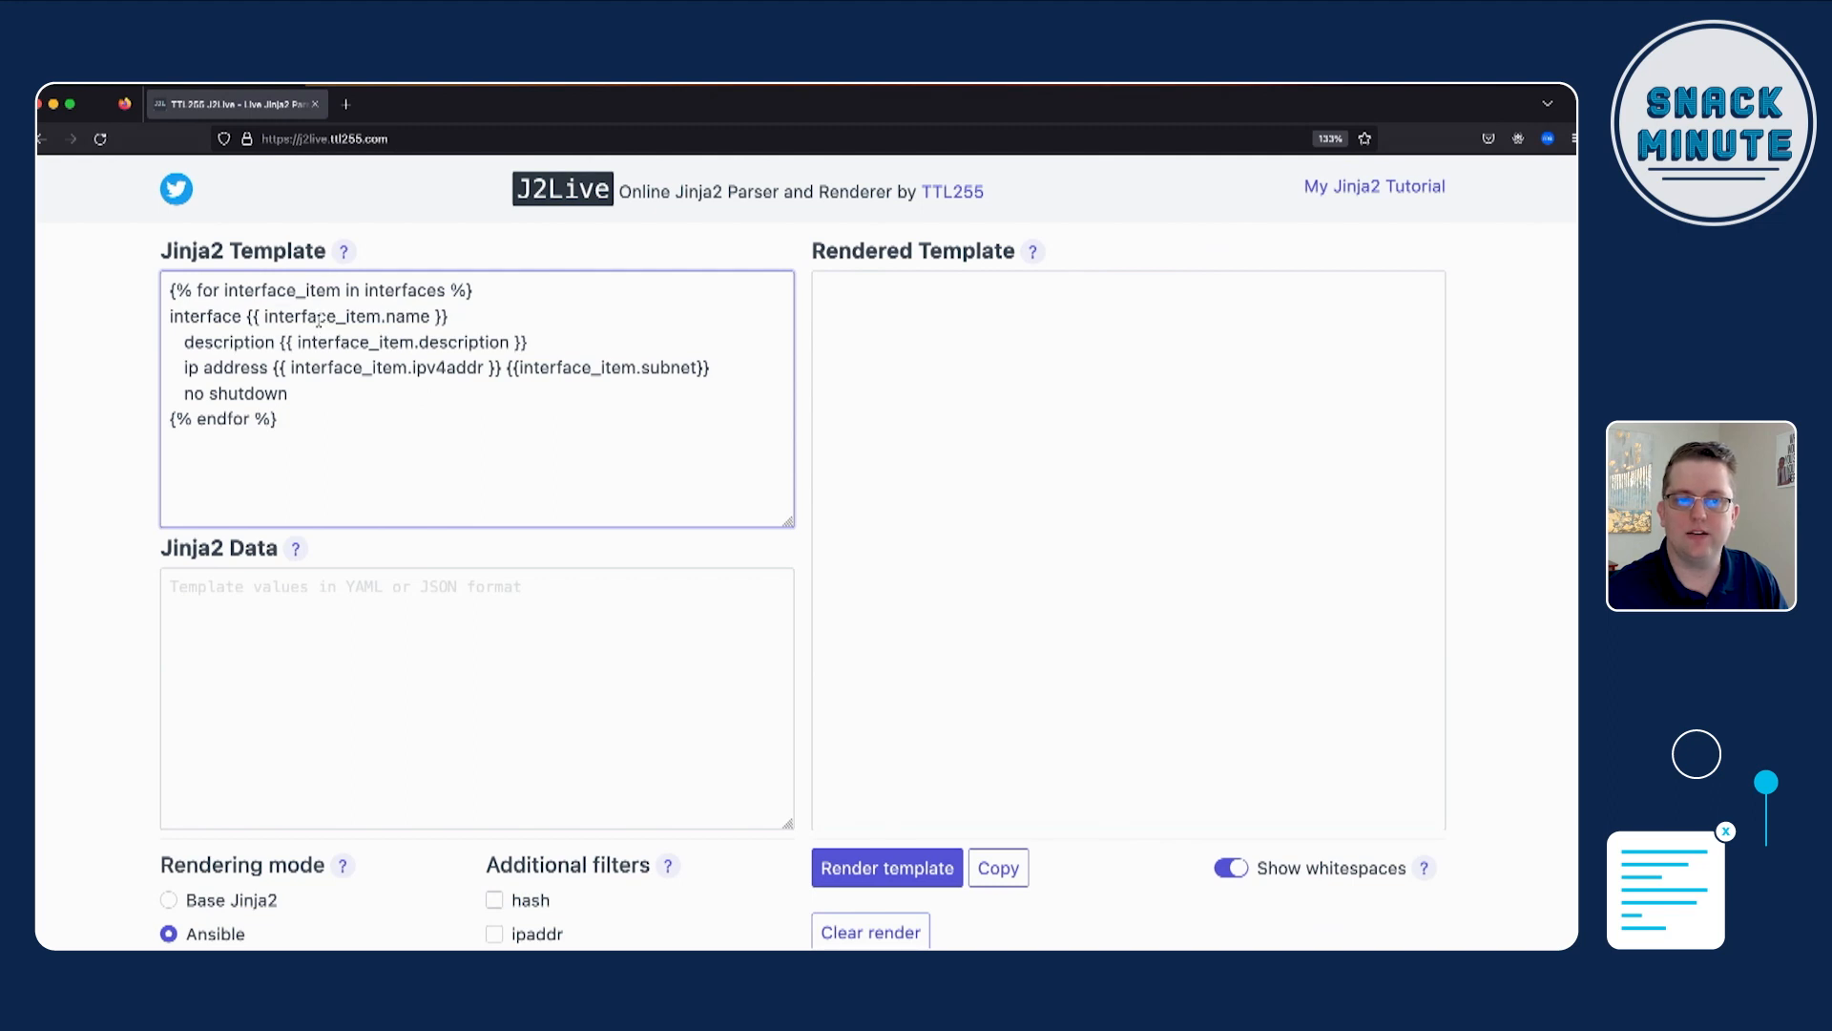
Step: Loop over interfaces as interface_item and paste YAML giving each loopback name, description, ipv4addr, subnet
double_click(326, 317)
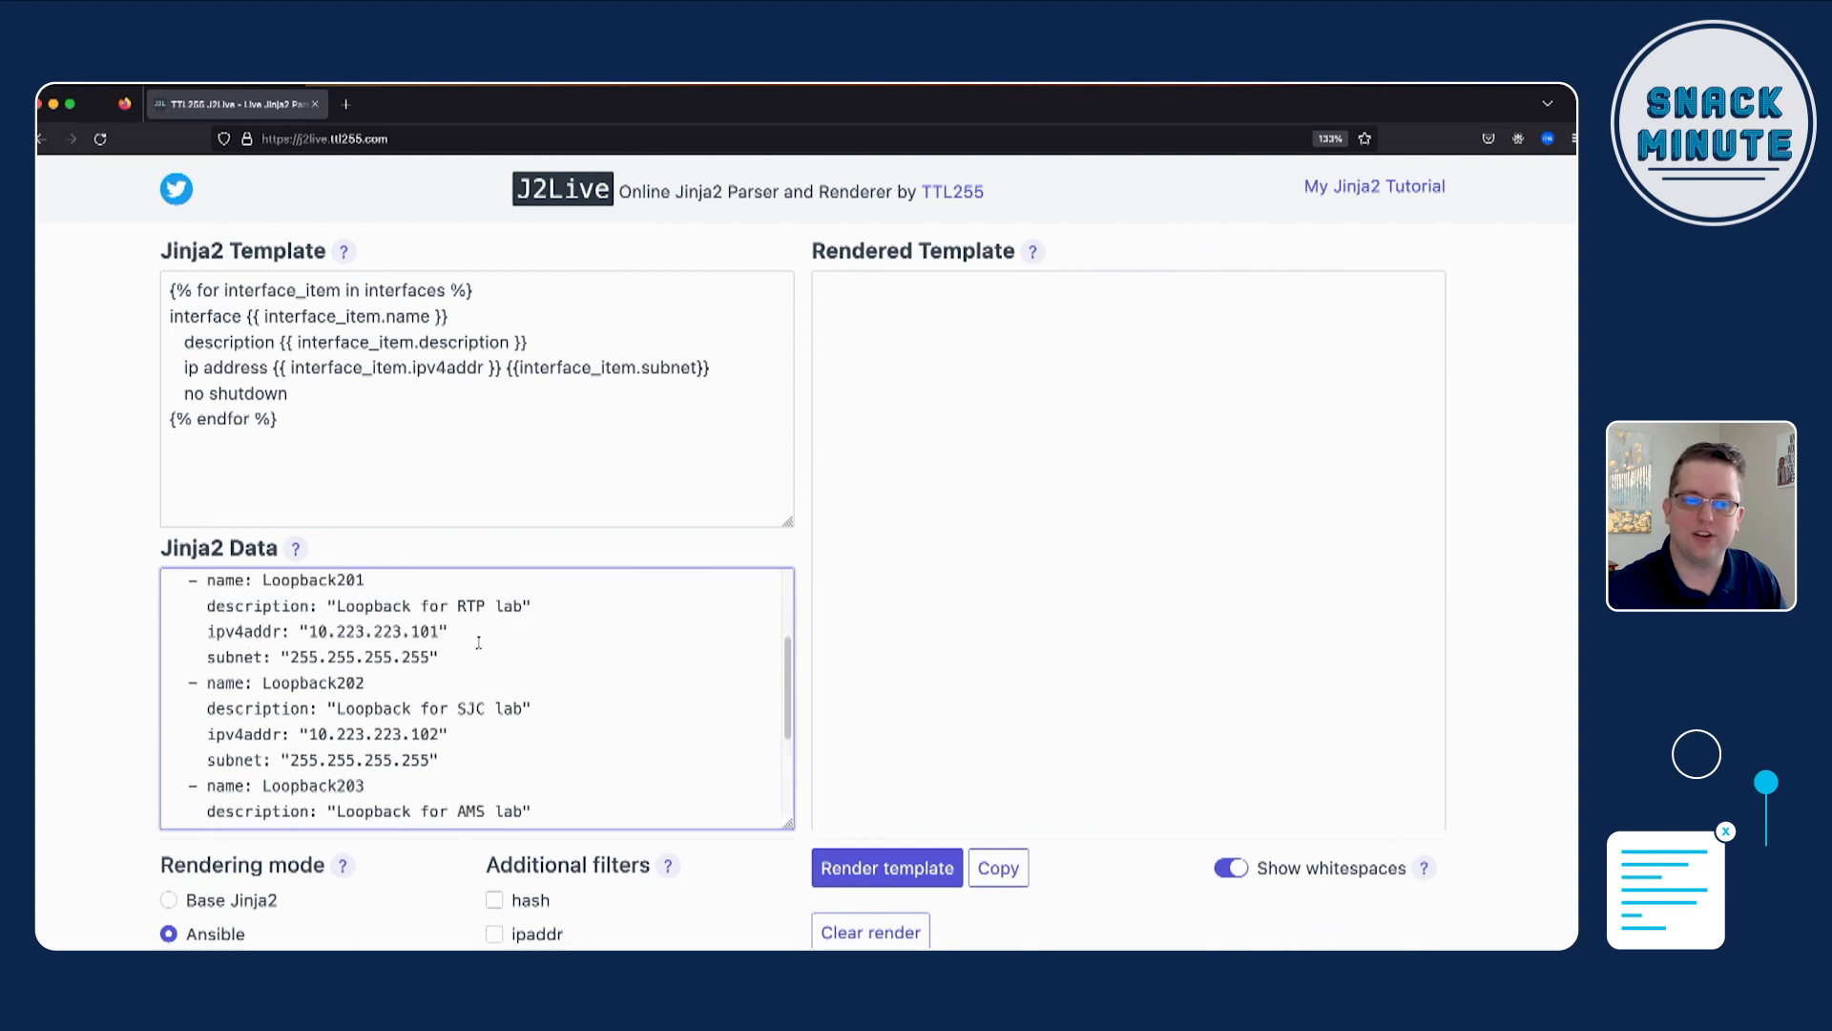
scroll("up", 3)
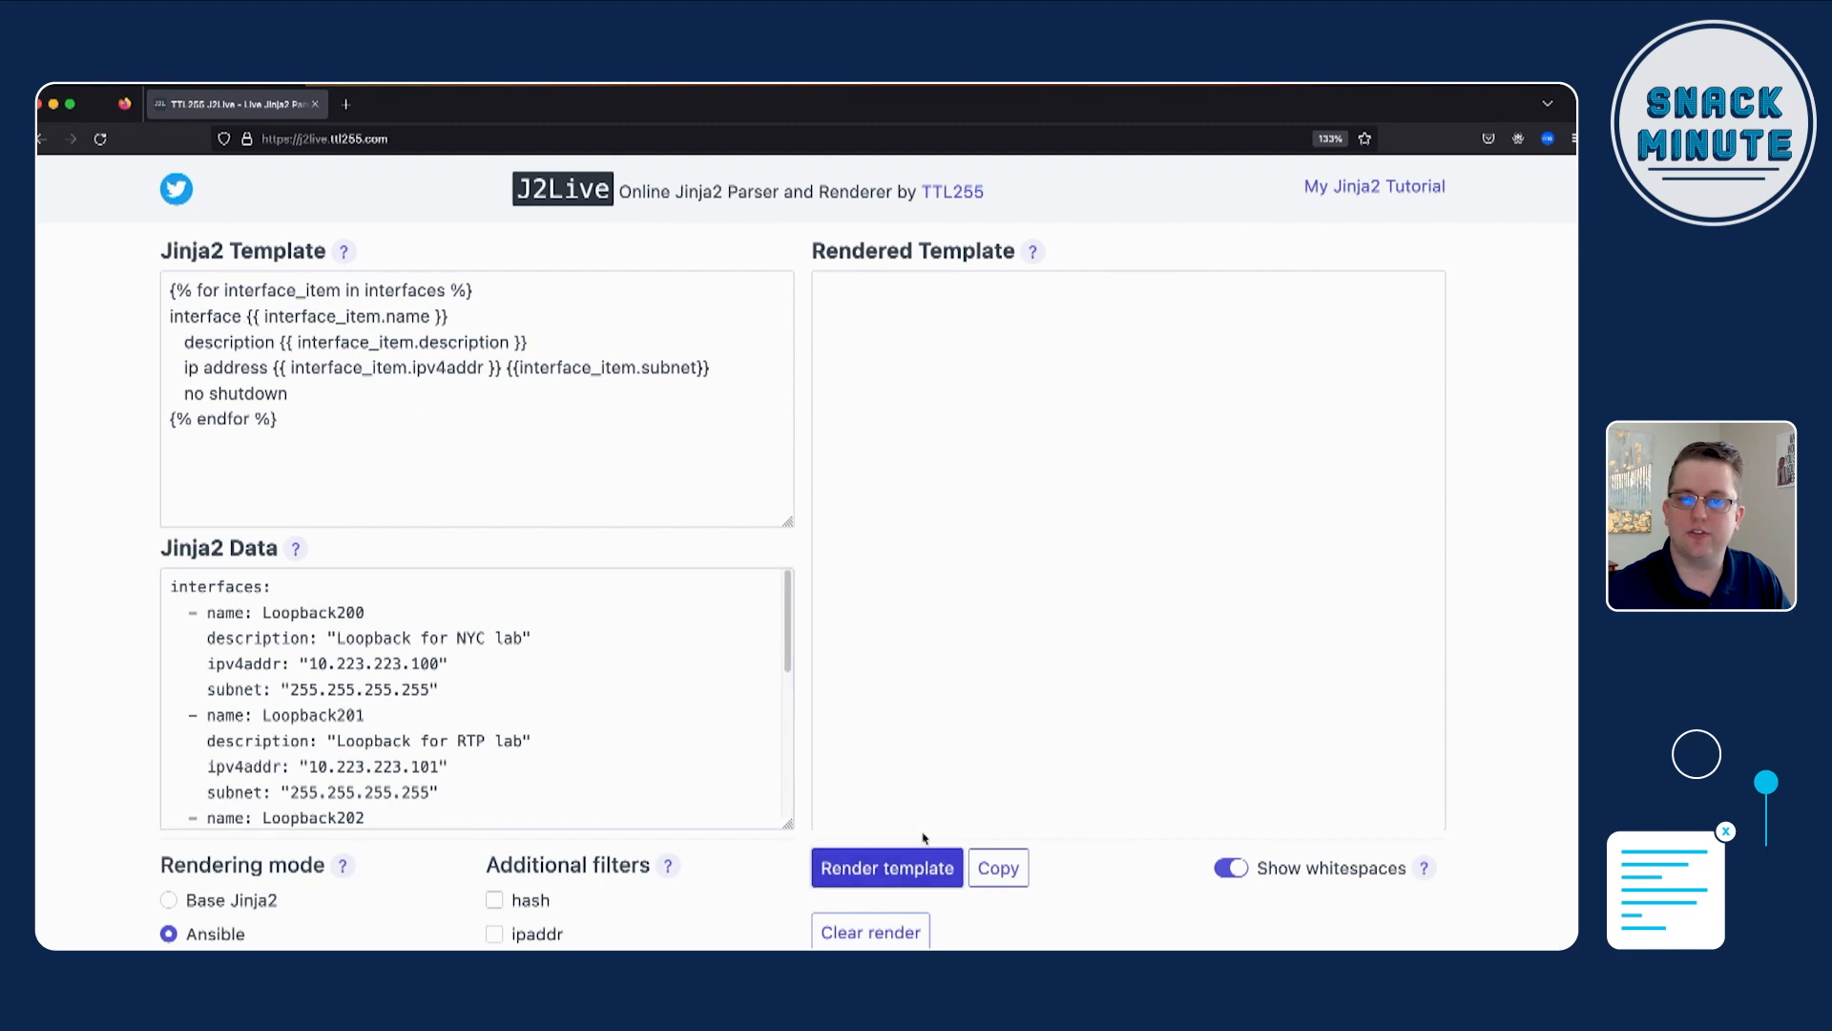
Step: Render Loopback200–204 configs without whitespace markers, then add is-defined checks around description and ip address
left_click(886, 867)
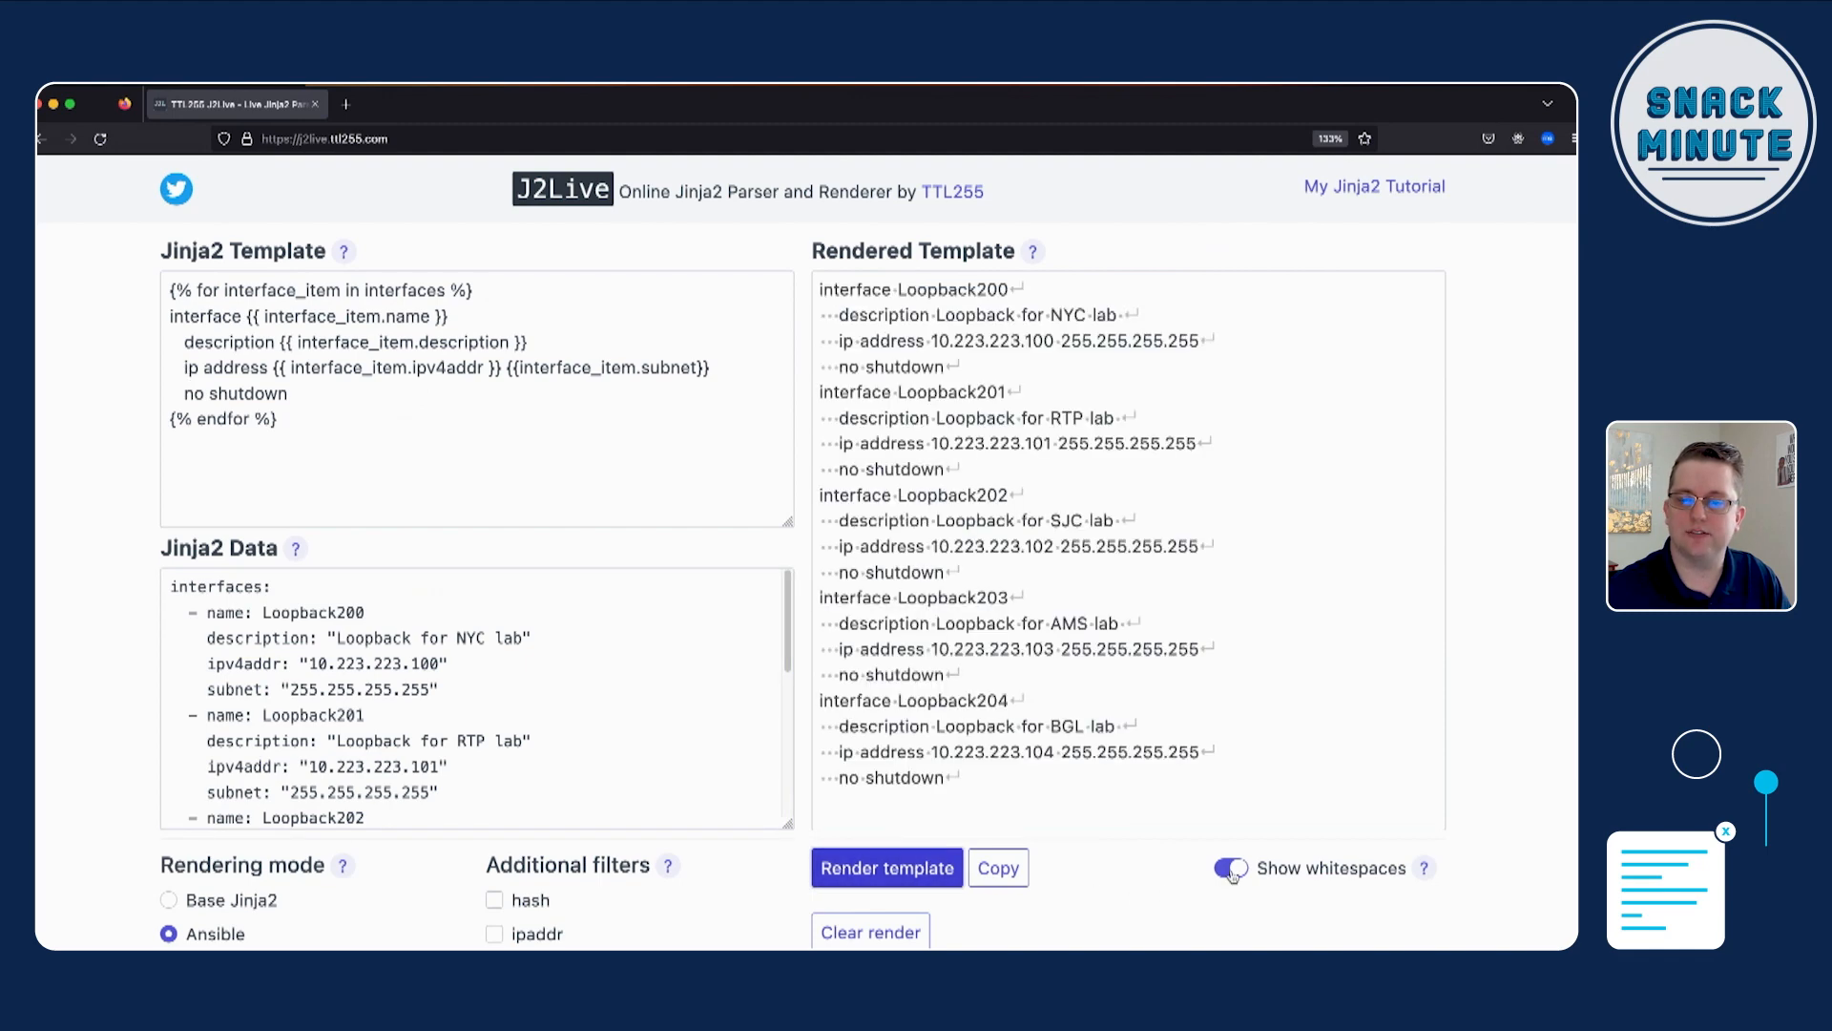
left_click(1231, 866)
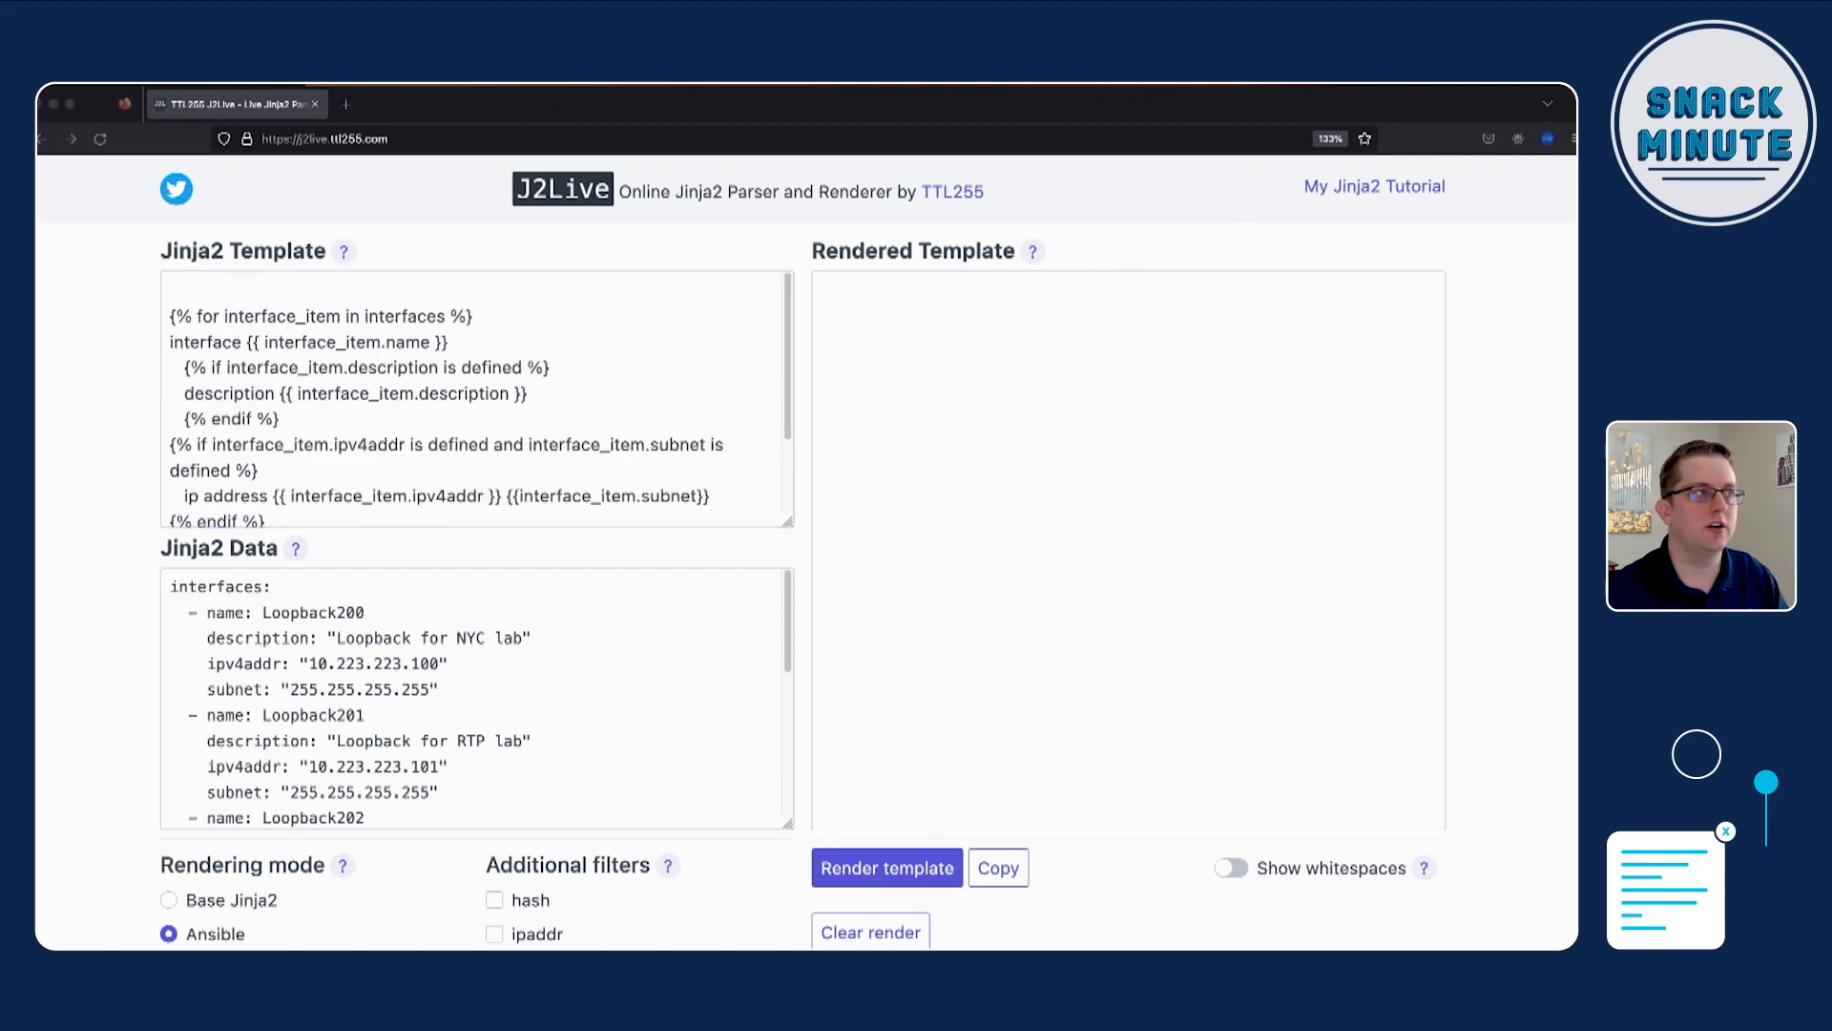
Step: Paste interface YAML where Loopback200 lacks a description and Loopback201 lacks an address
left_click(468, 397)
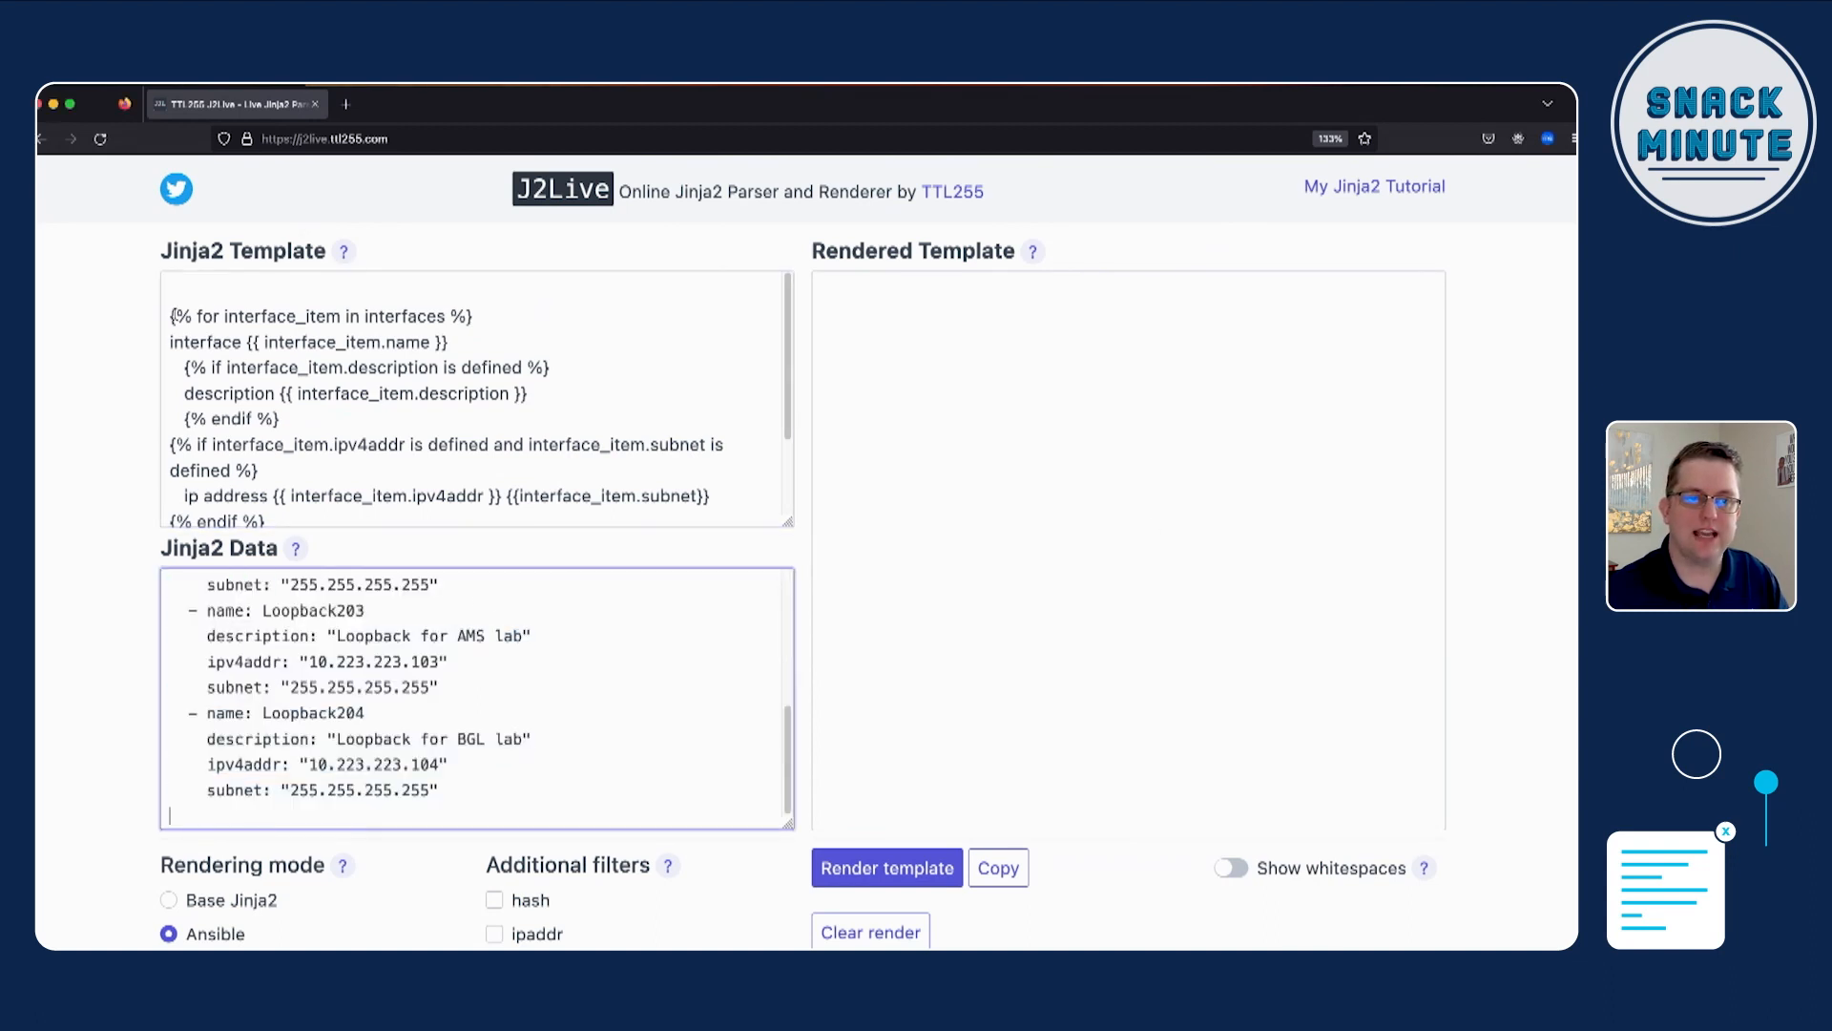
left_click(389, 315)
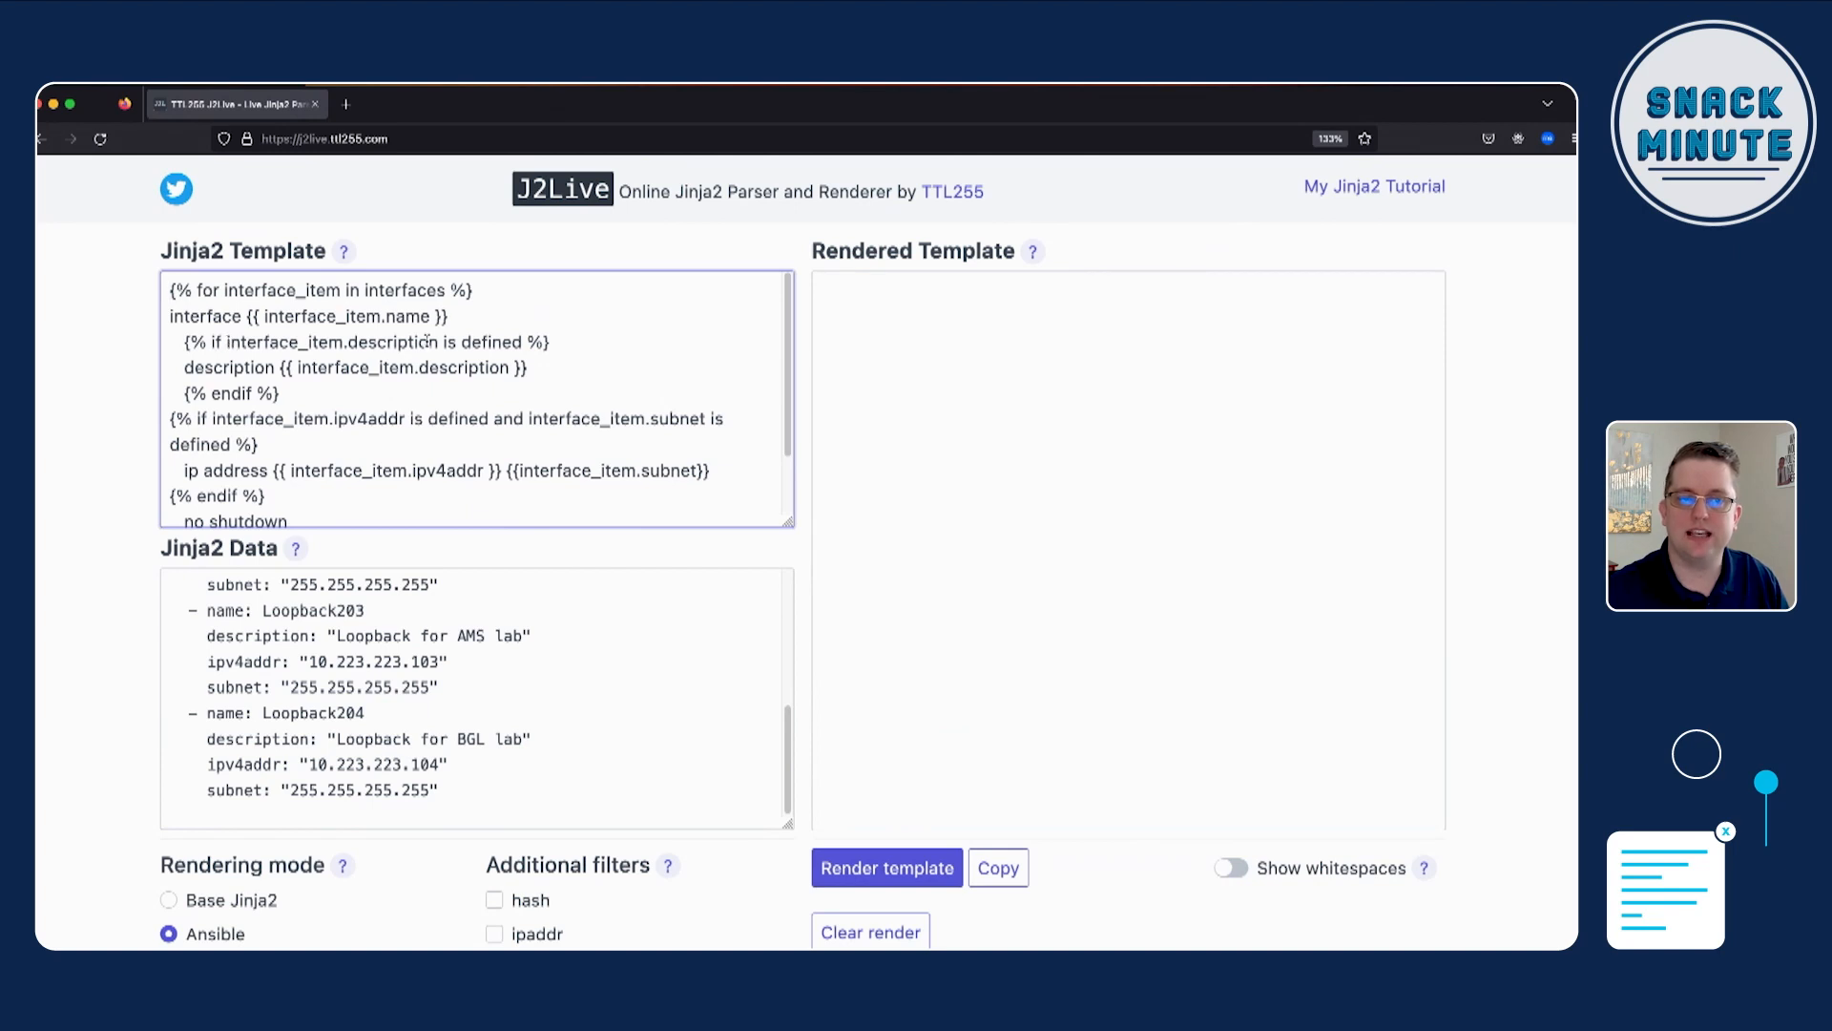
mouse_move(364, 372)
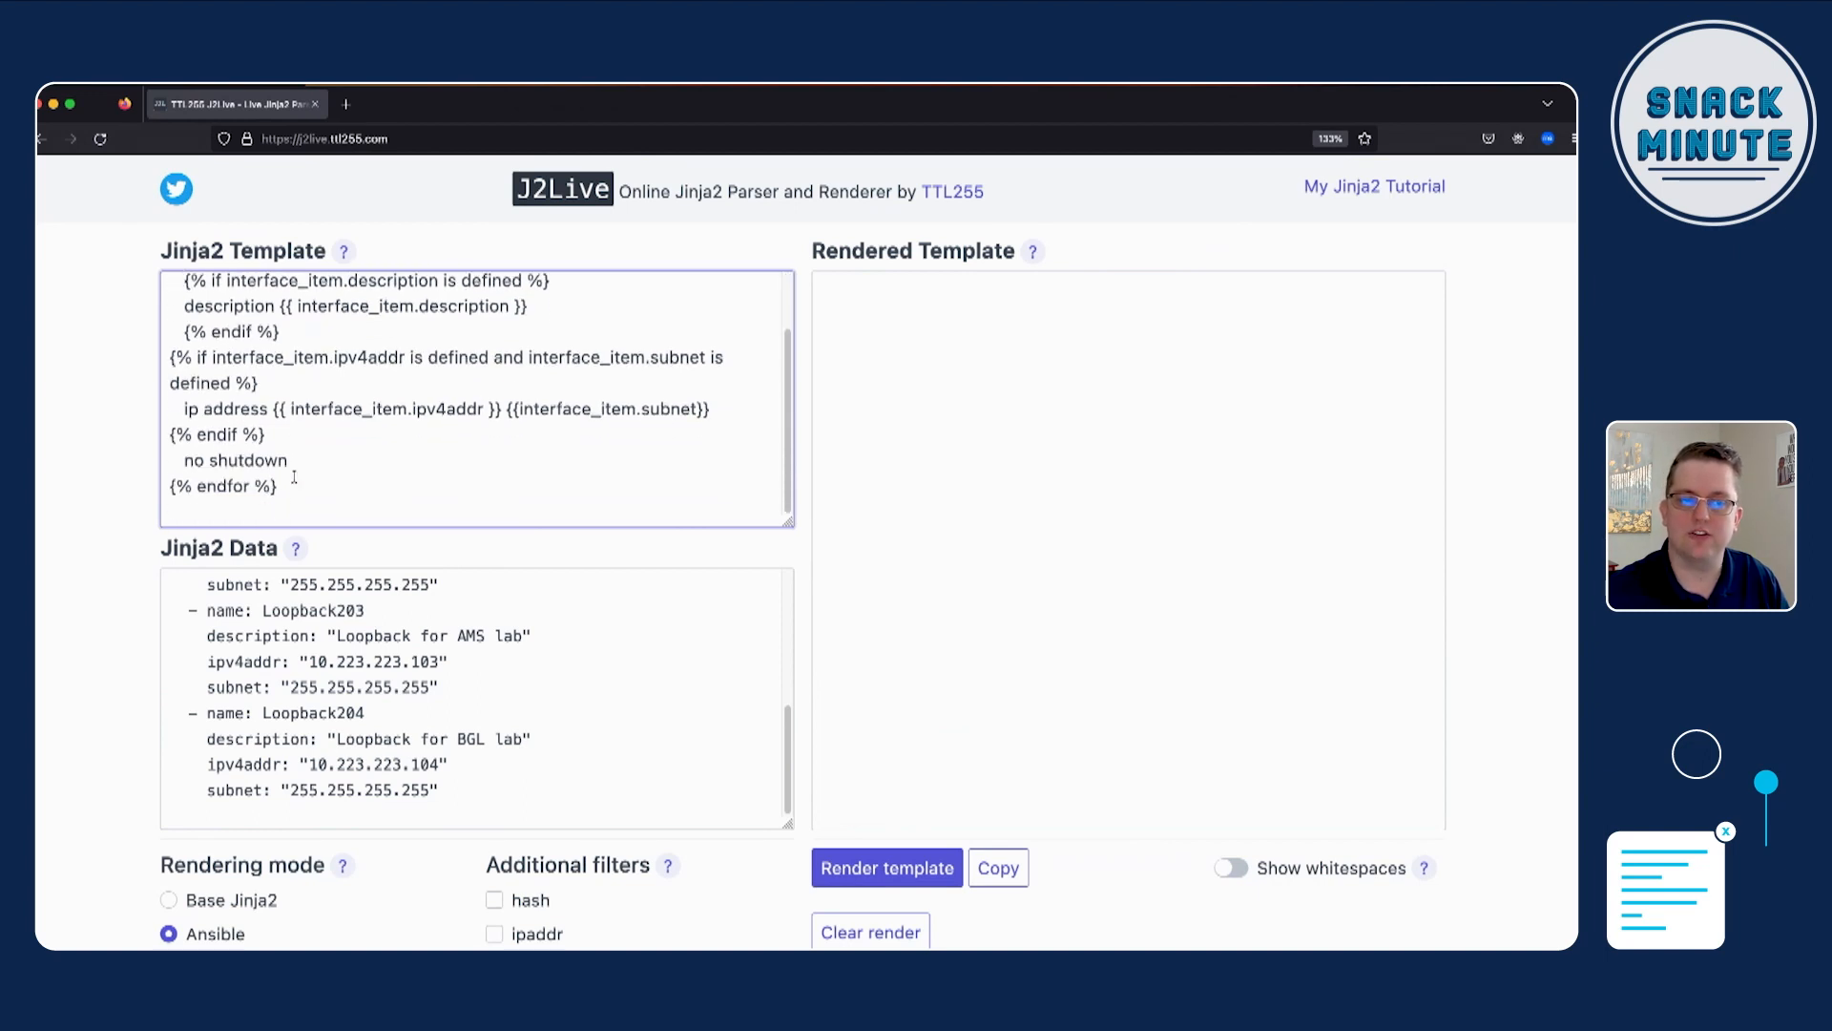
scroll("up", 3)
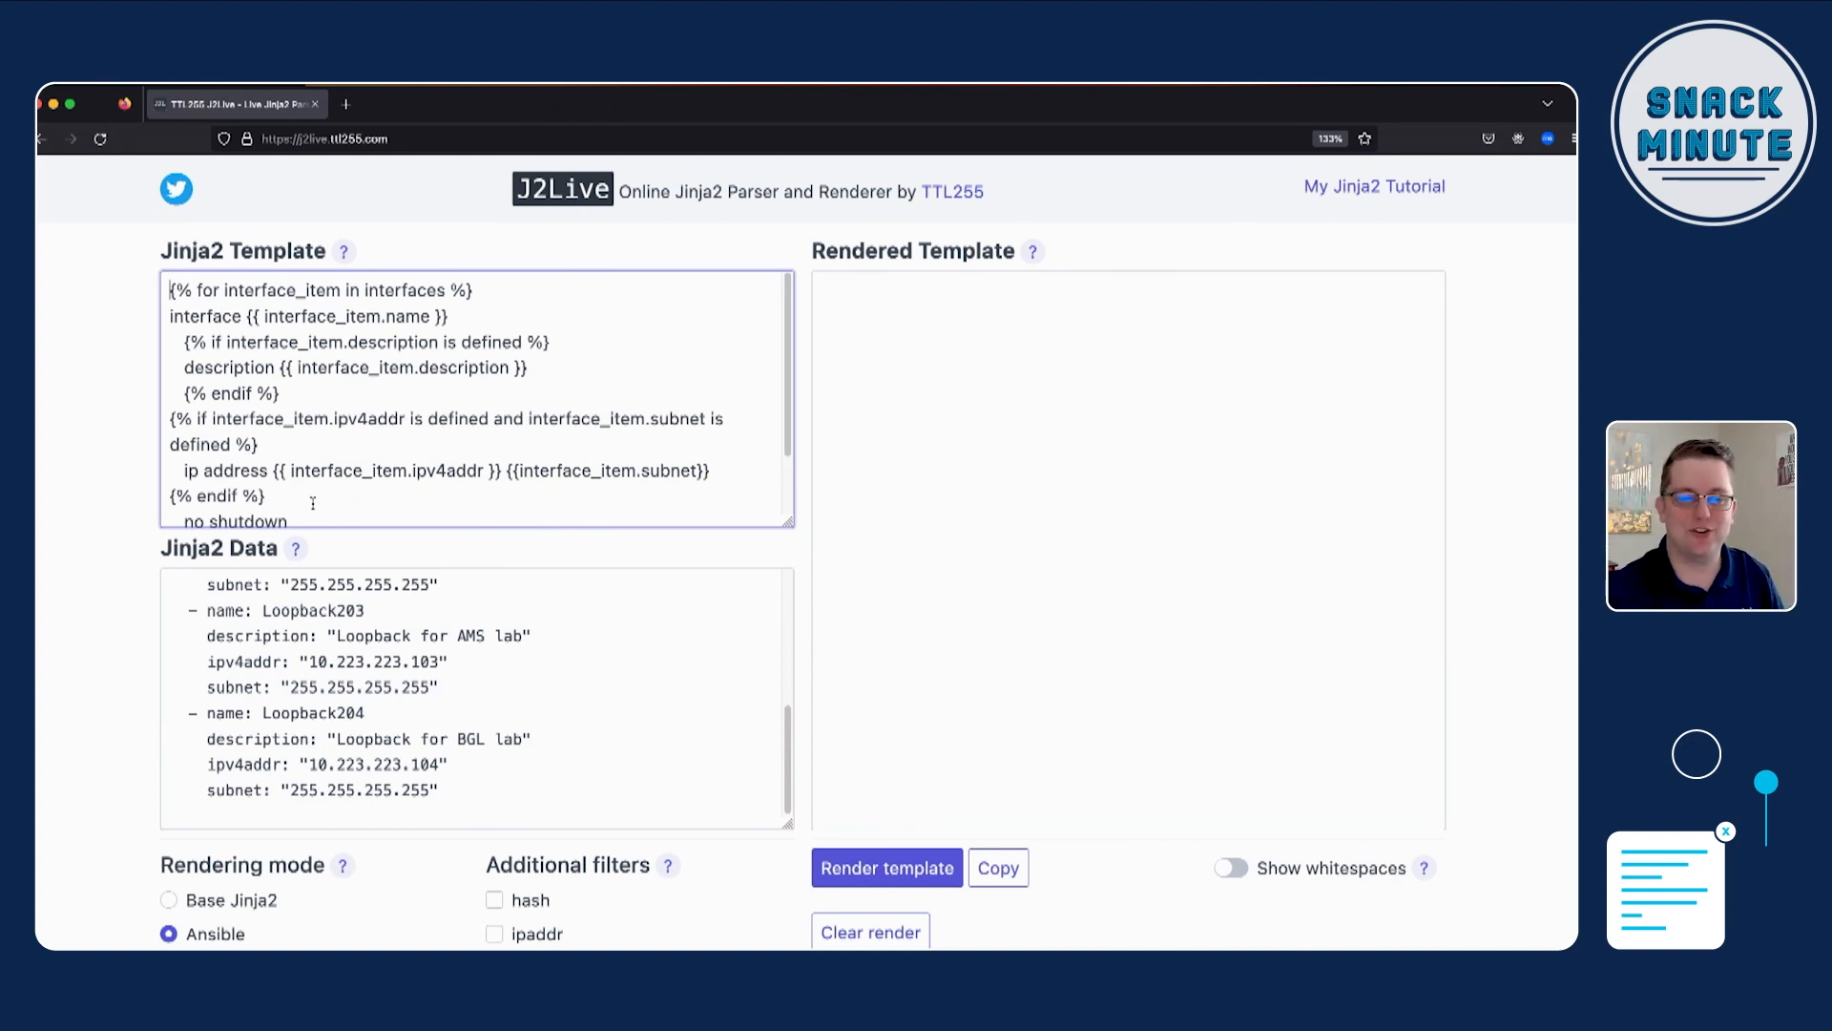
scroll("up", 3)
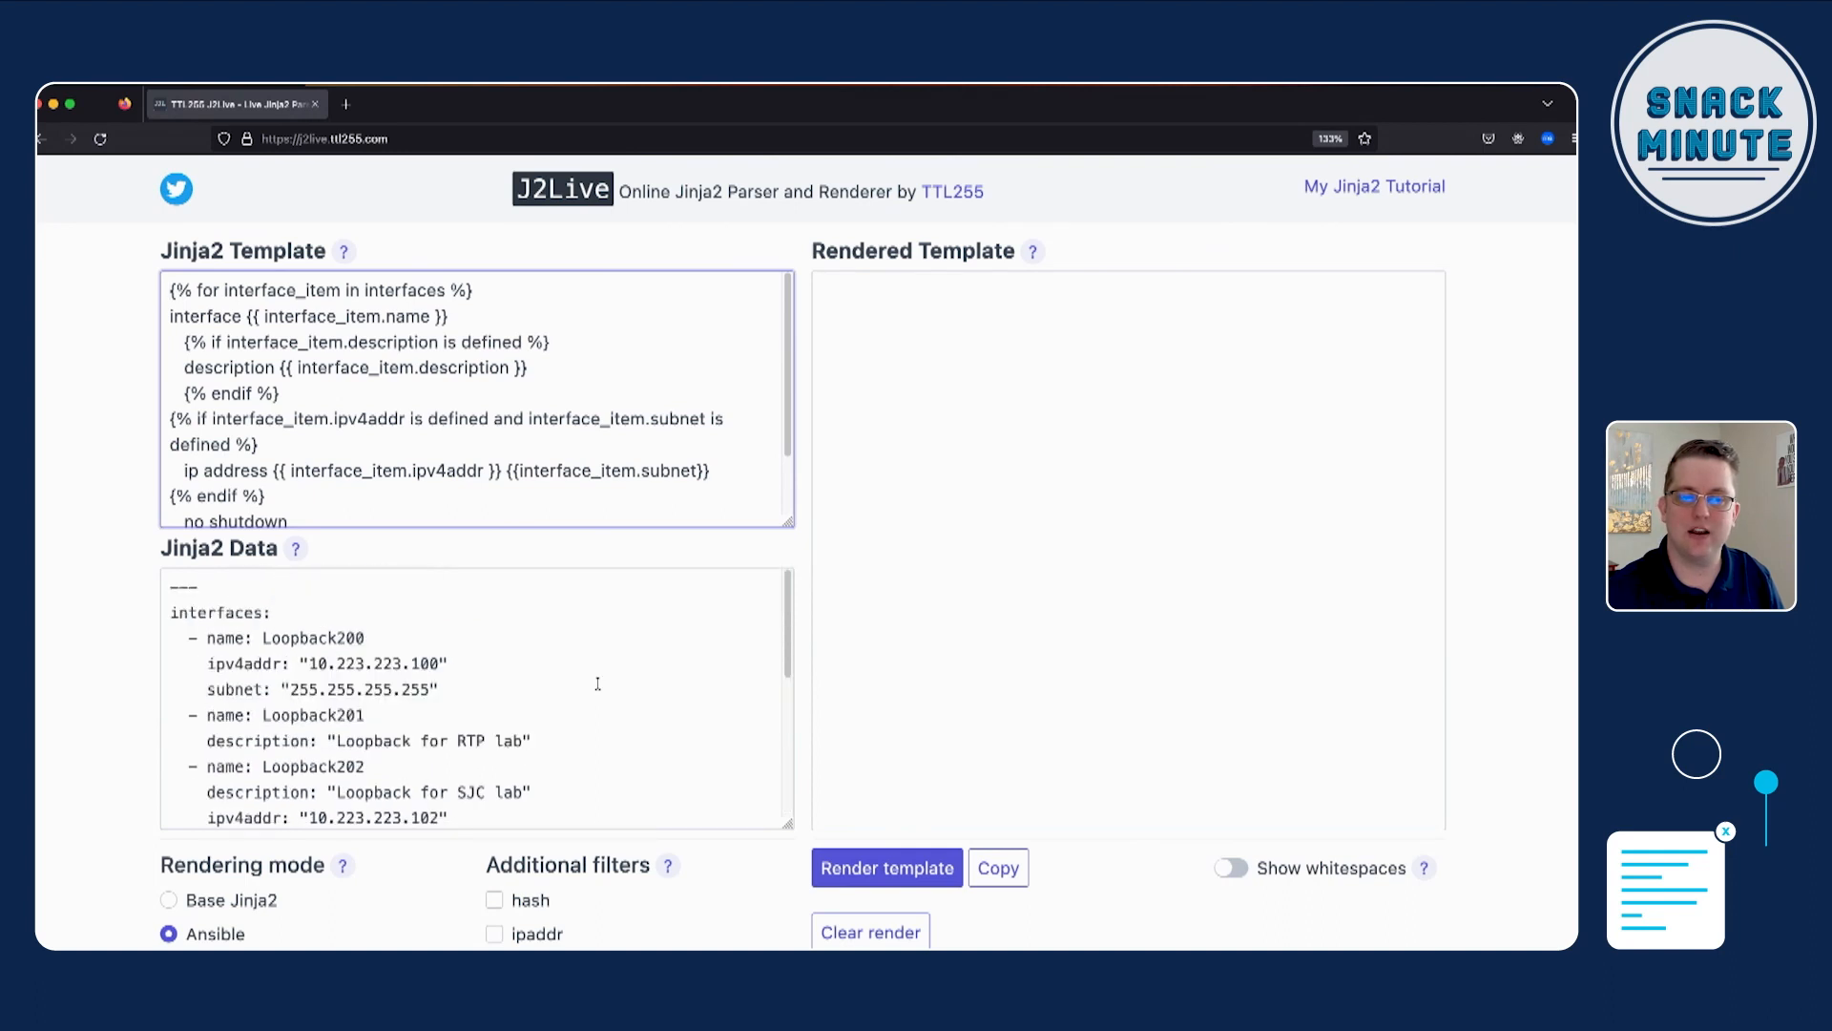
mouse_move(357, 607)
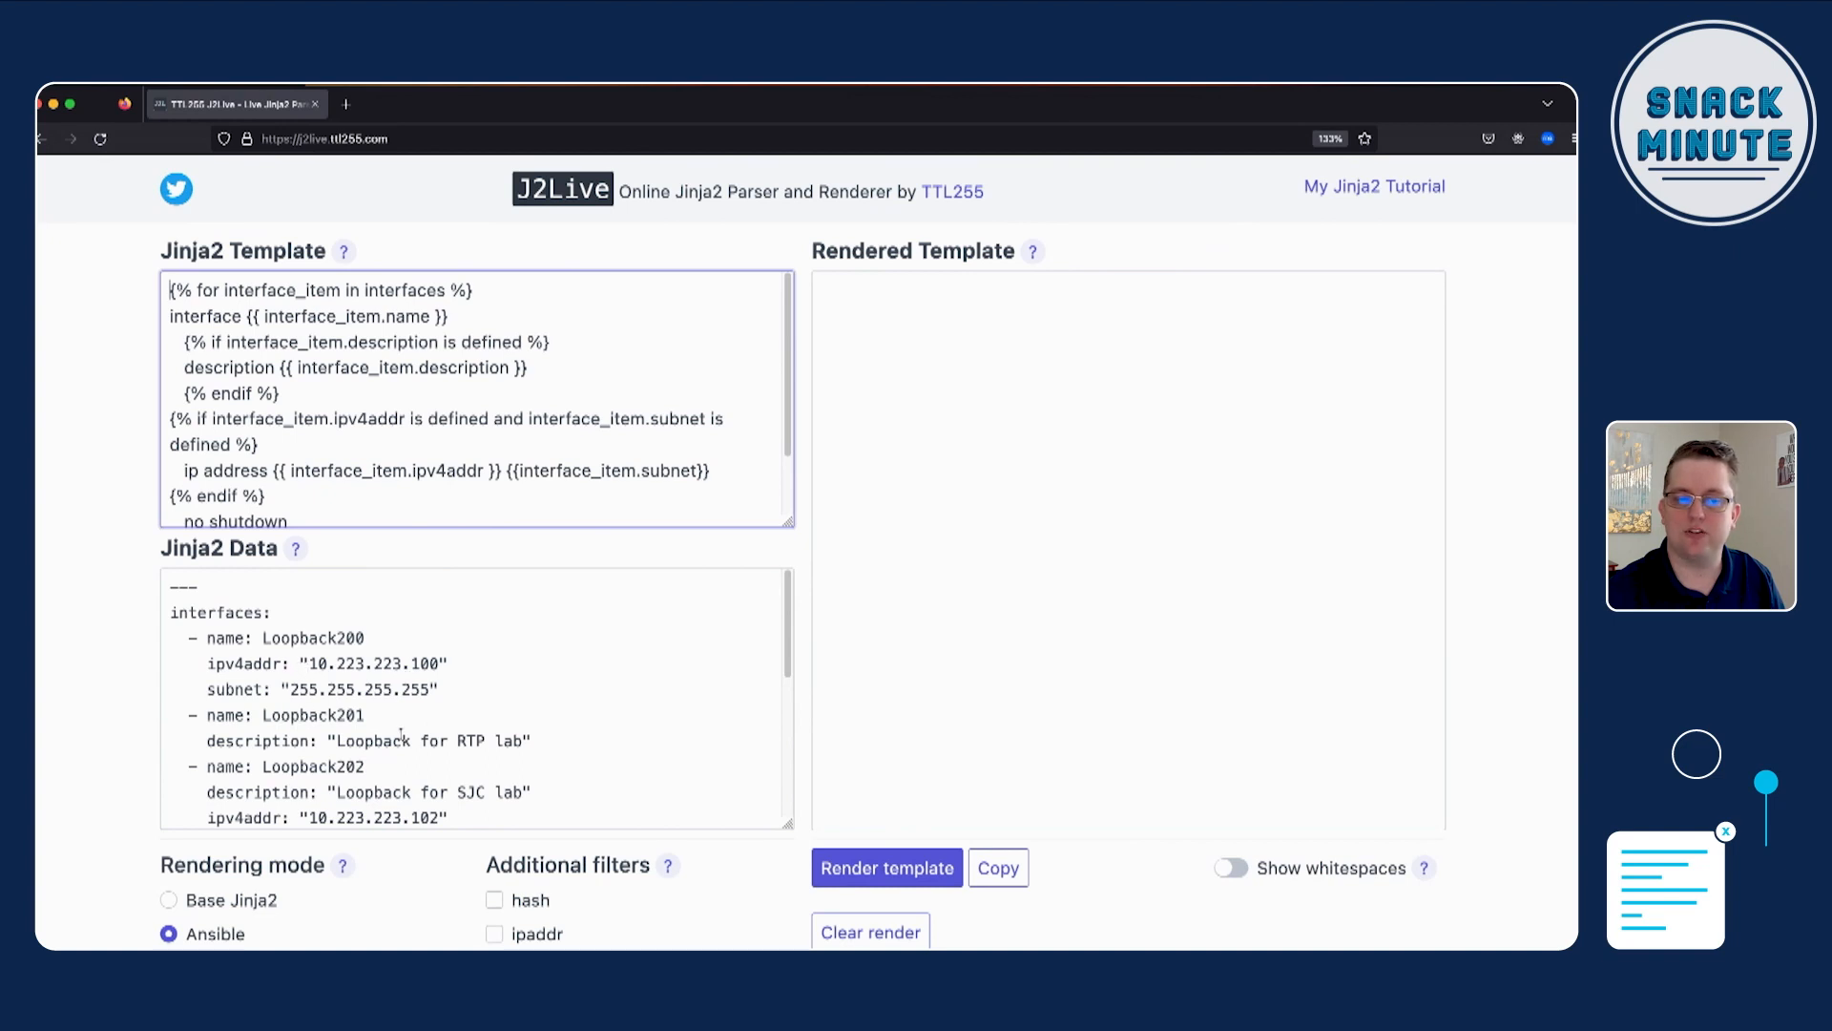
mouse_move(727, 840)
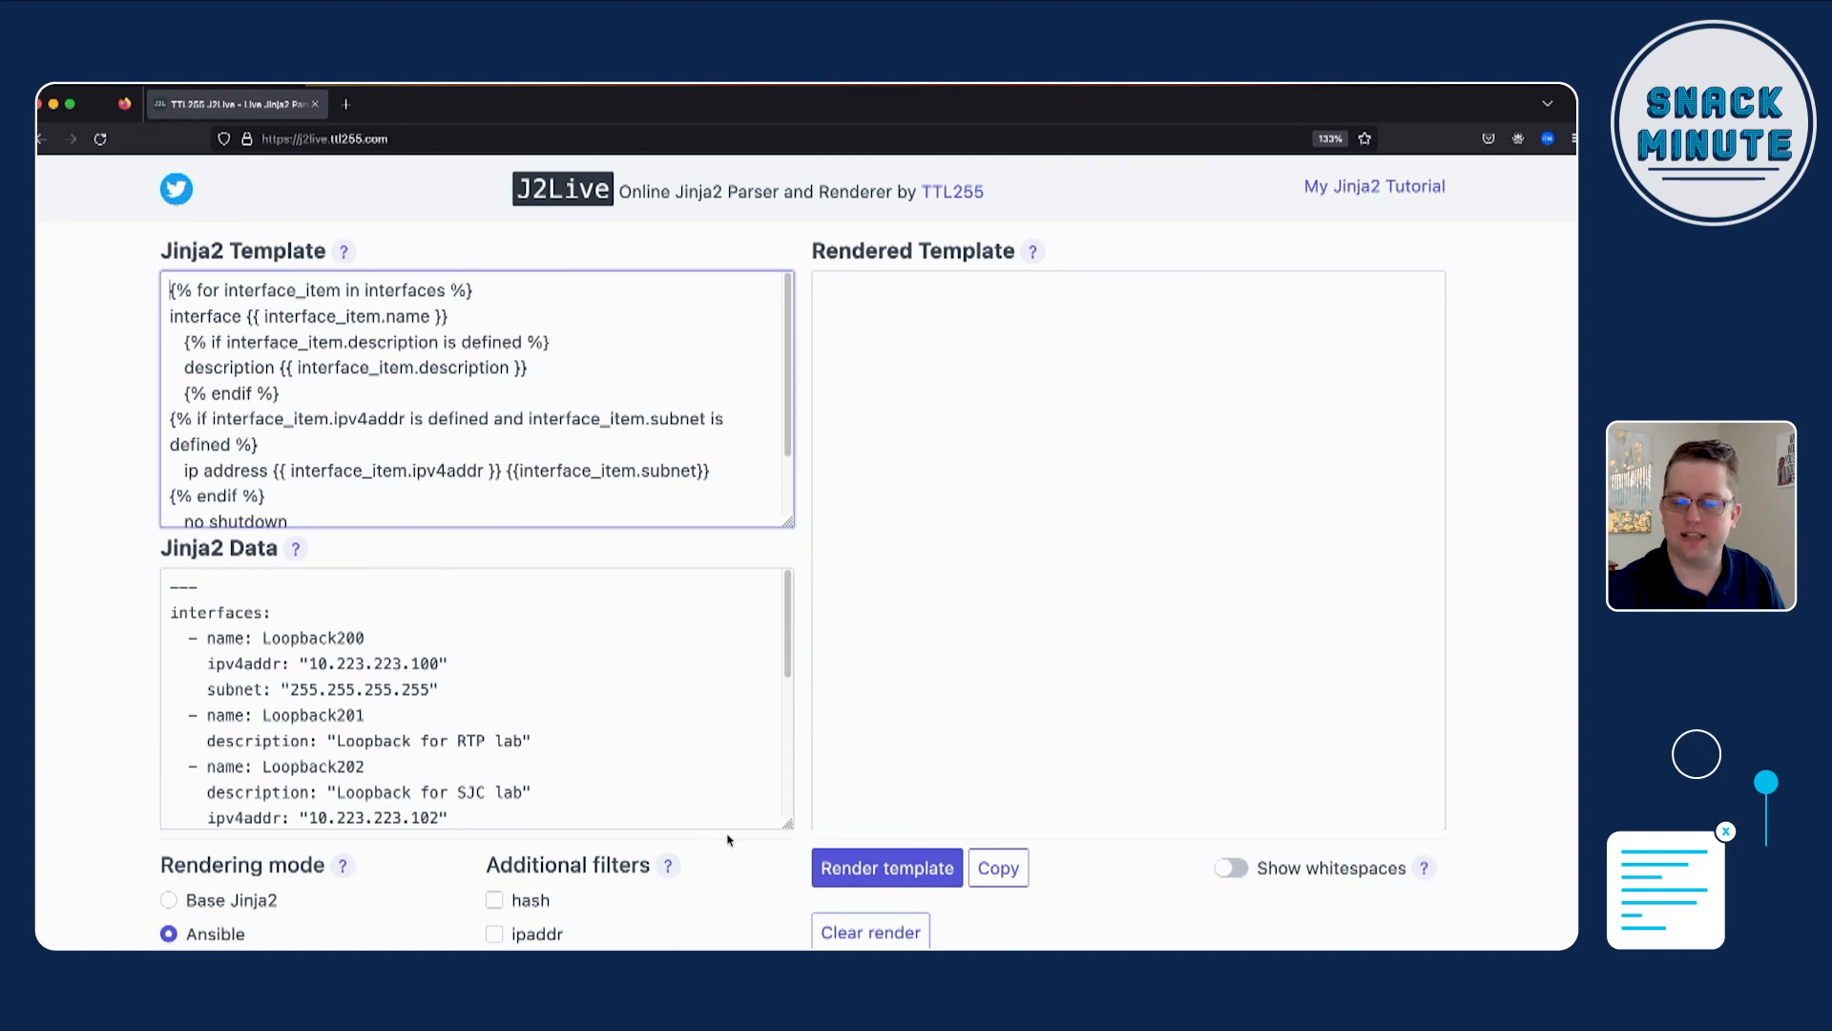
Step: Require ipv4addr and subnet both defined for the ip address line and render the incomplete data
left_click(886, 866)
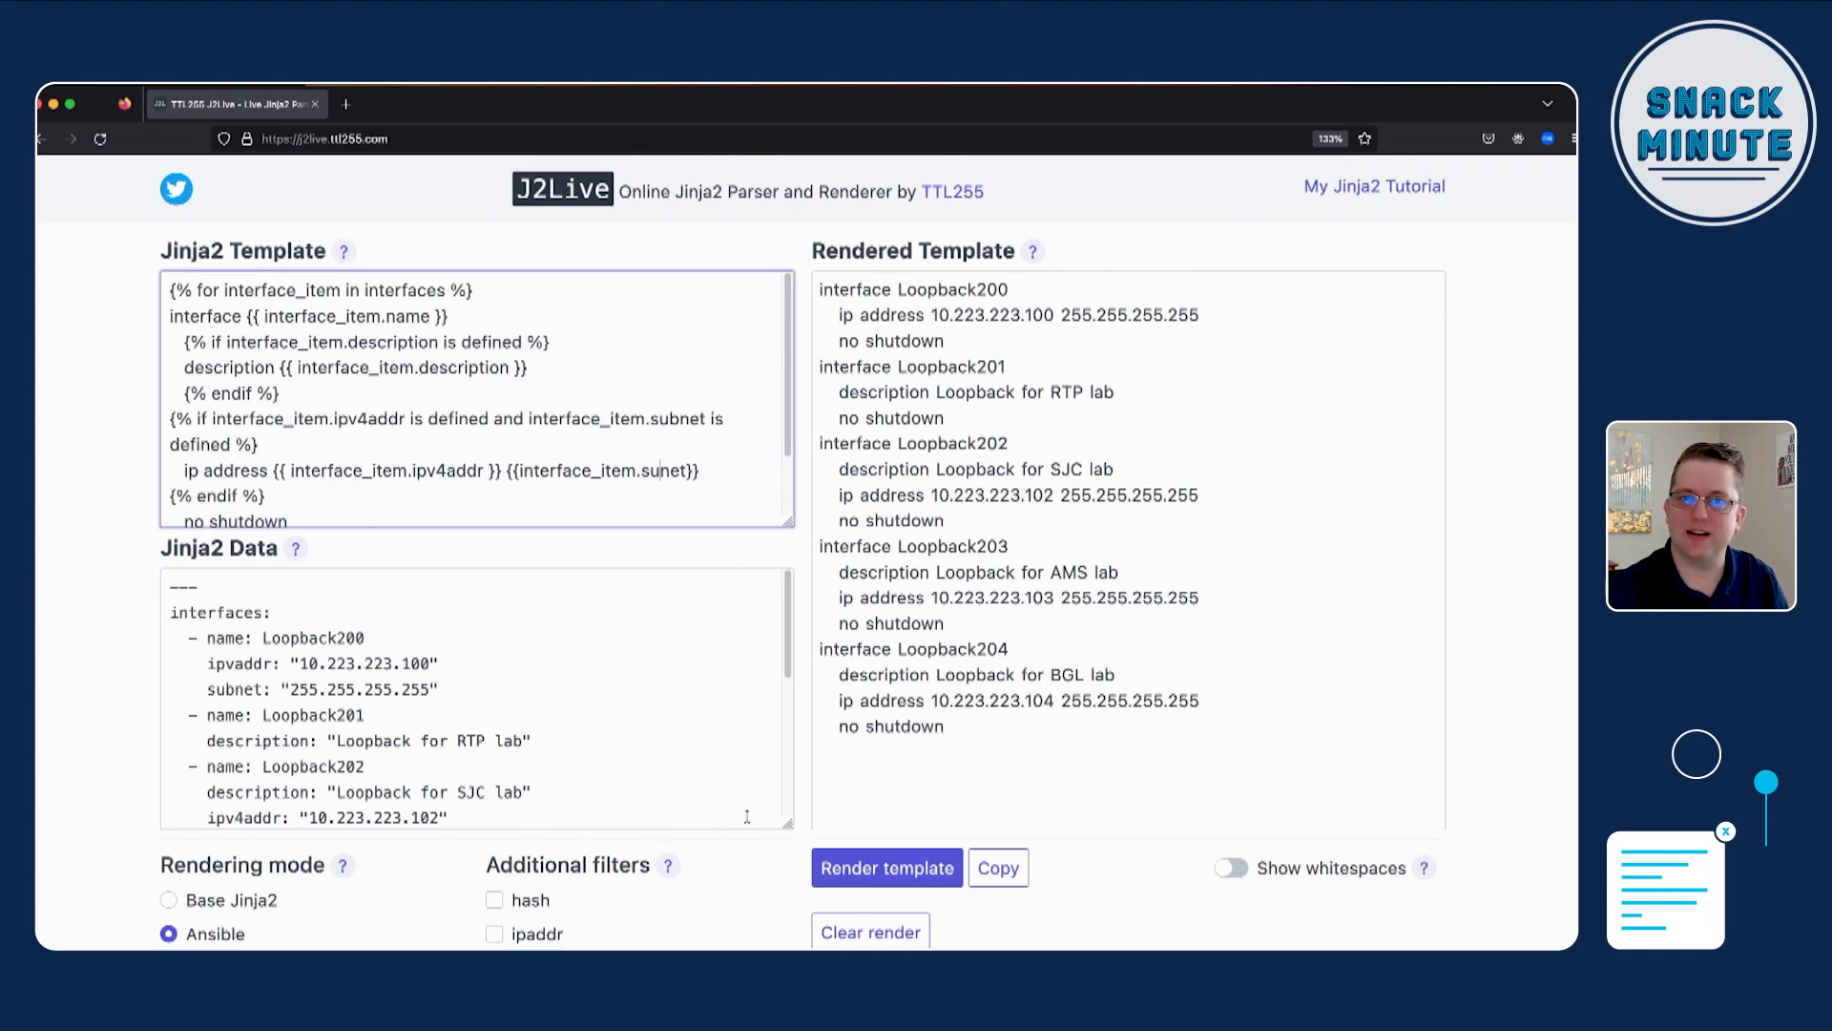
left_click(888, 866)
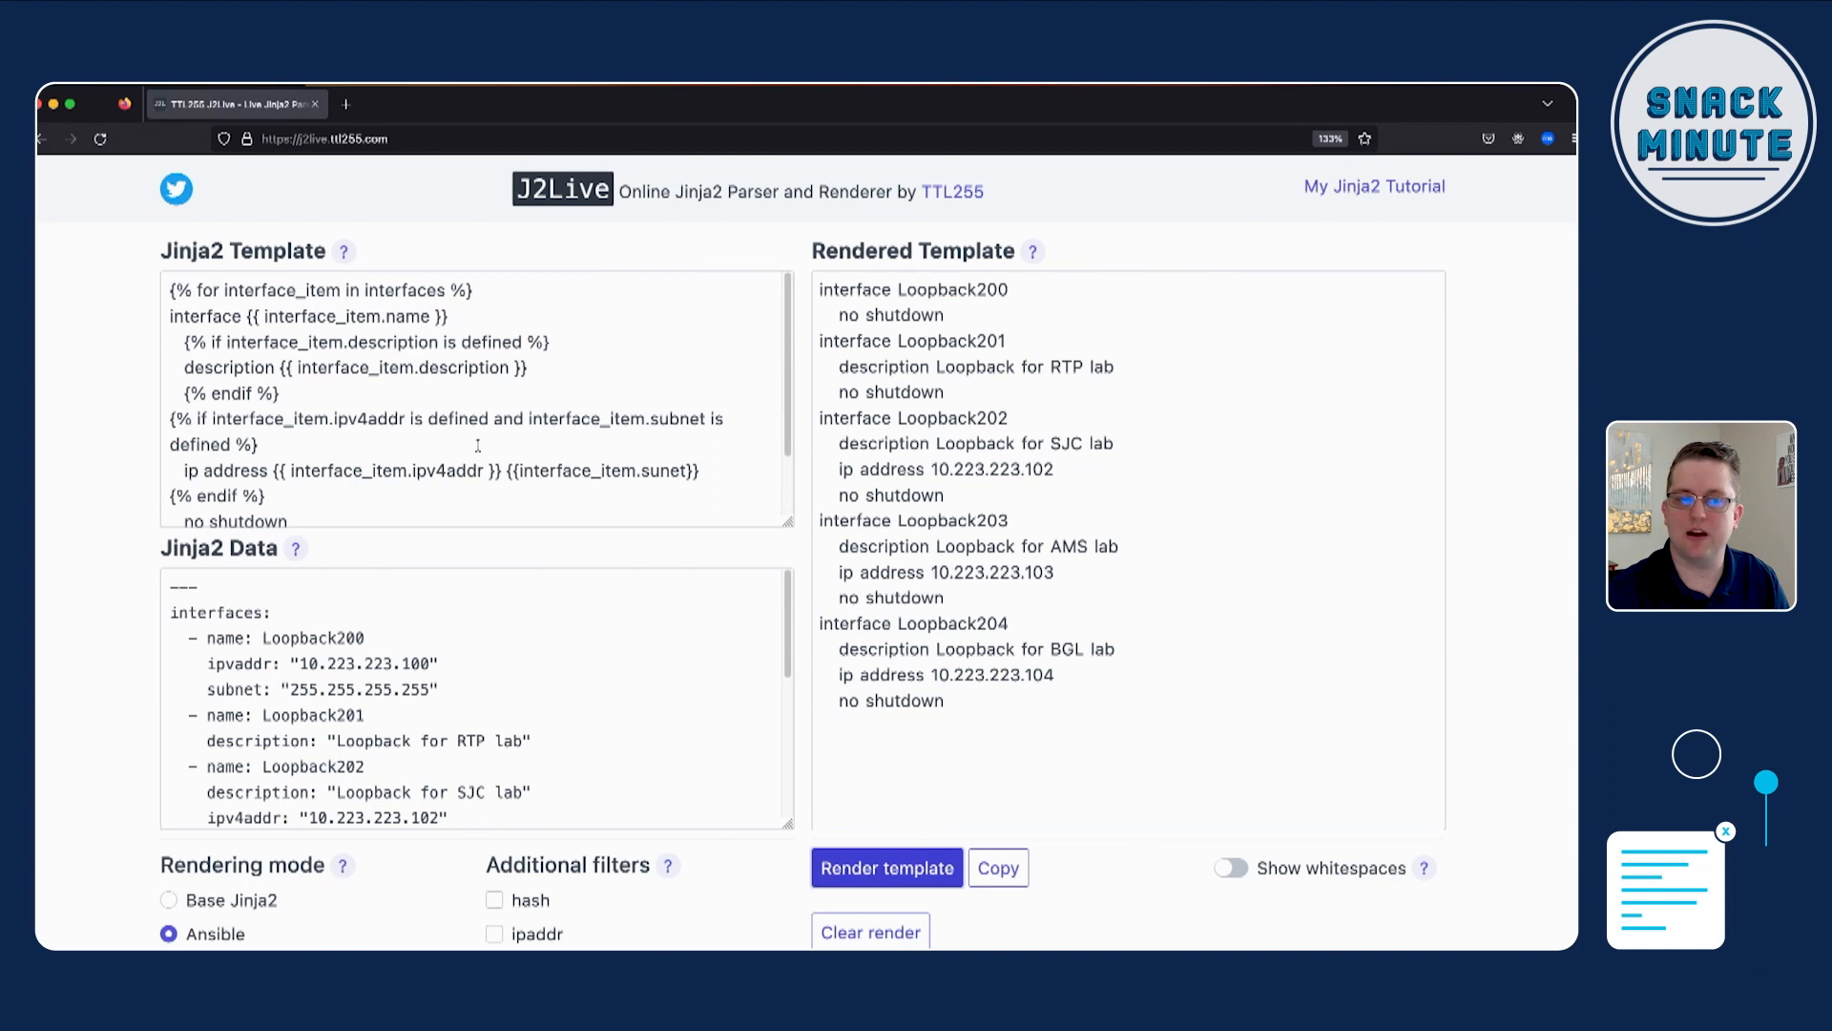
mouse_move(458, 445)
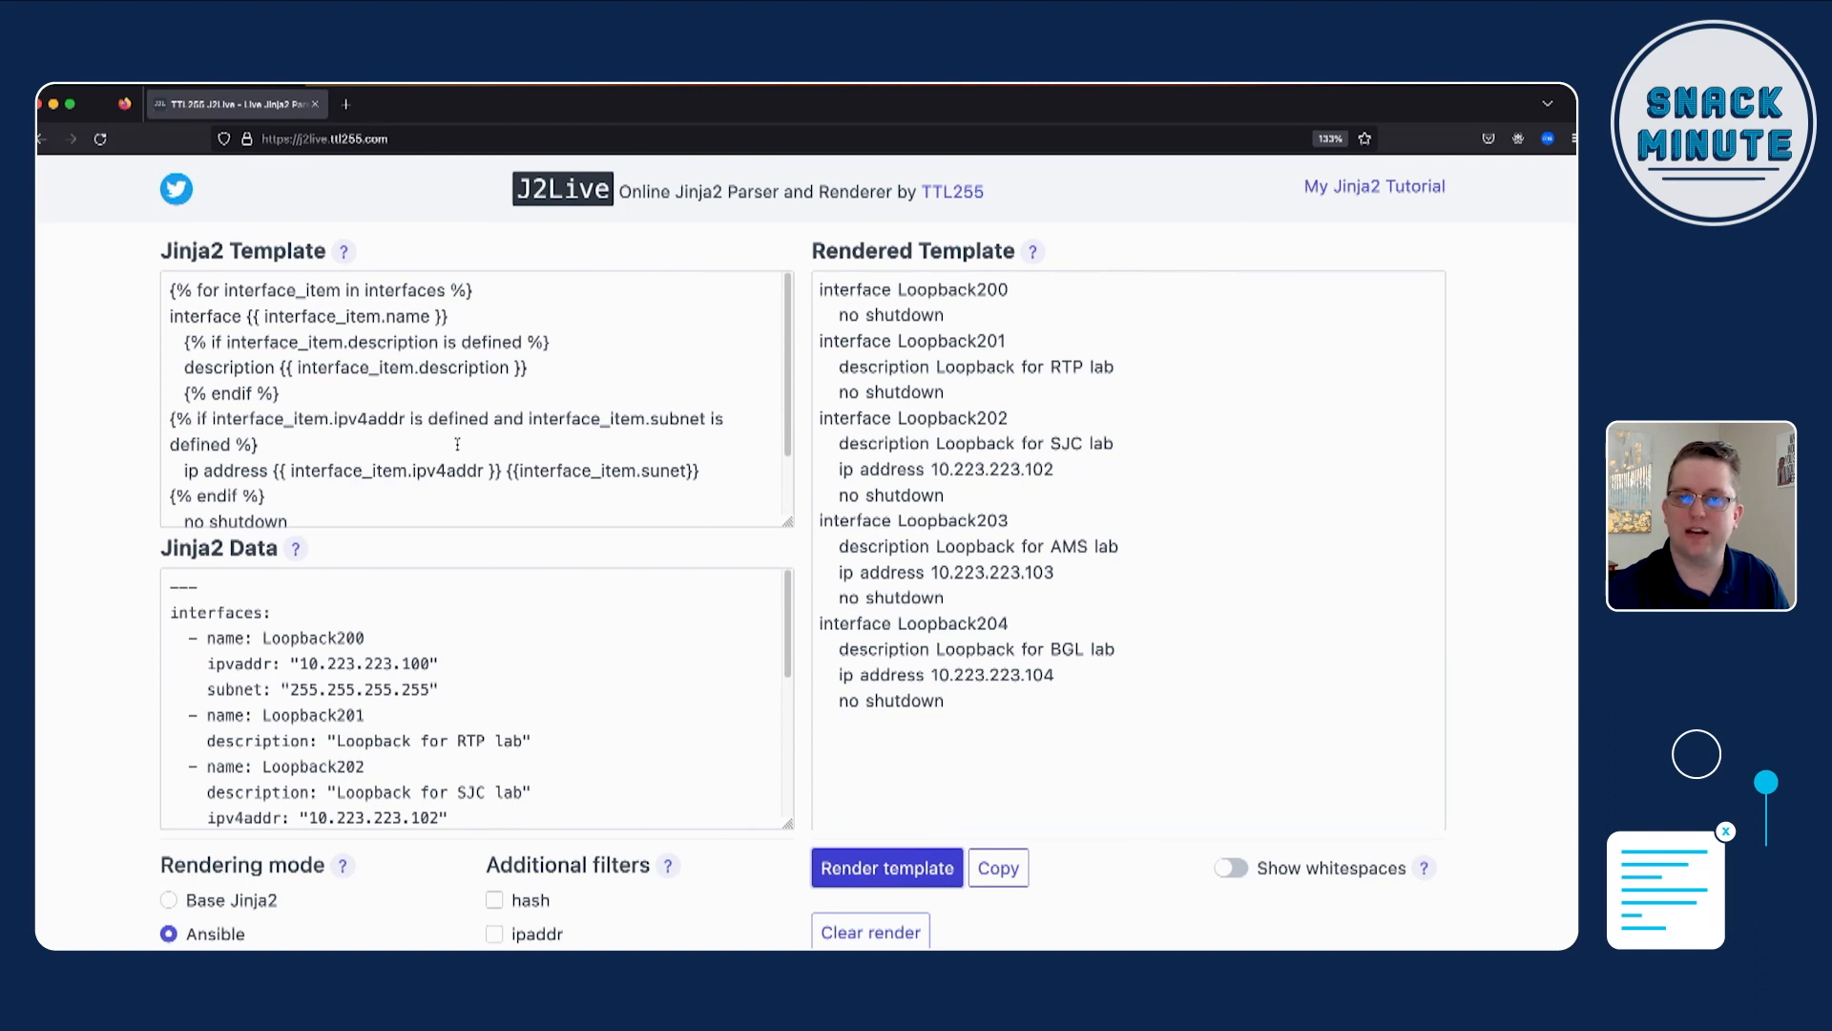